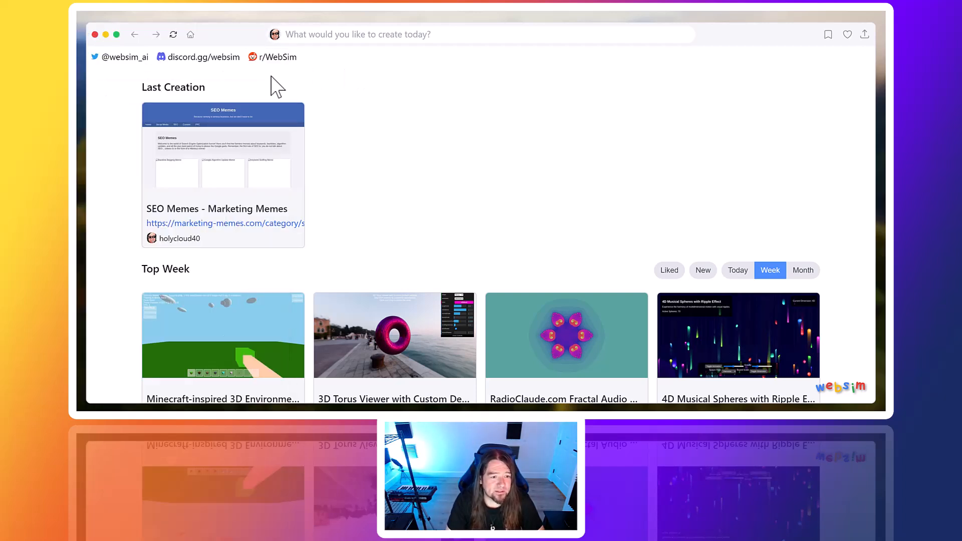
mouse_move(306, 58)
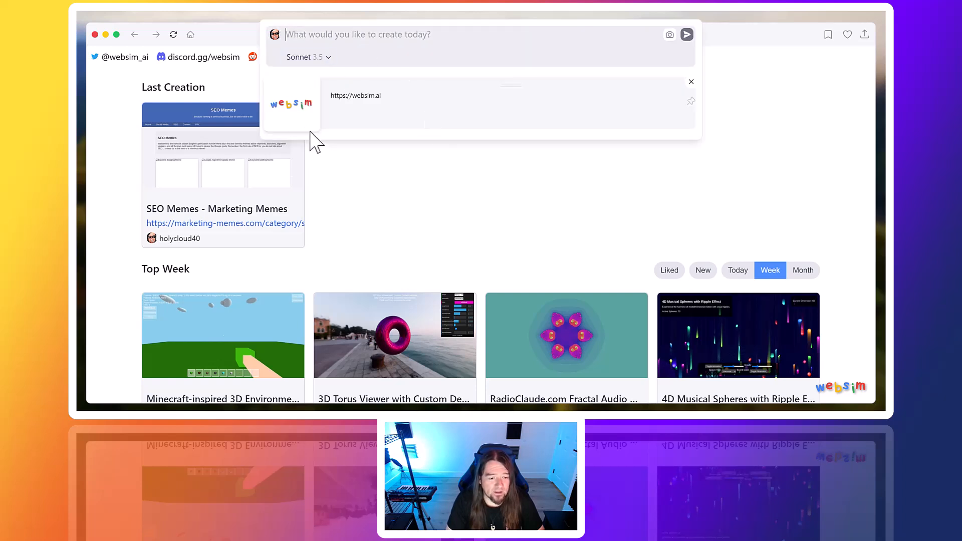
mouse_move(355, 99)
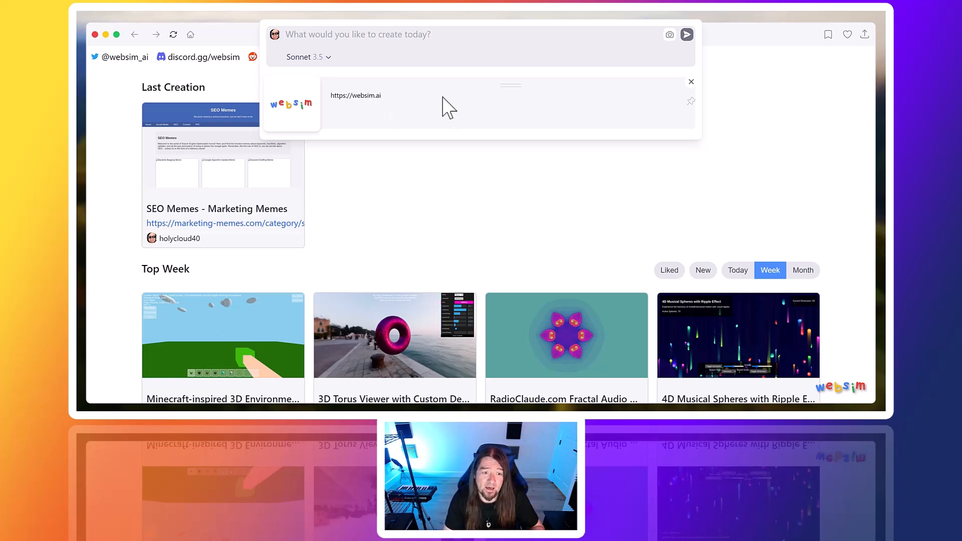
mouse_move(416, 83)
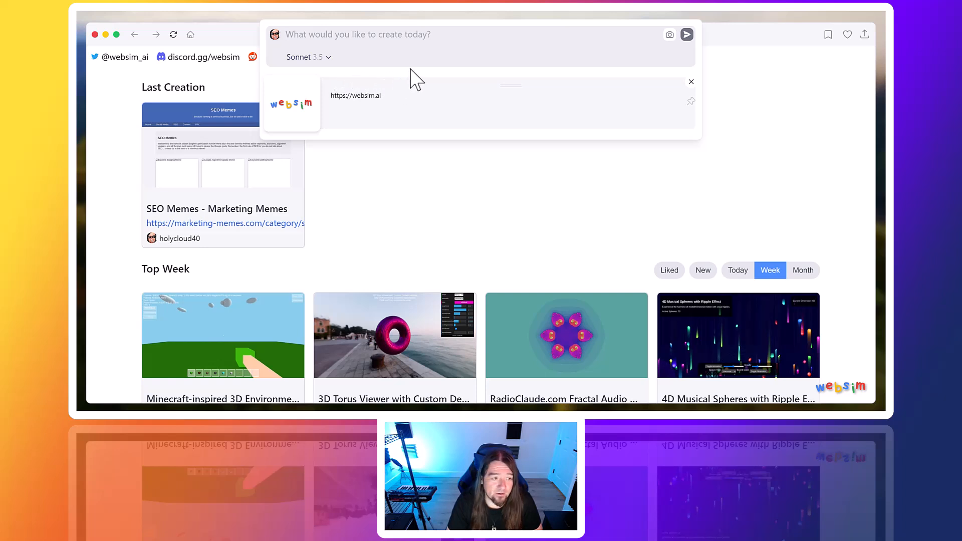
mouse_move(381, 130)
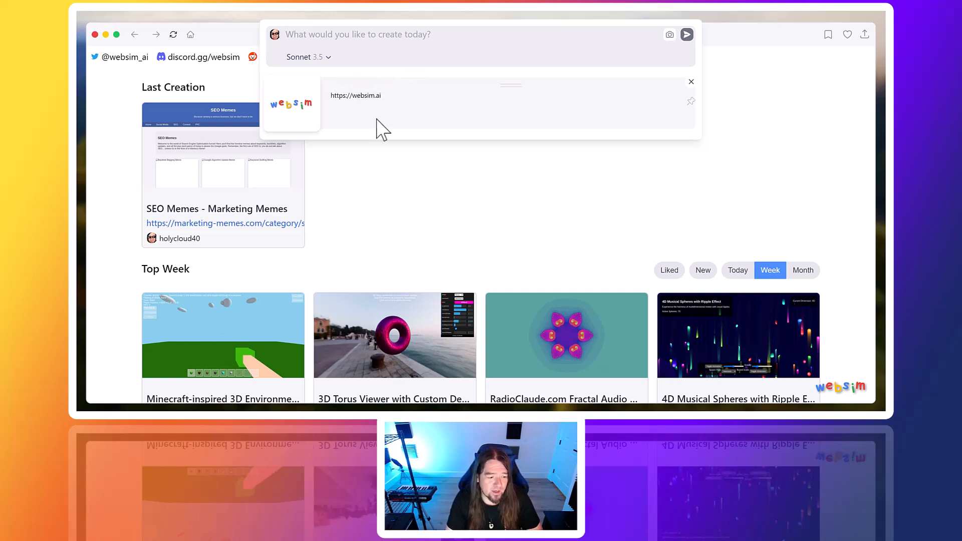
- Dismiss the suggestions panel, open the SEO Memes creation, and browse its meme cards
left_click(691, 82)
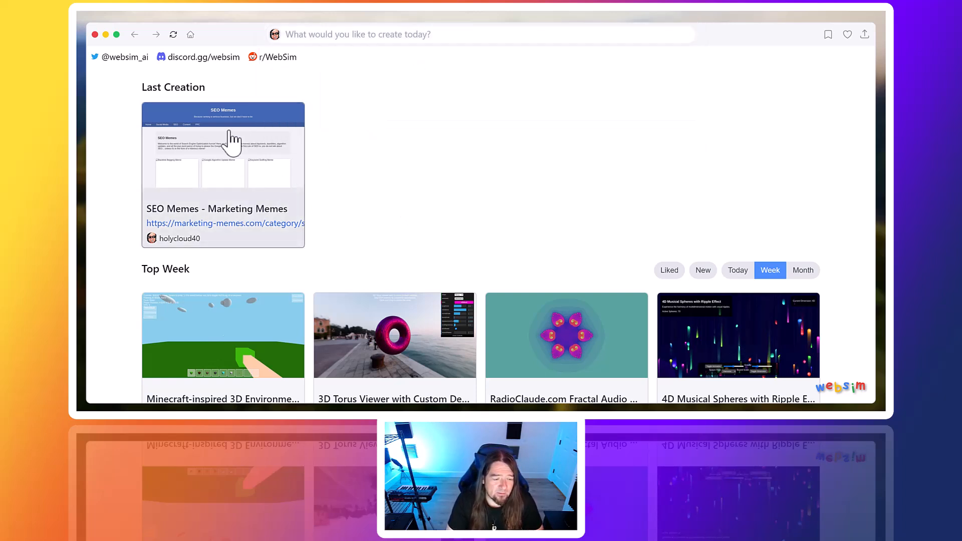
mouse_move(234, 230)
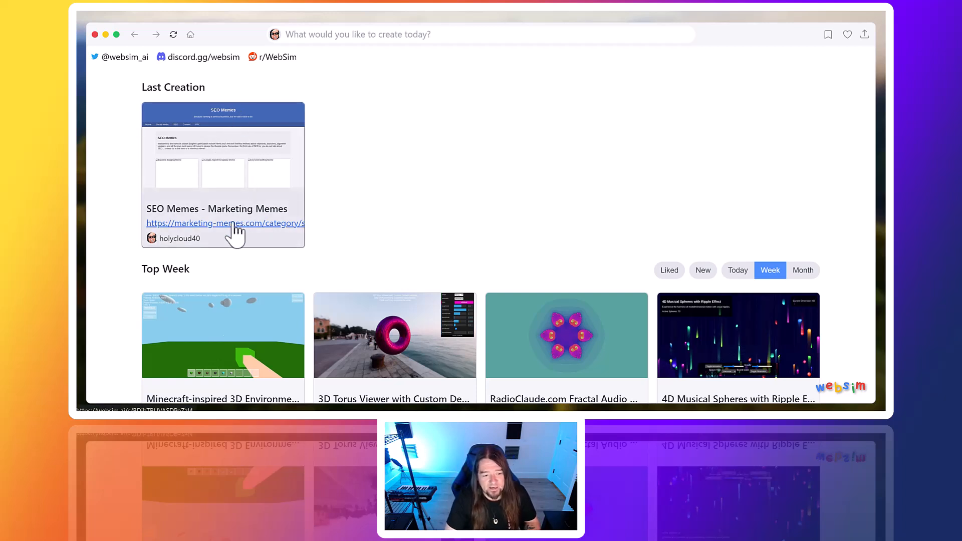
mouse_move(227, 239)
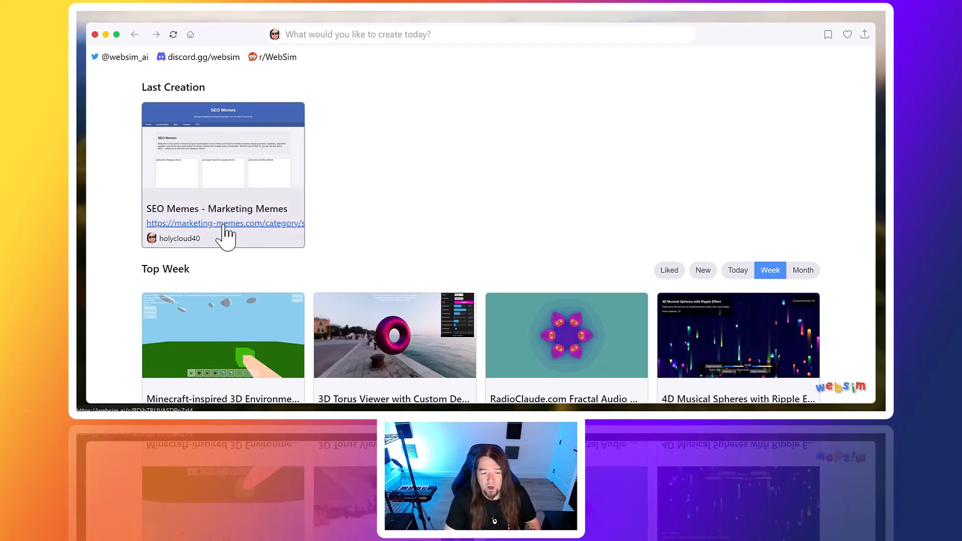
left_click(225, 223)
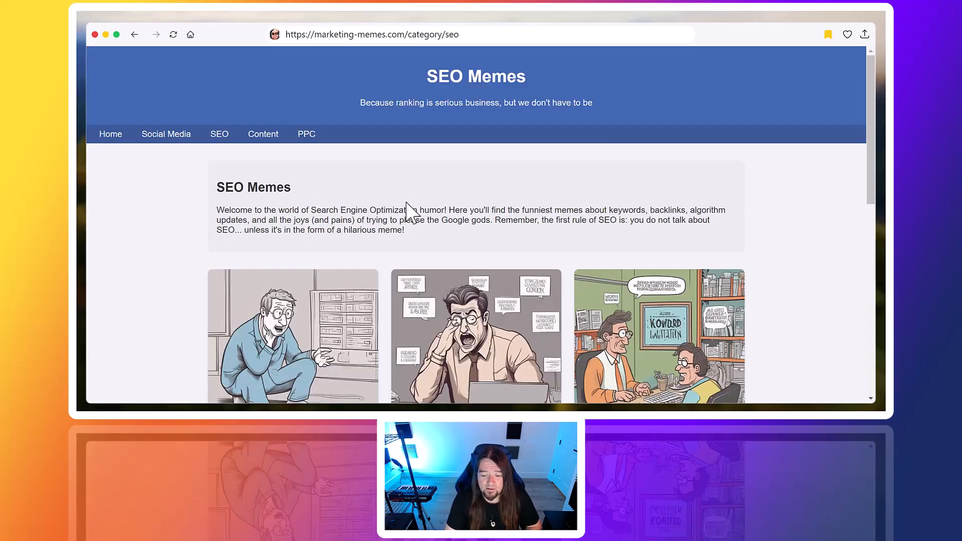
mouse_move(402, 85)
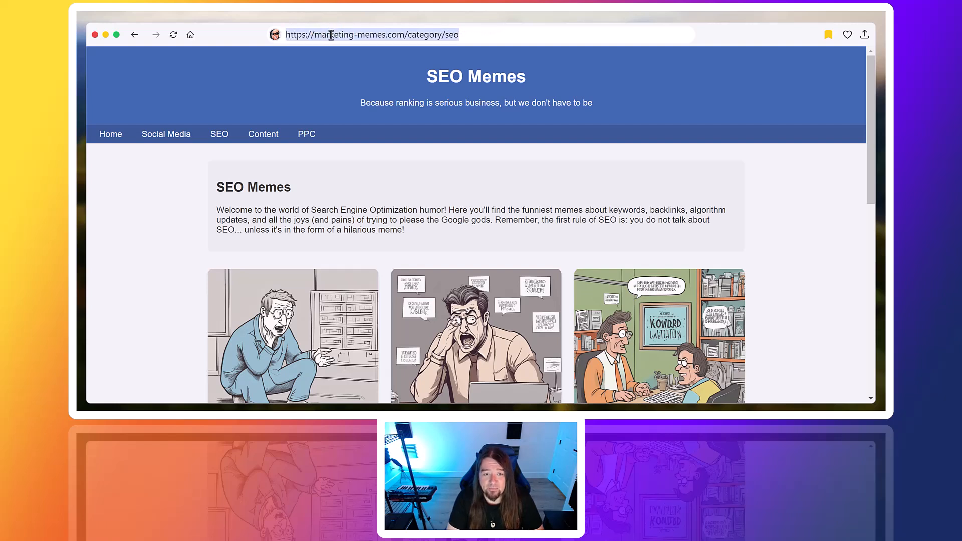
mouse_move(460, 58)
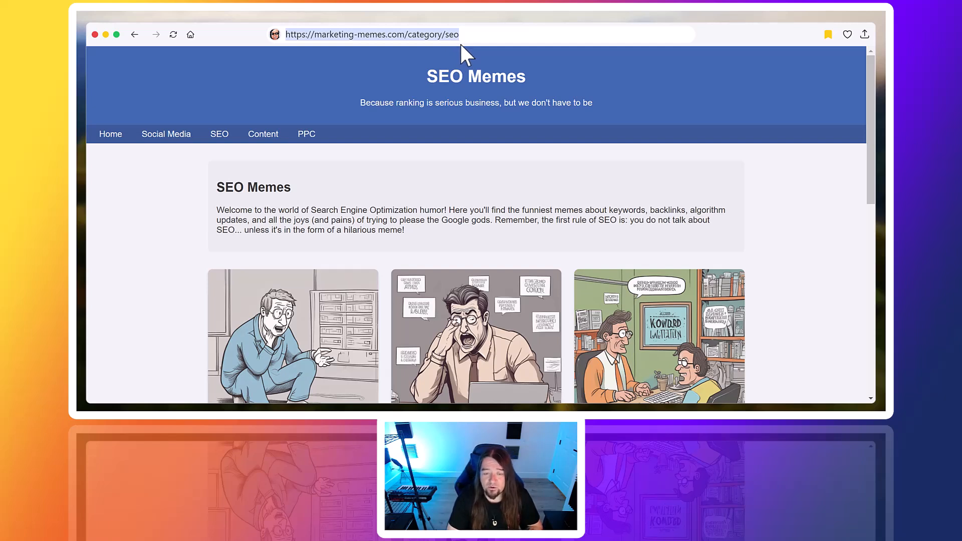
mouse_move(353, 55)
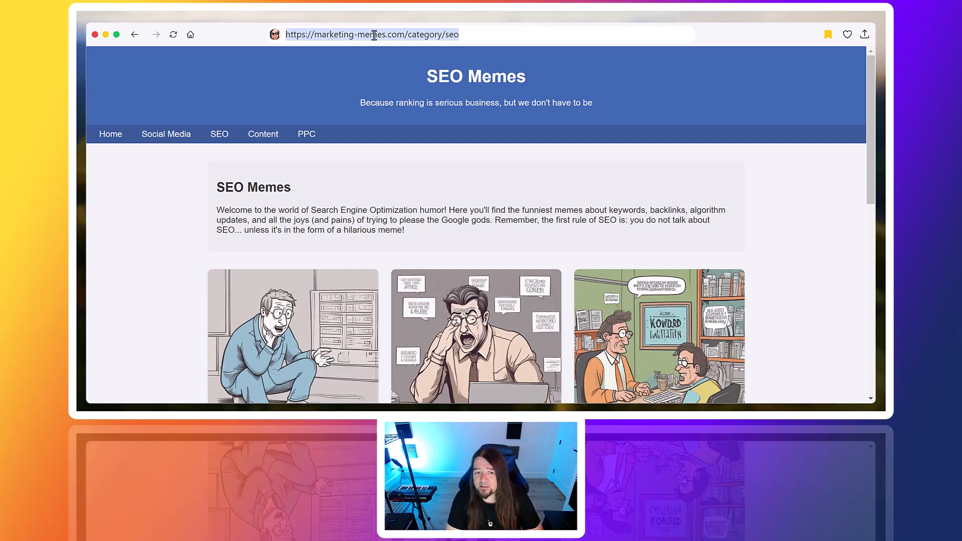
mouse_move(416, 35)
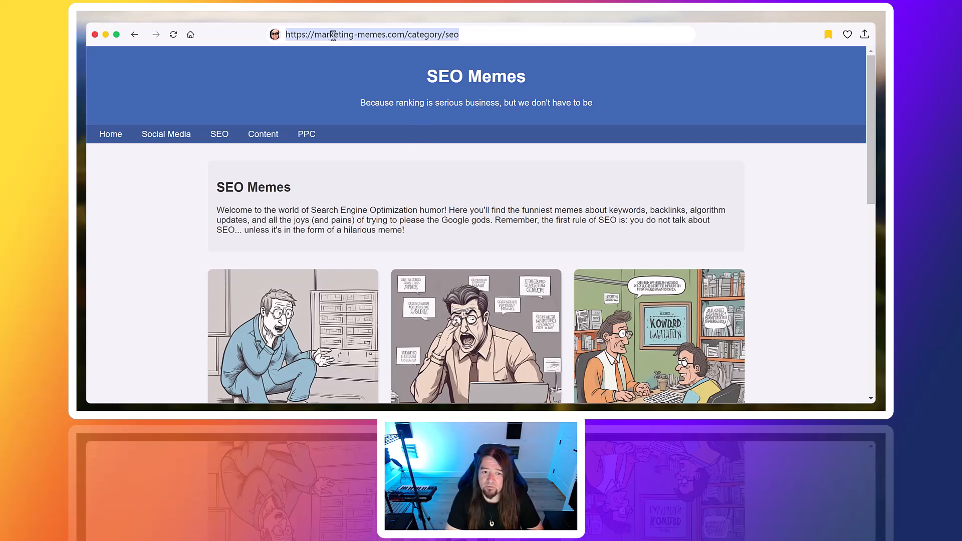
mouse_move(417, 141)
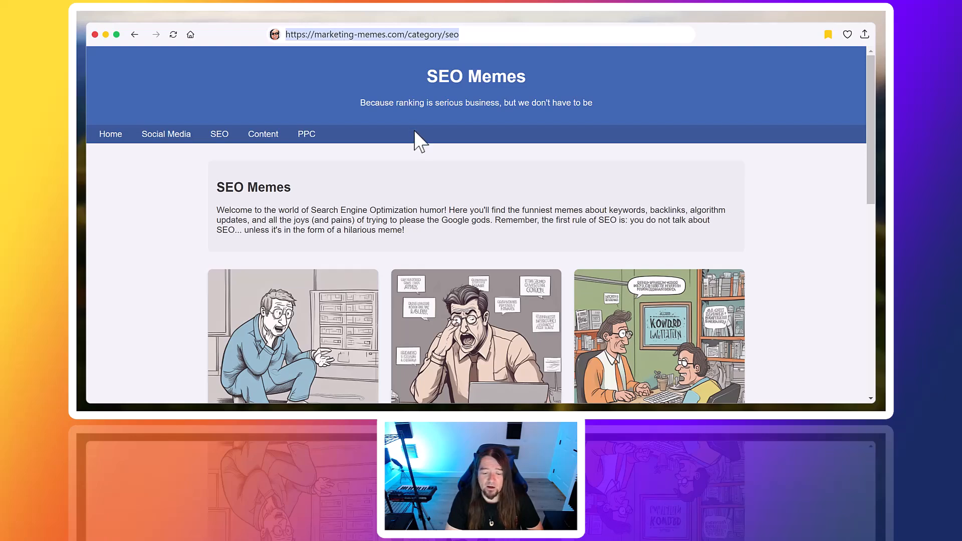
scroll("down", 3)
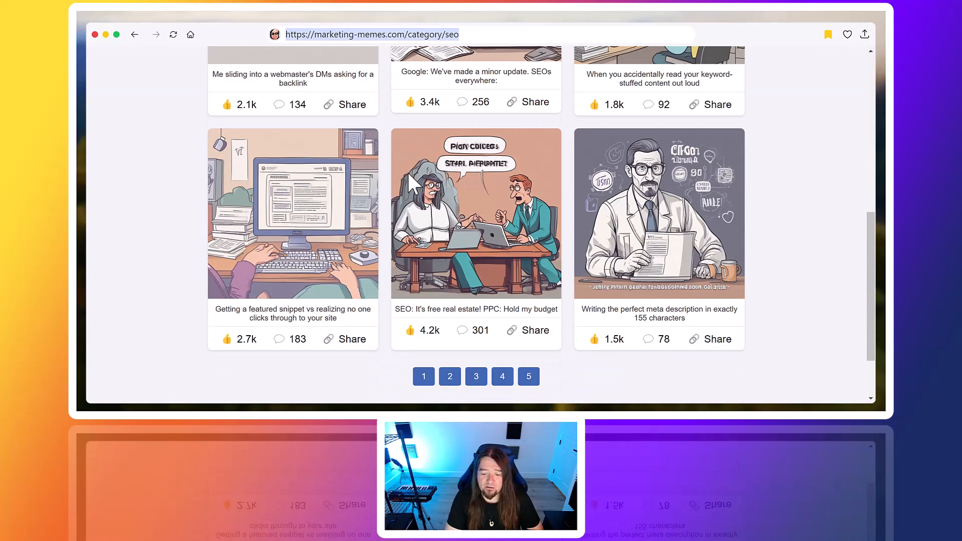
mouse_move(481, 108)
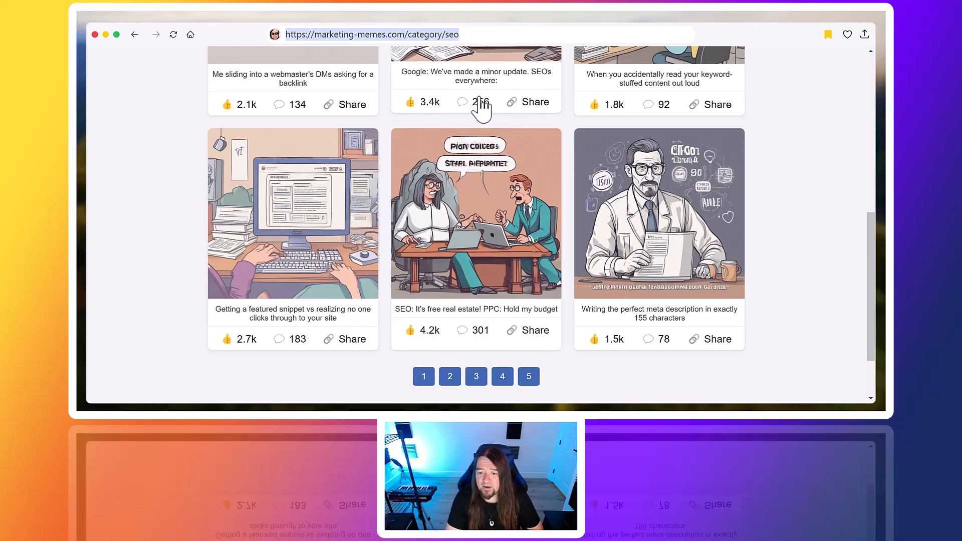
scroll("up", 3)
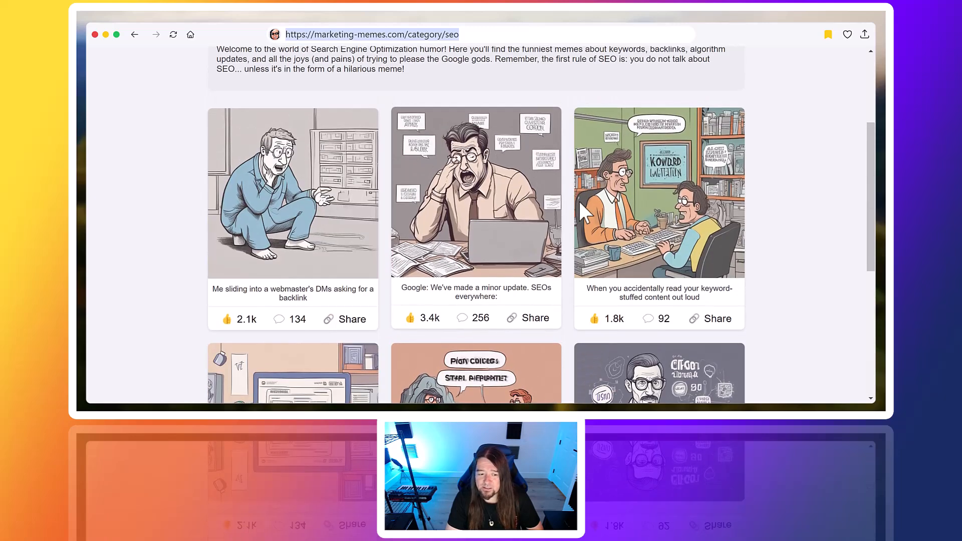
scroll("down", 3)
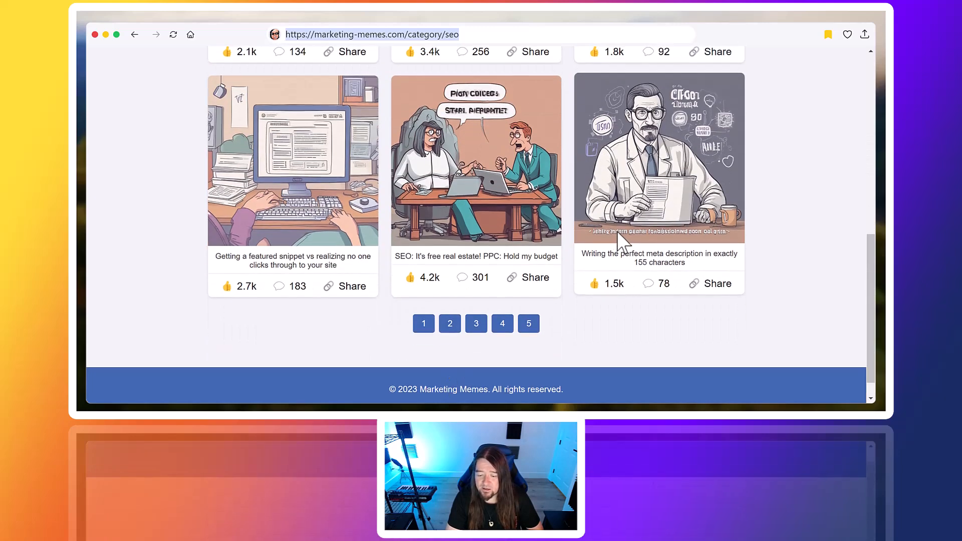
scroll("up", 3)
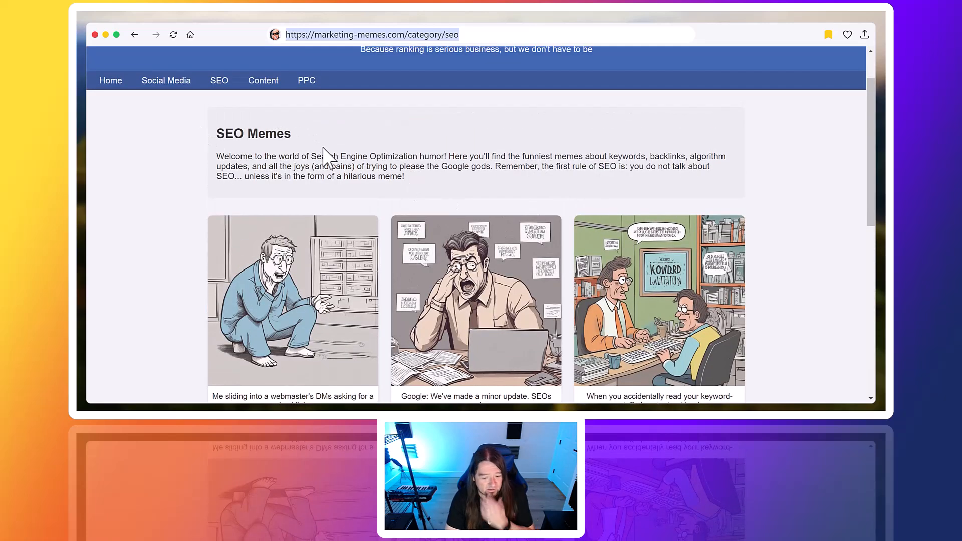
mouse_move(135, 105)
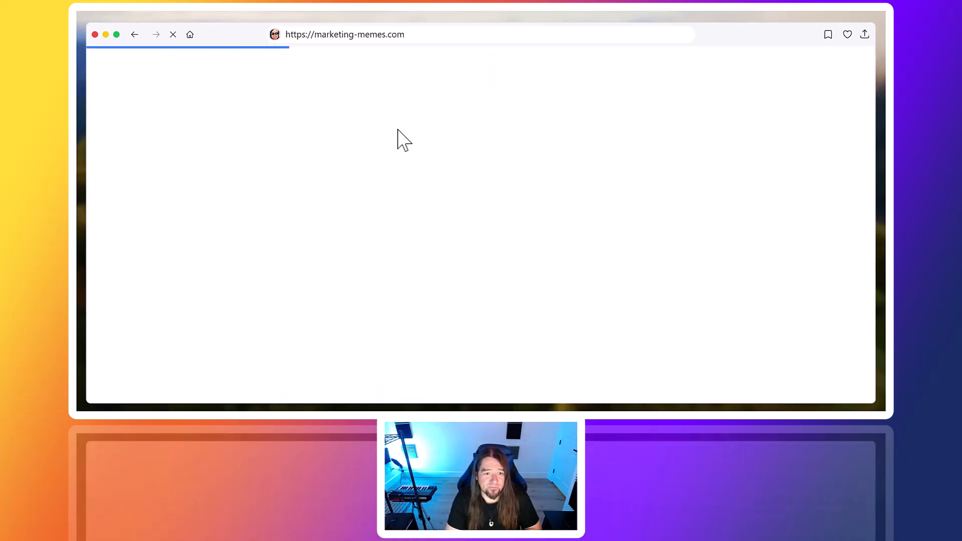
mouse_move(425, 147)
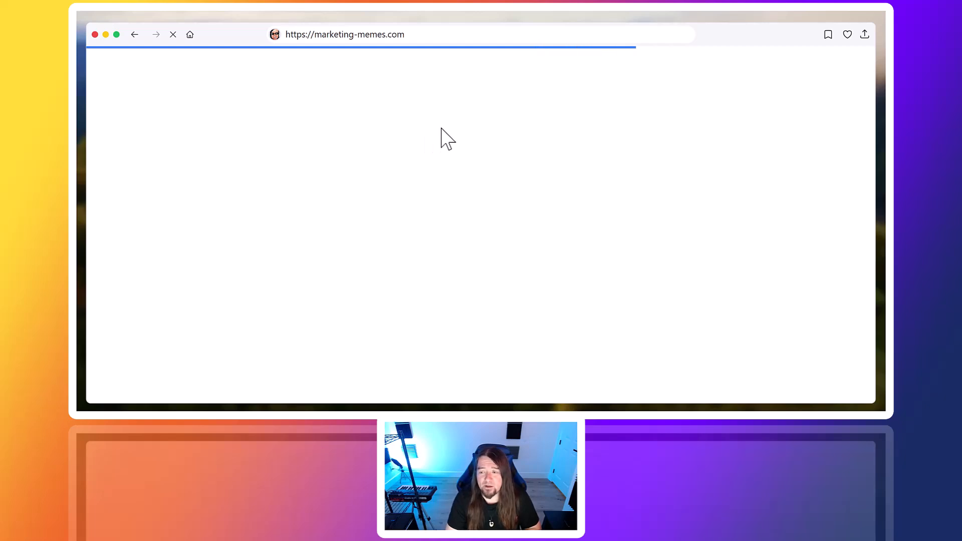
mouse_move(408, 84)
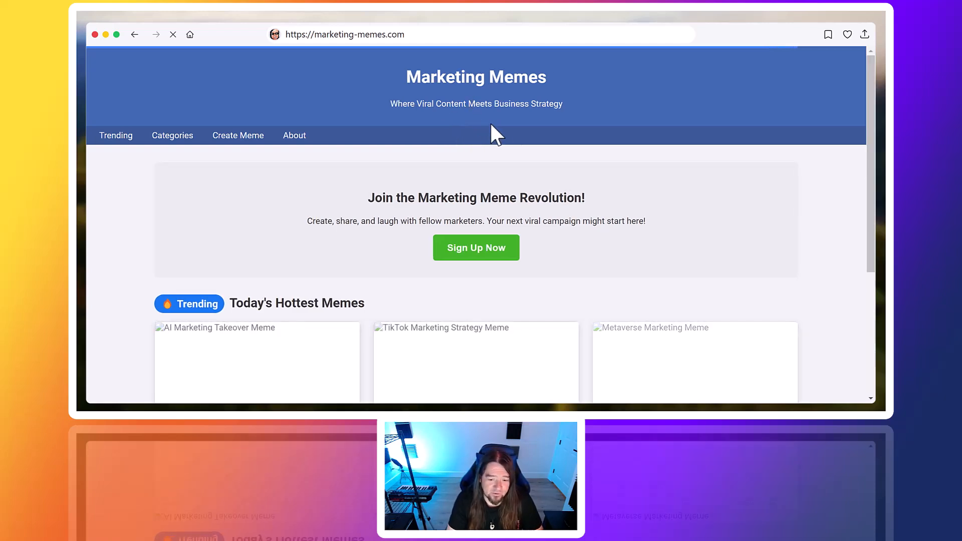
- Scroll through the Today's Hottest Memes trending cards on marketing-memes.com
scroll("down", 3)
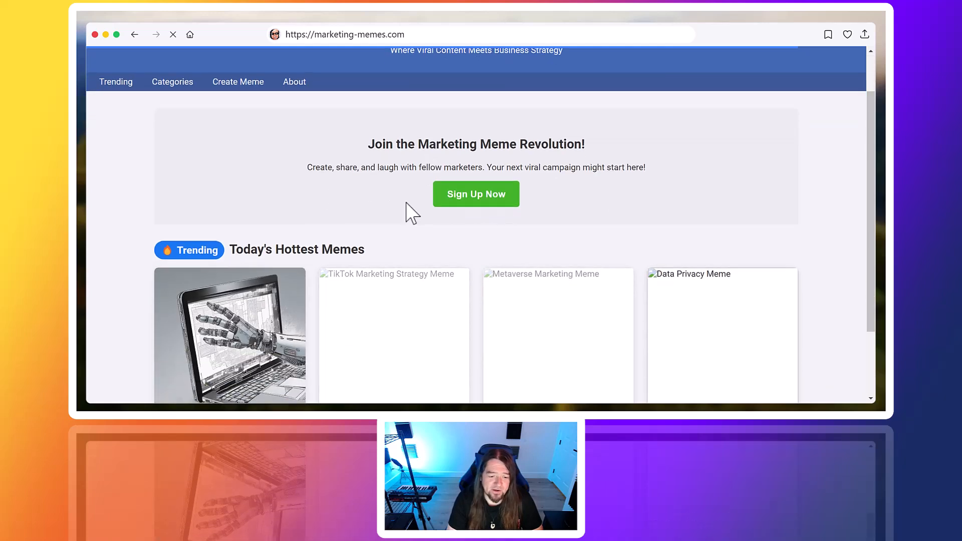
scroll("down", 3)
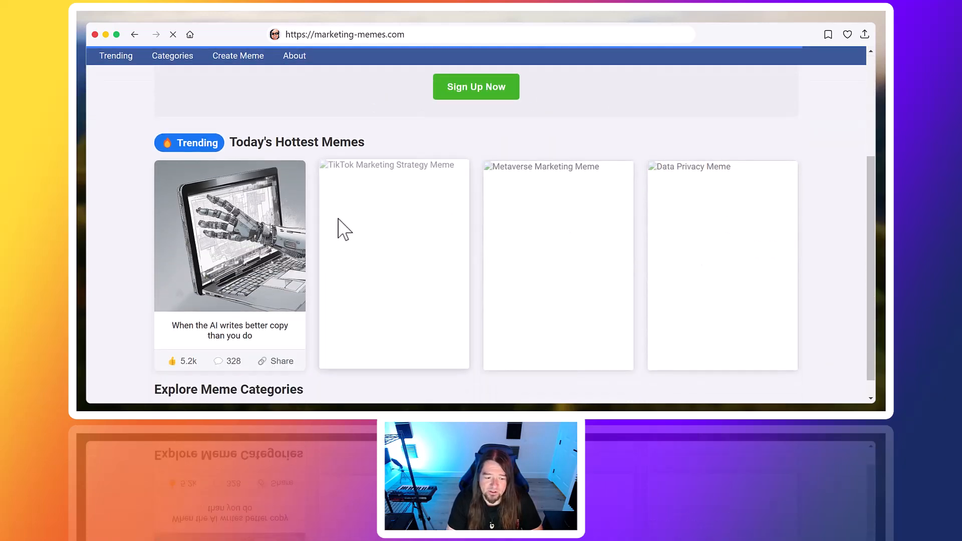
scroll("up", 3)
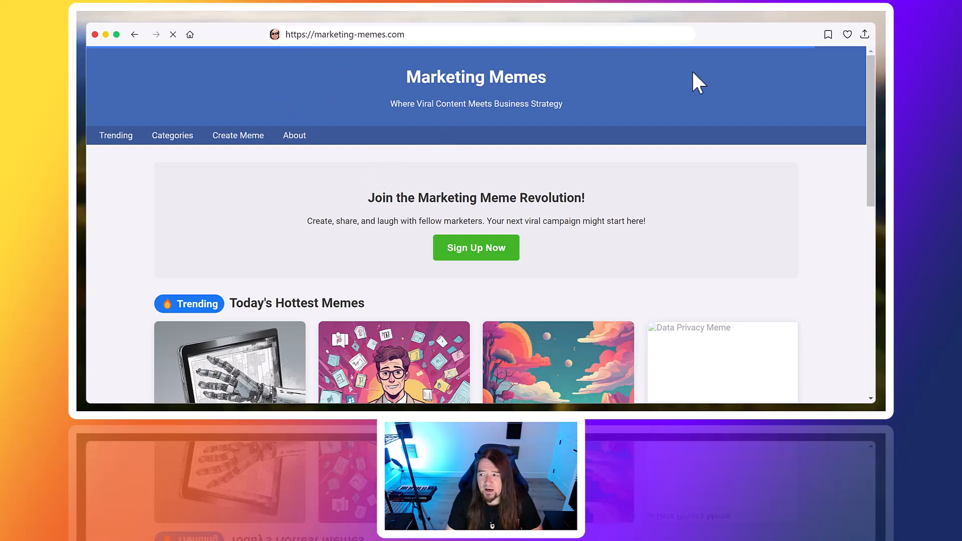
left_click(864, 35)
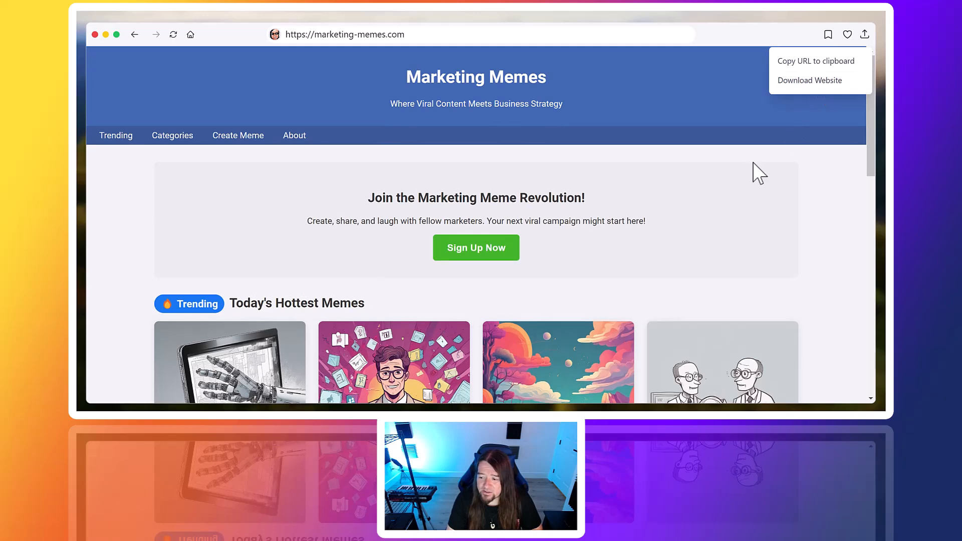
left_click(353, 163)
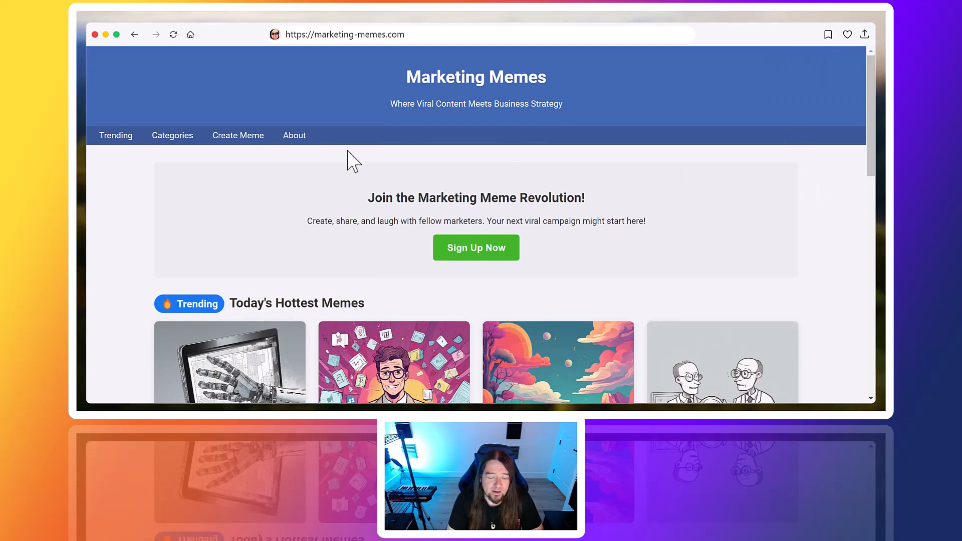
mouse_move(366, 145)
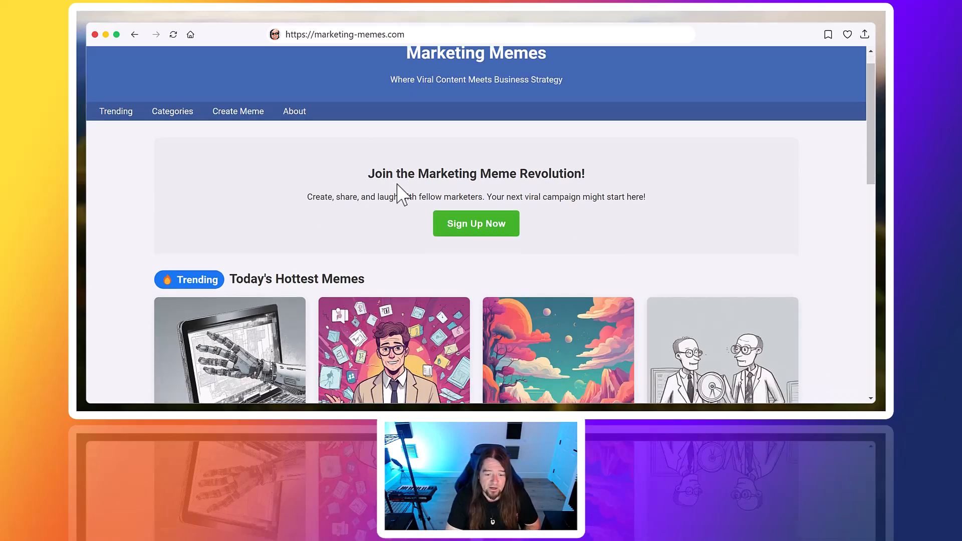
scroll("down", 3)
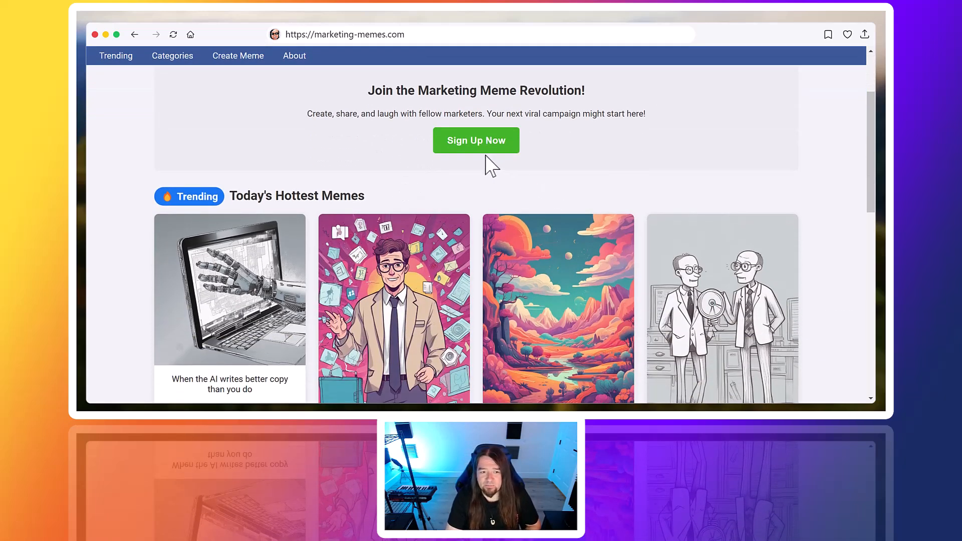
mouse_move(492, 166)
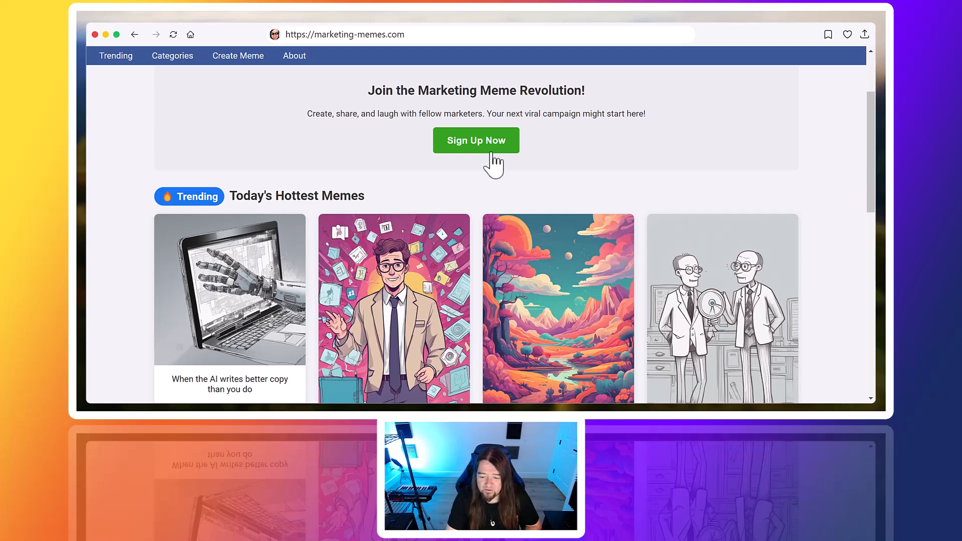
mouse_move(502, 175)
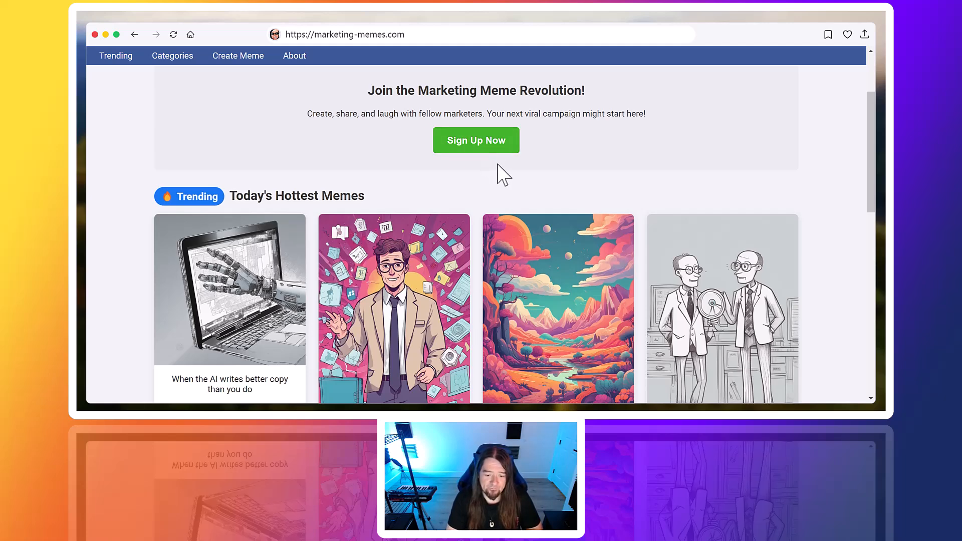
scroll("down", 3)
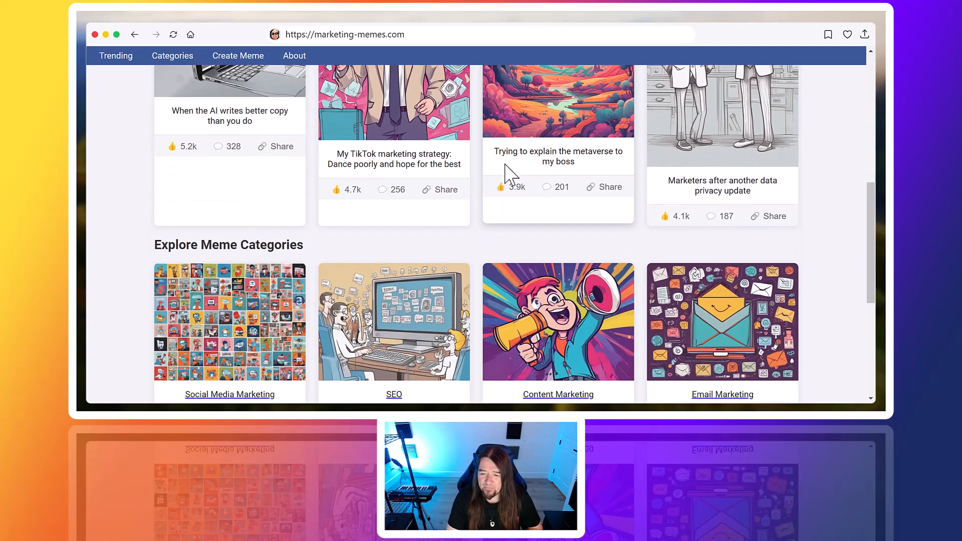
mouse_move(559, 194)
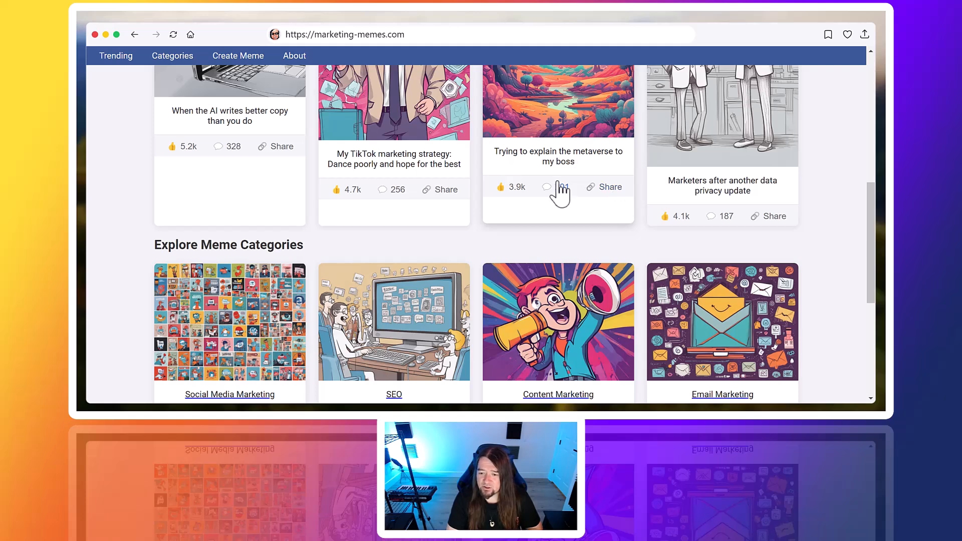
scroll("up", 3)
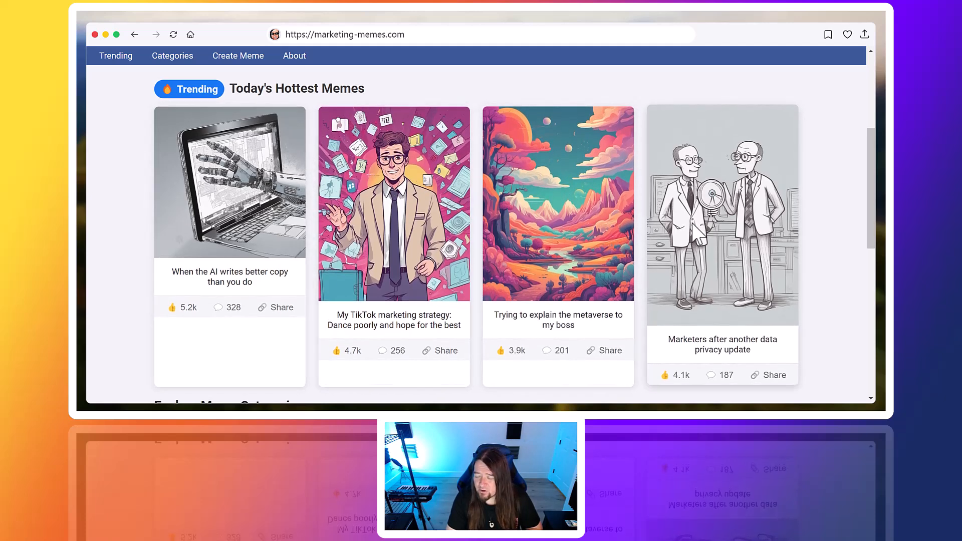
scroll("down", 3)
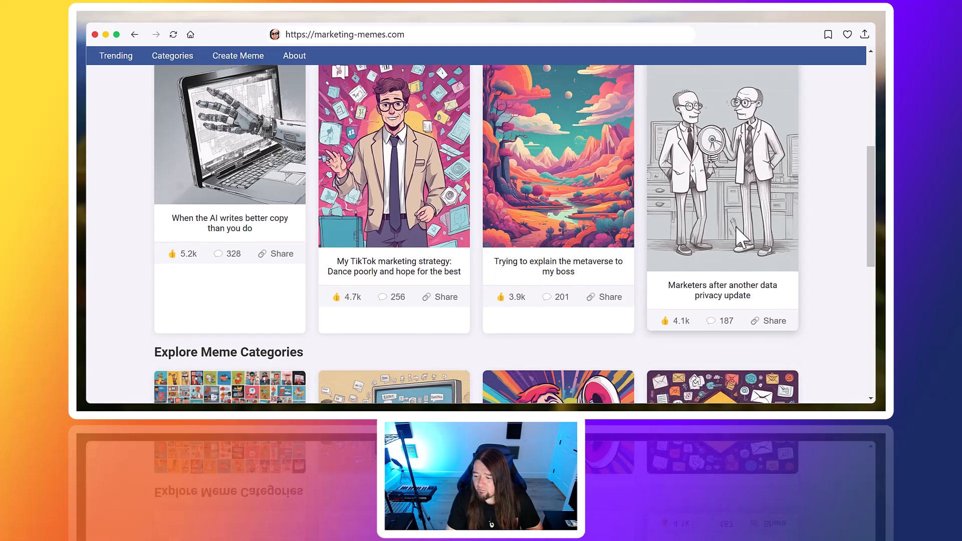
scroll("down", 3)
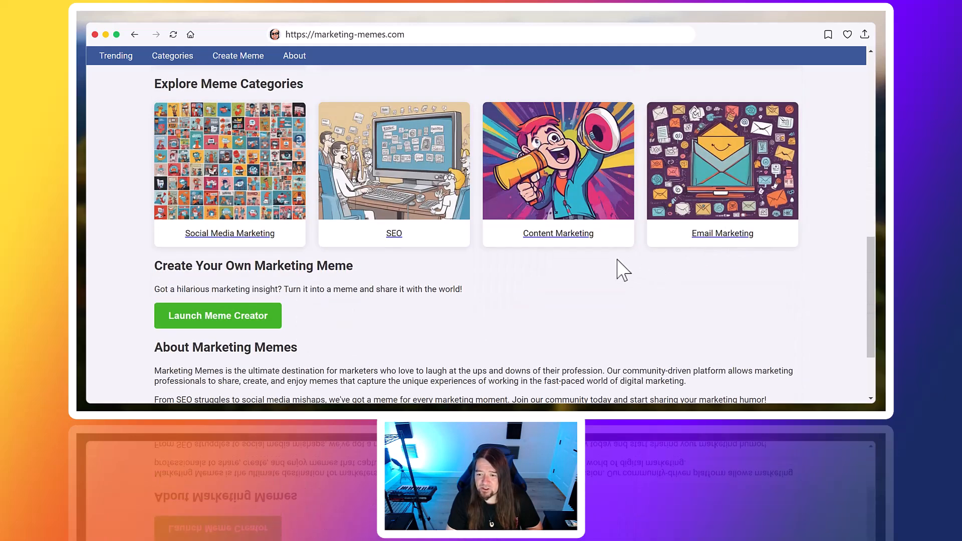
scroll("up", 3)
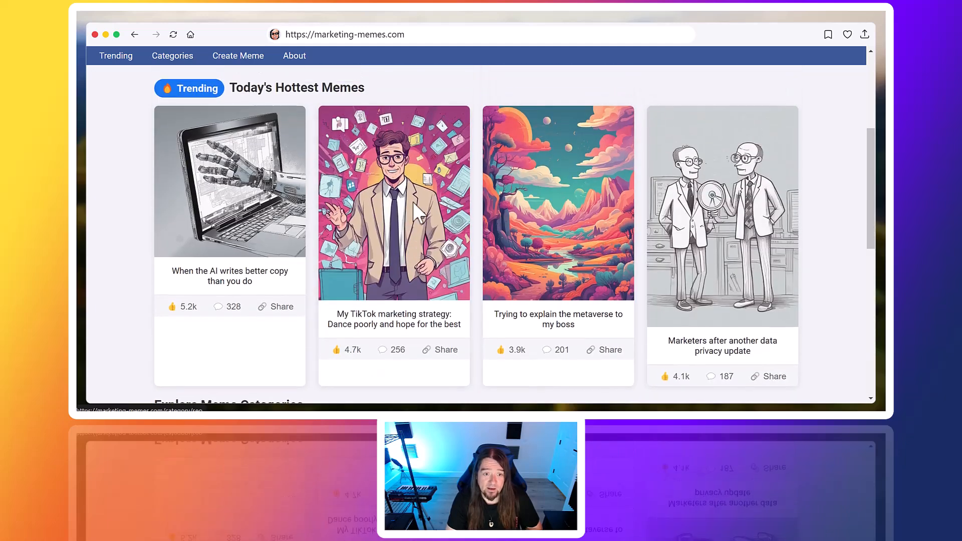
scroll("up", 3)
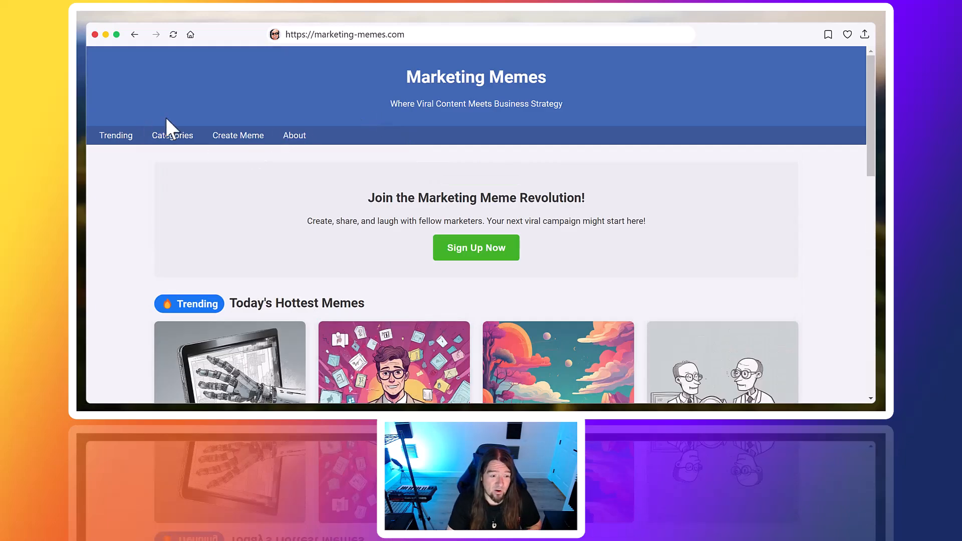
- Open the blog, scroll to the second article, and load the When Memes Go Wrong post
left_click(344, 34)
type("/blog")
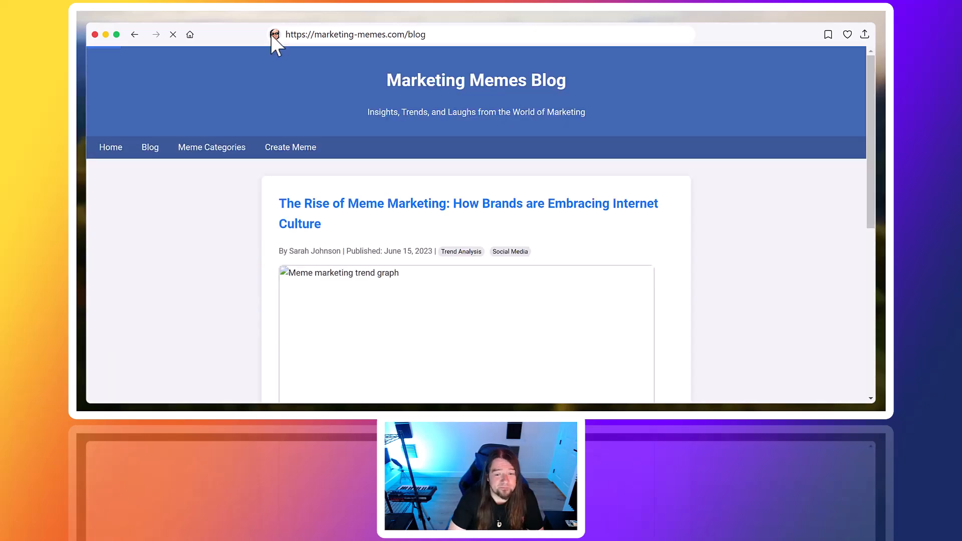
mouse_move(408, 170)
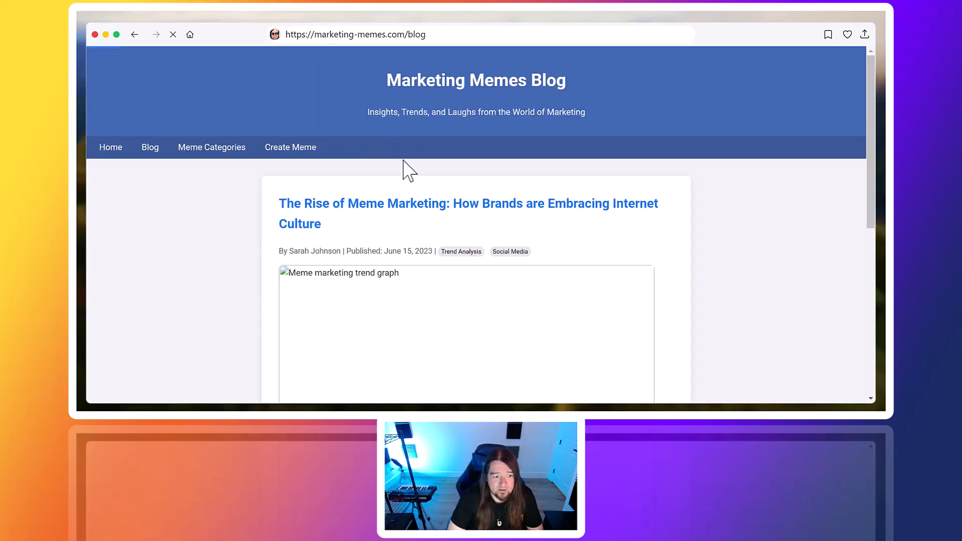
mouse_move(250, 186)
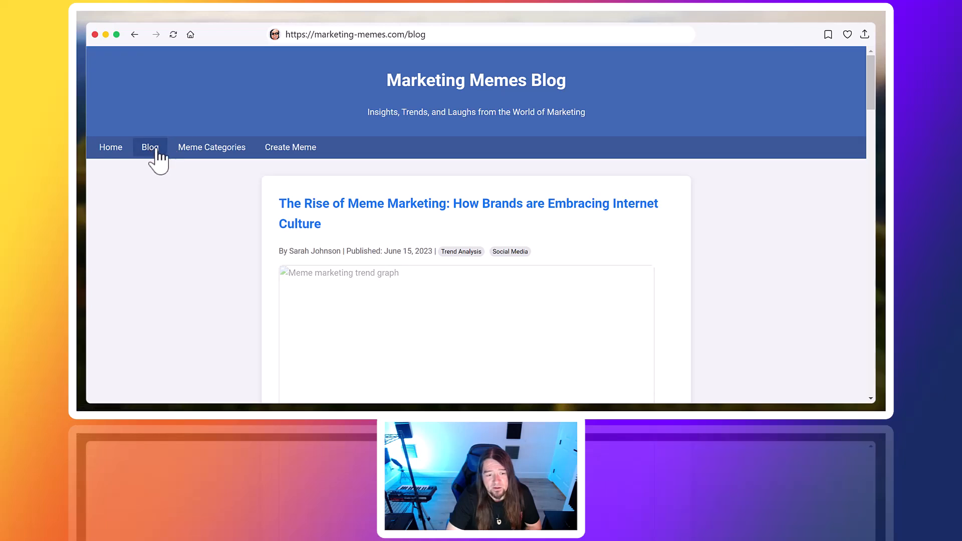
scroll("down", 3)
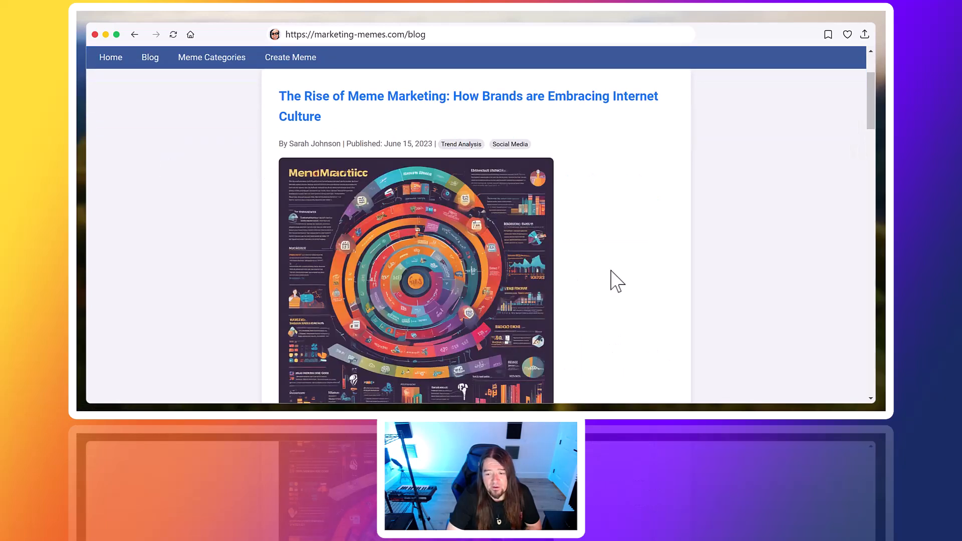
mouse_move(422, 210)
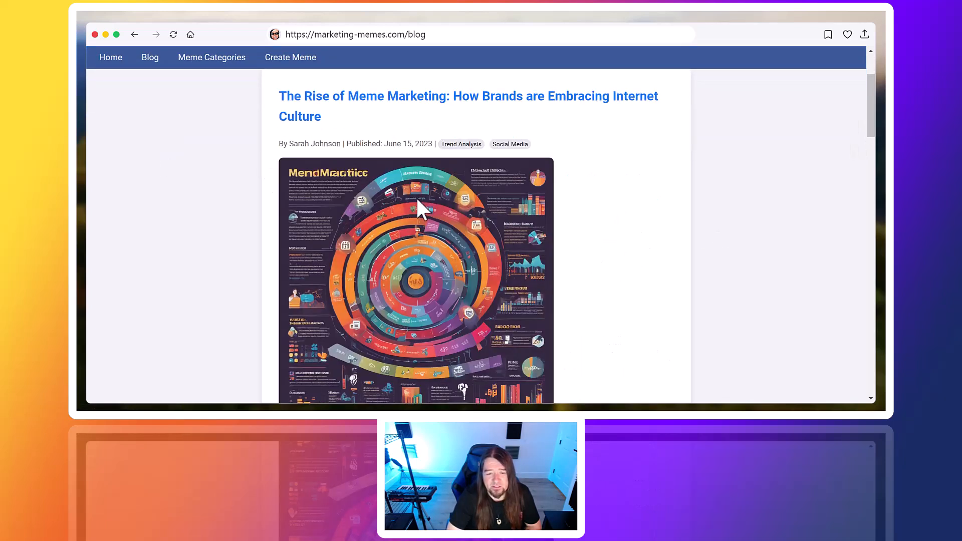
scroll("down", 3)
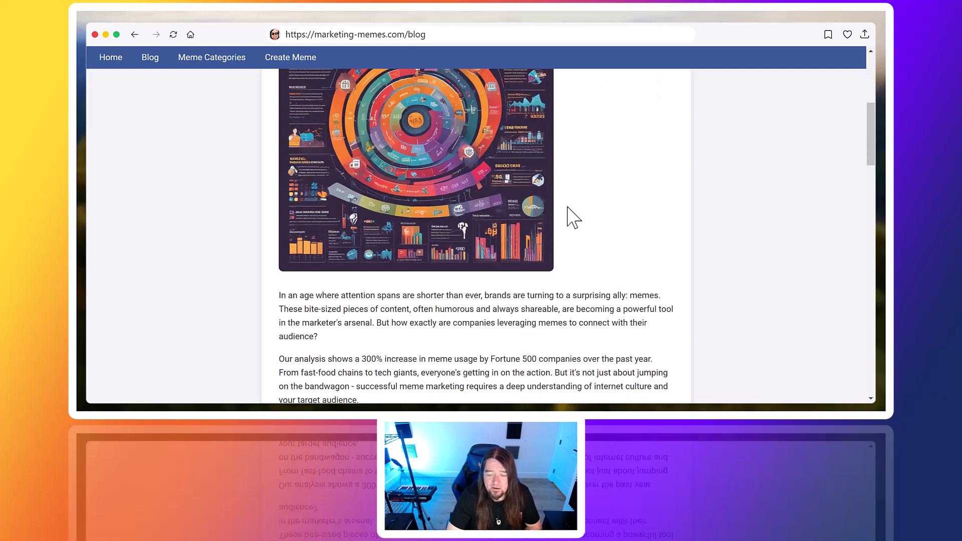
mouse_move(663, 259)
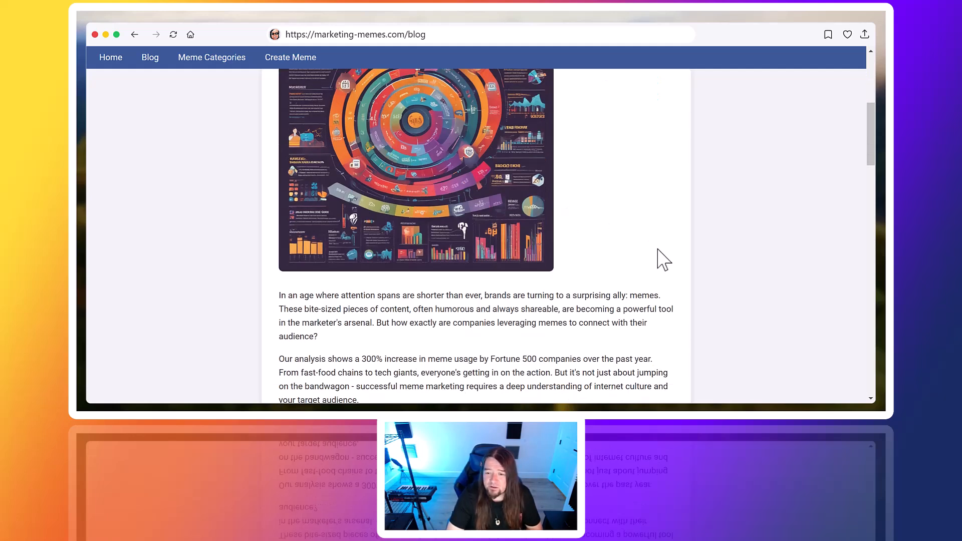
mouse_move(647, 256)
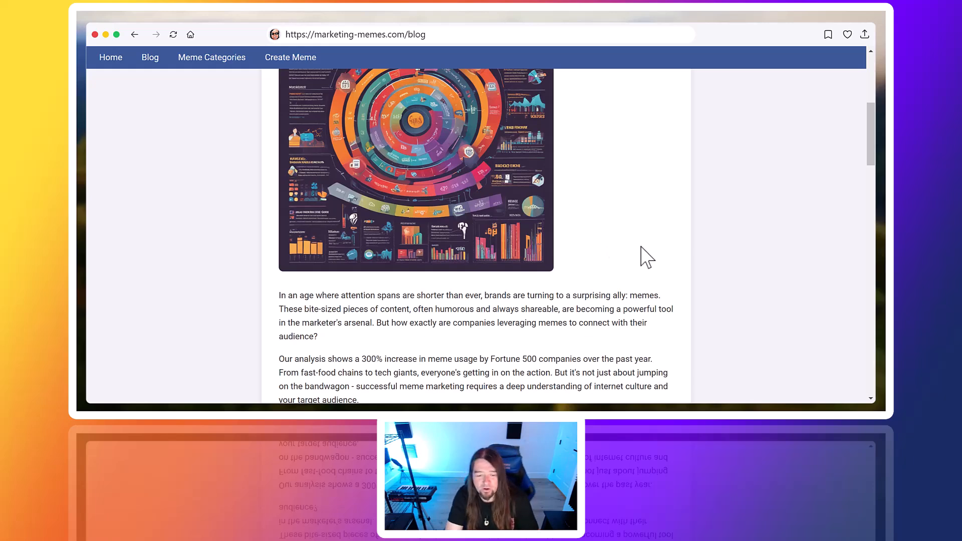
scroll("down", 3)
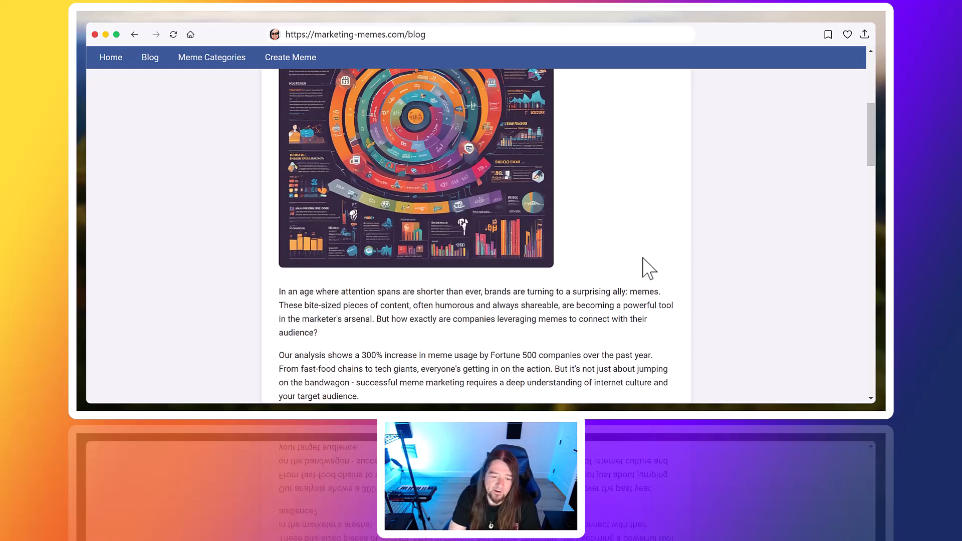
scroll("down", 3)
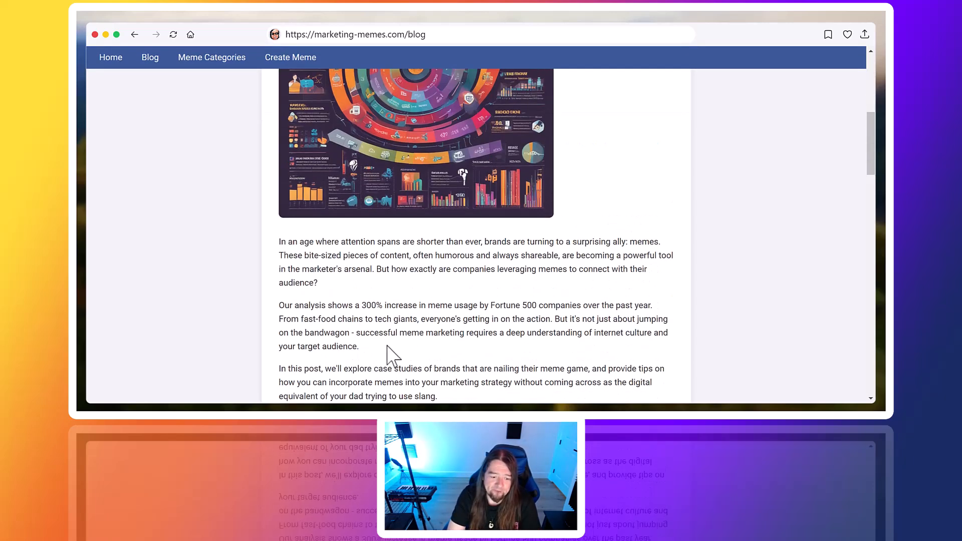
scroll("down", 3)
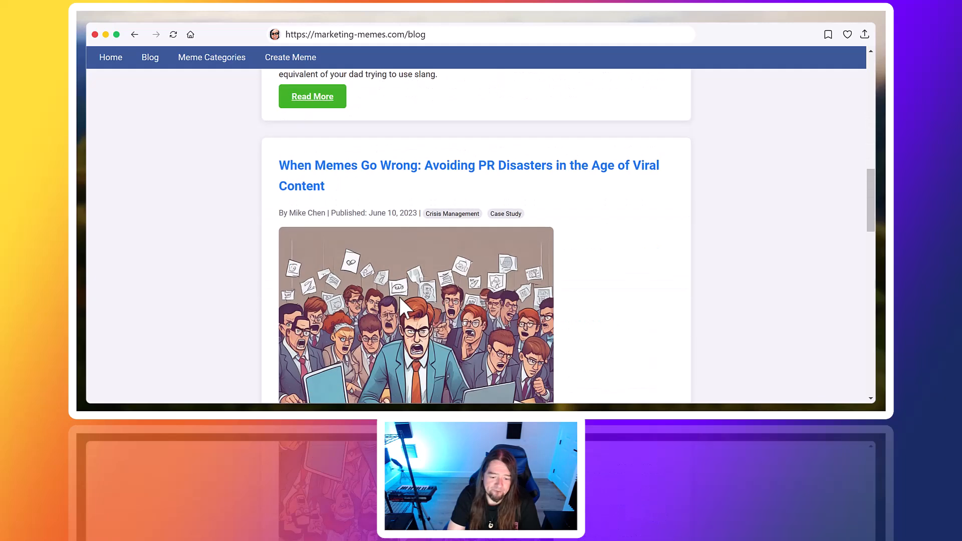
scroll("down", 3)
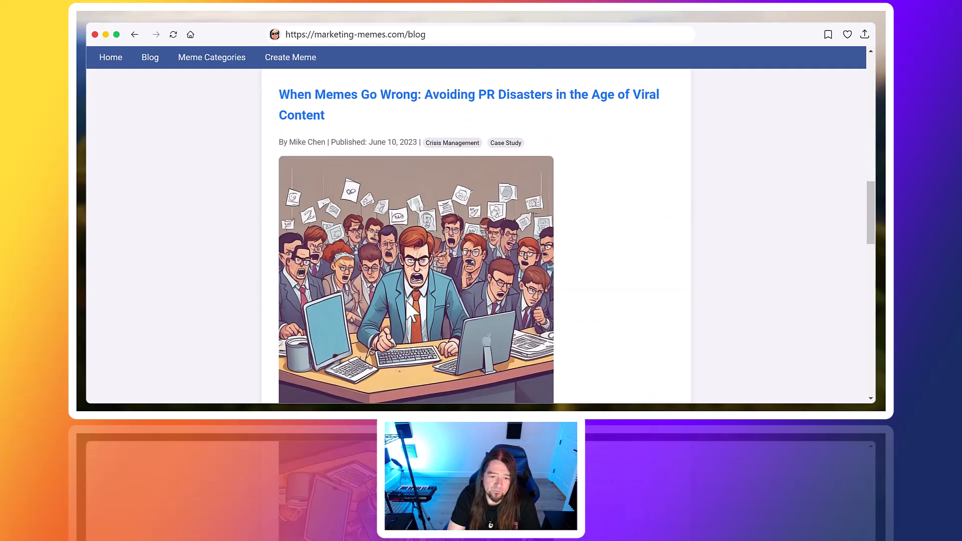
scroll("up", 3)
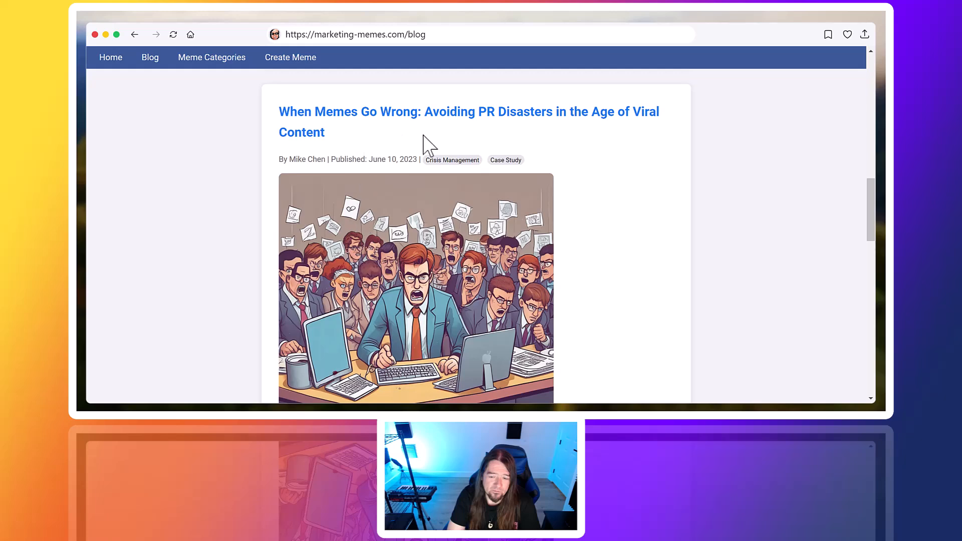
scroll("down", 3)
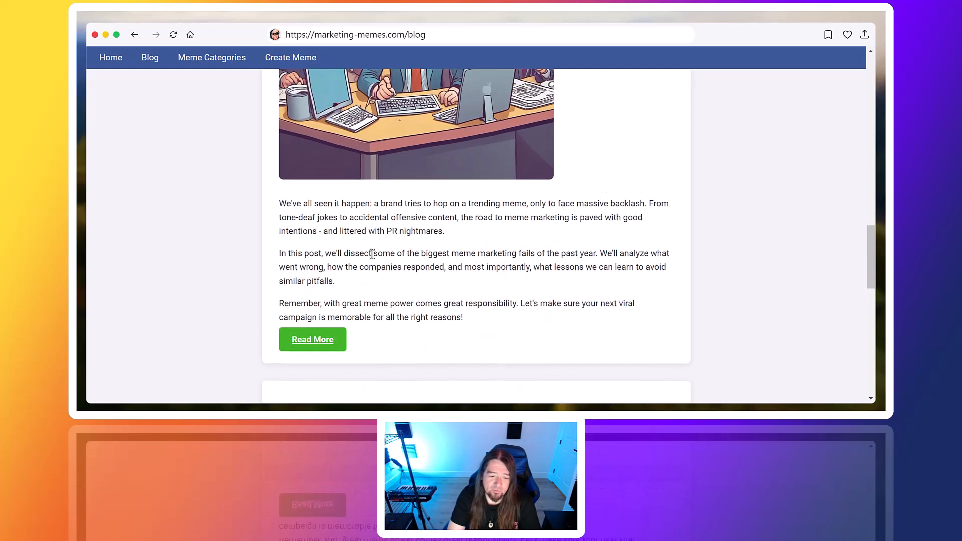
left_click(312, 339)
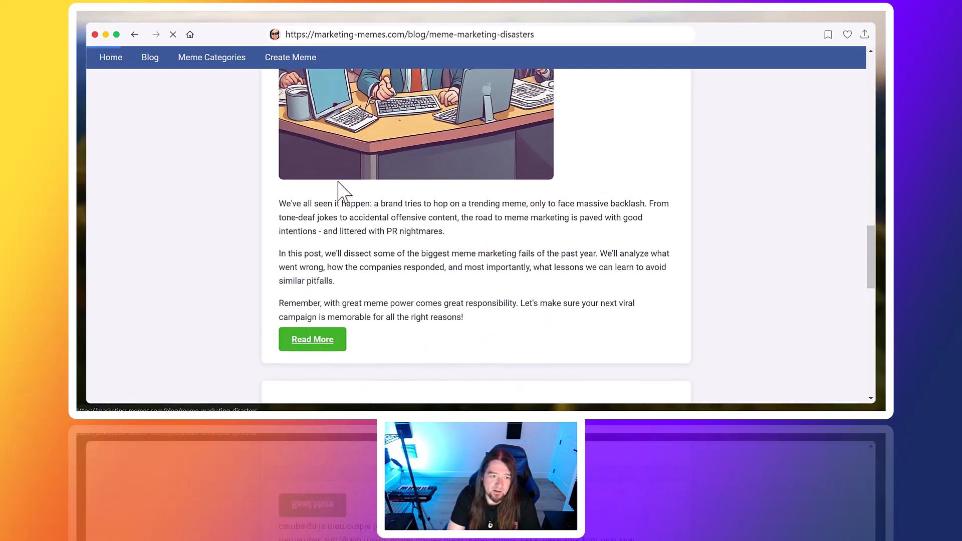
- Reload the When Memes Go Wrong post and scroll while its header illustration generates
left_click(311, 338)
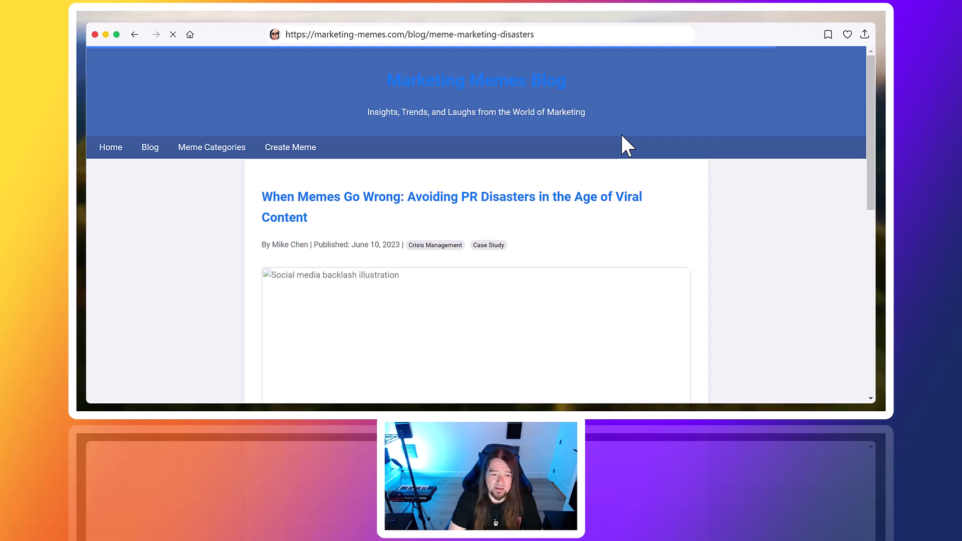
mouse_move(717, 256)
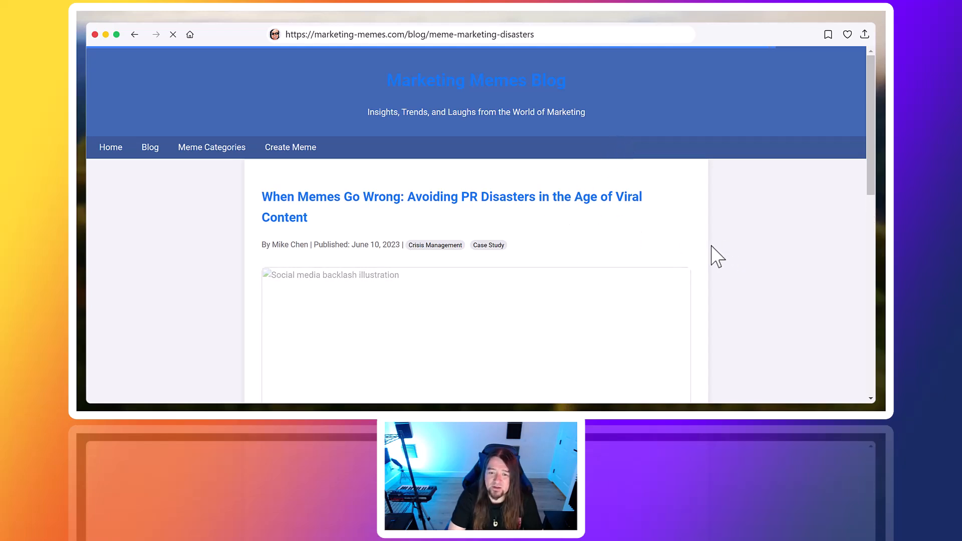
mouse_move(684, 256)
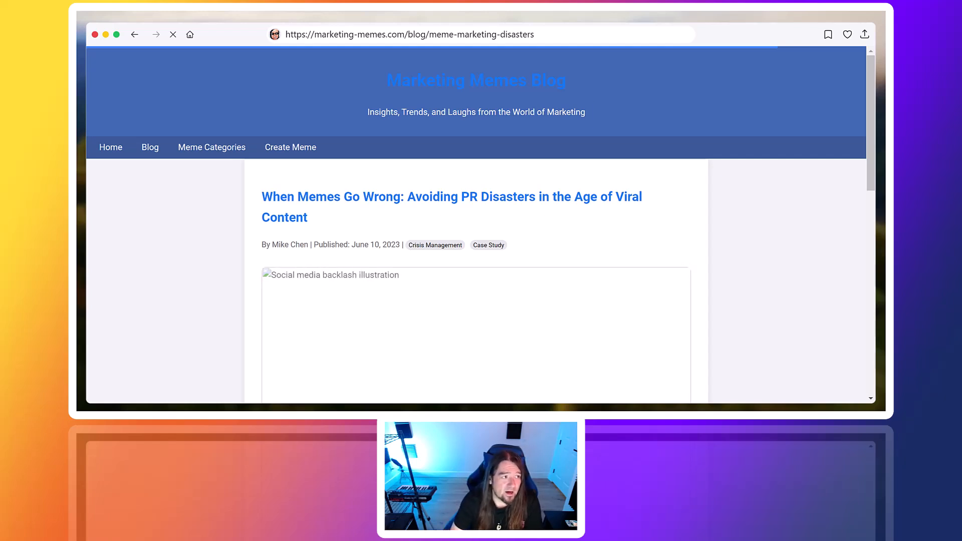
mouse_move(476, 225)
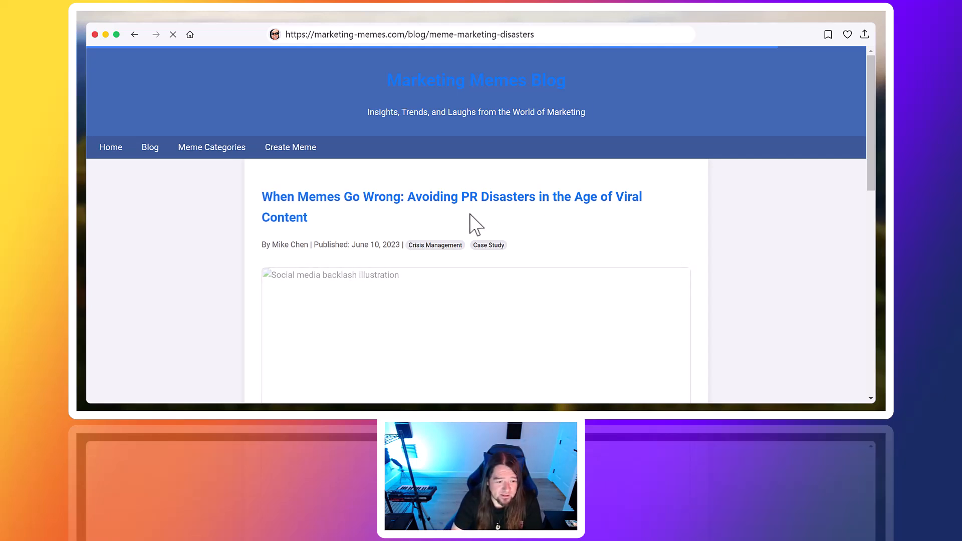
mouse_move(673, 241)
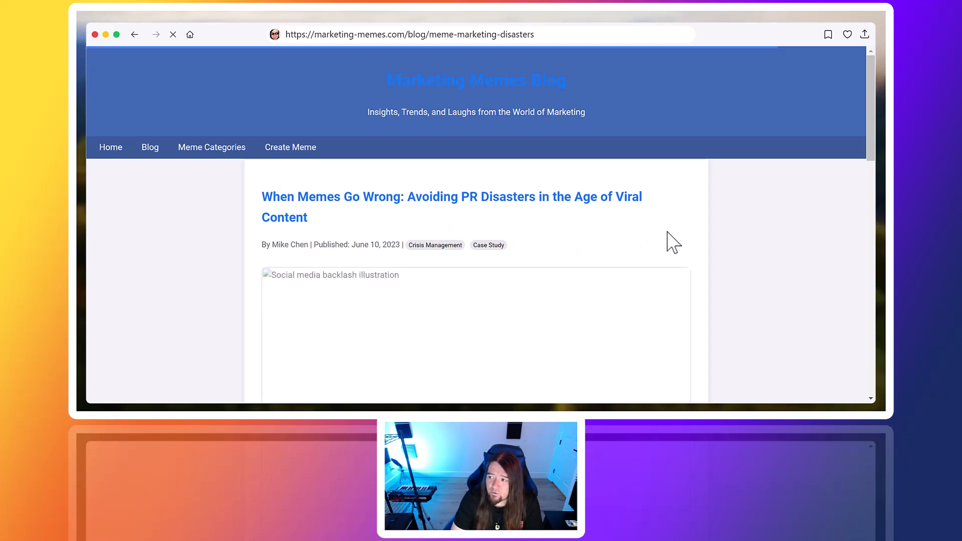
scroll("down", 3)
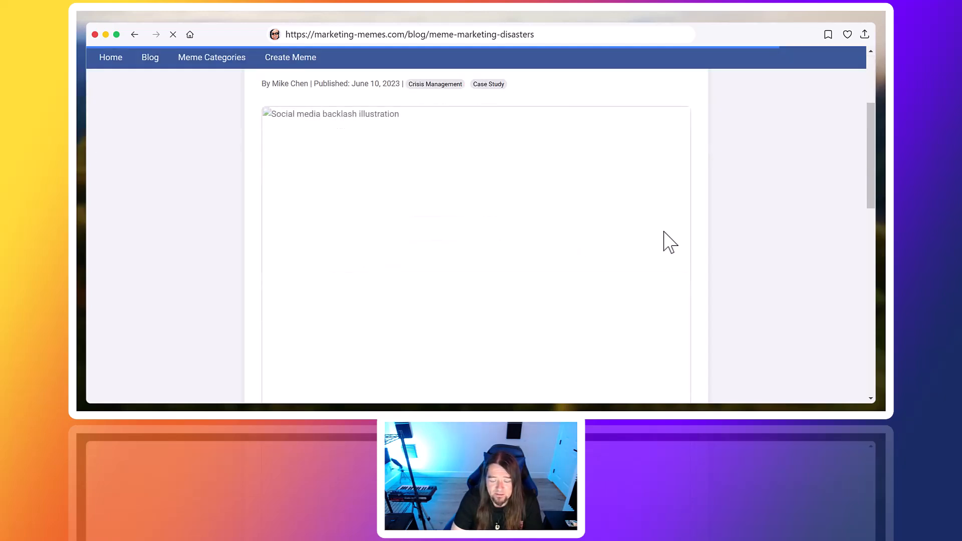
mouse_move(606, 185)
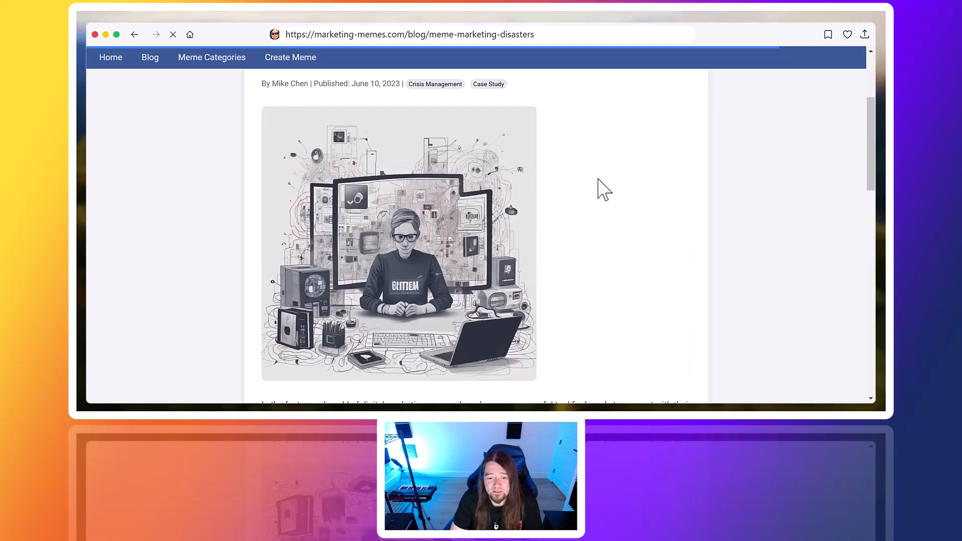
scroll("down", 3)
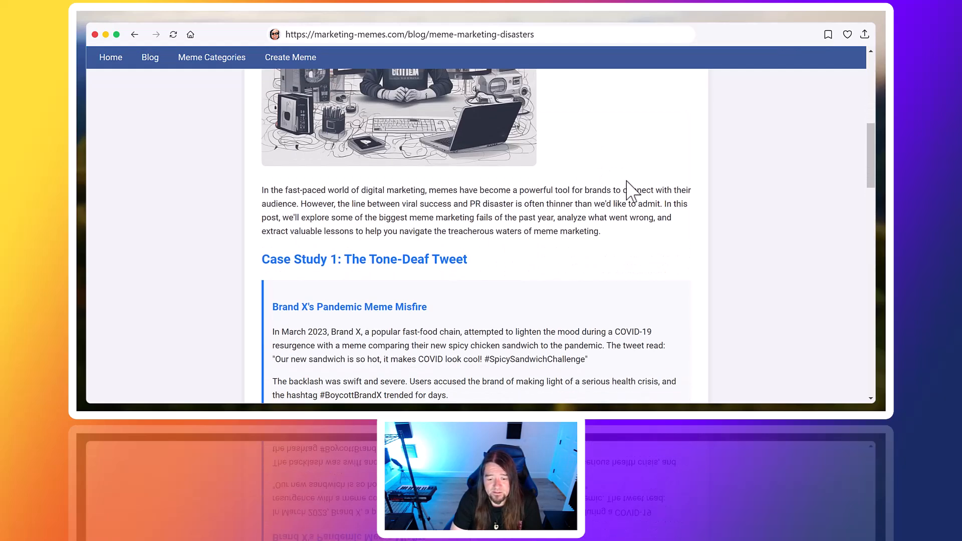
scroll("up", 3)
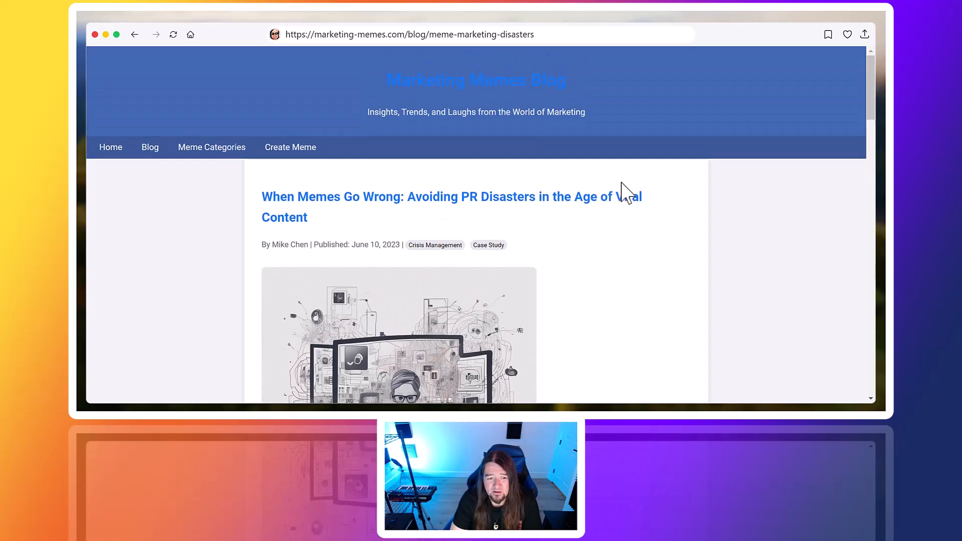
scroll("down", 3)
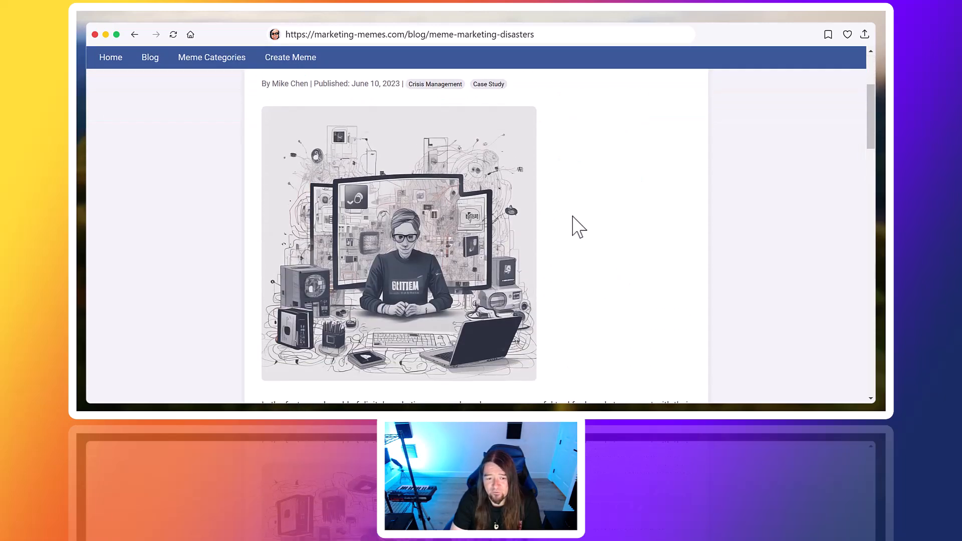
mouse_move(279, 119)
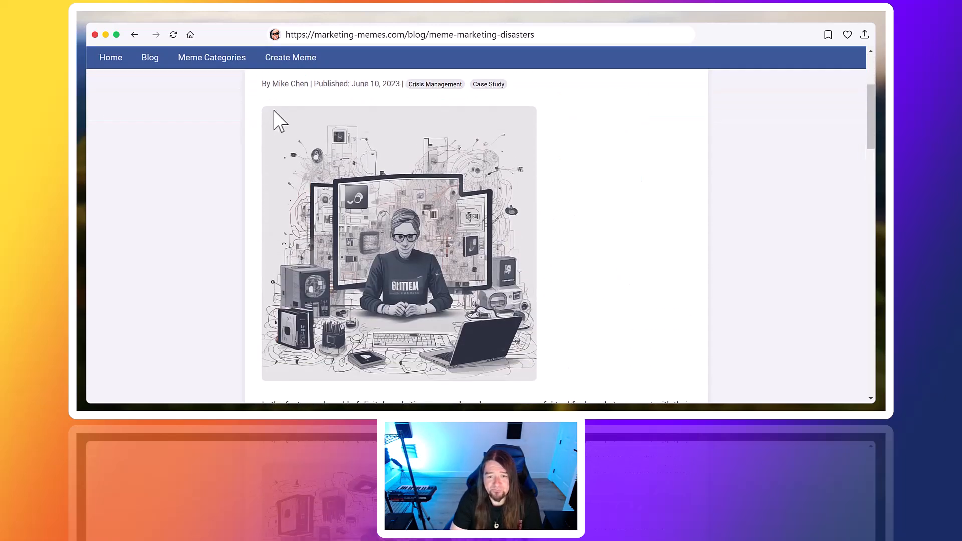
scroll("up", 3)
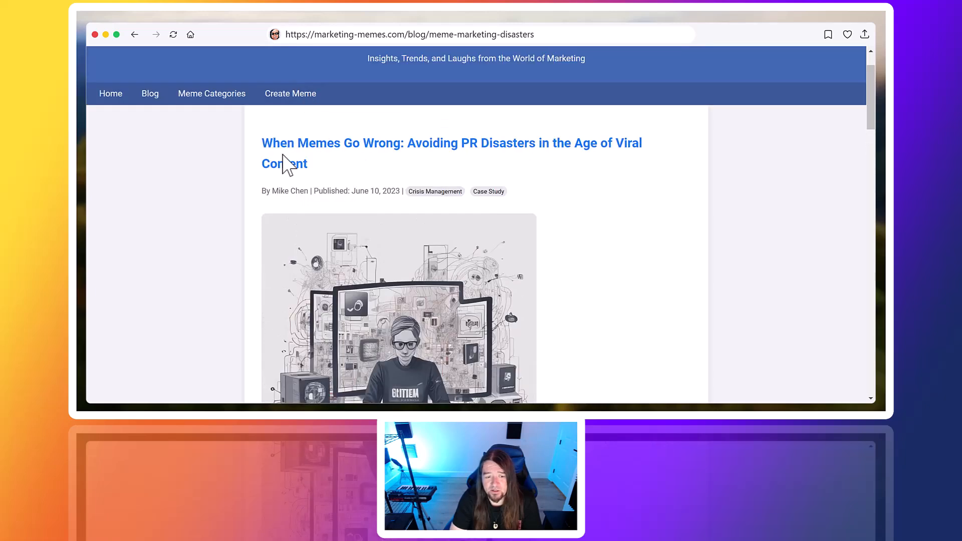
mouse_move(341, 210)
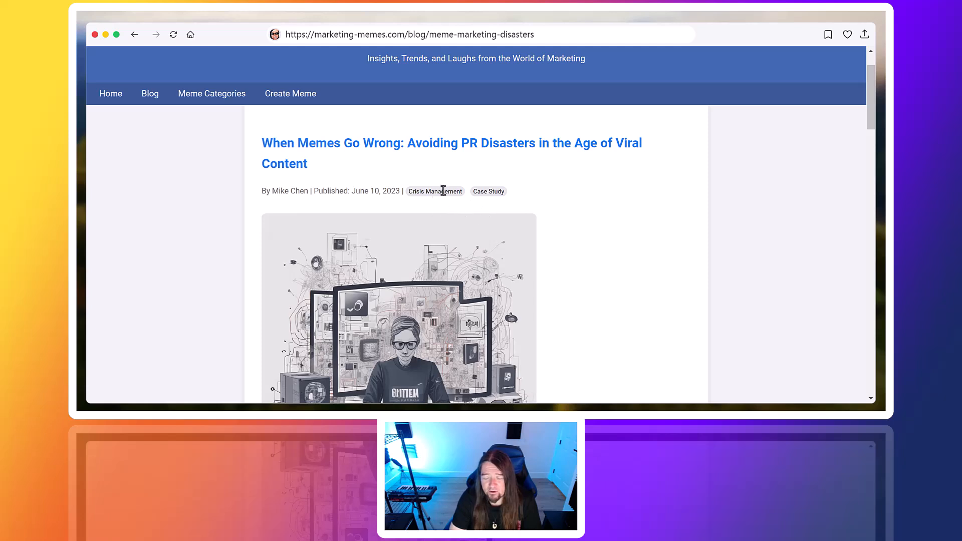
mouse_move(357, 191)
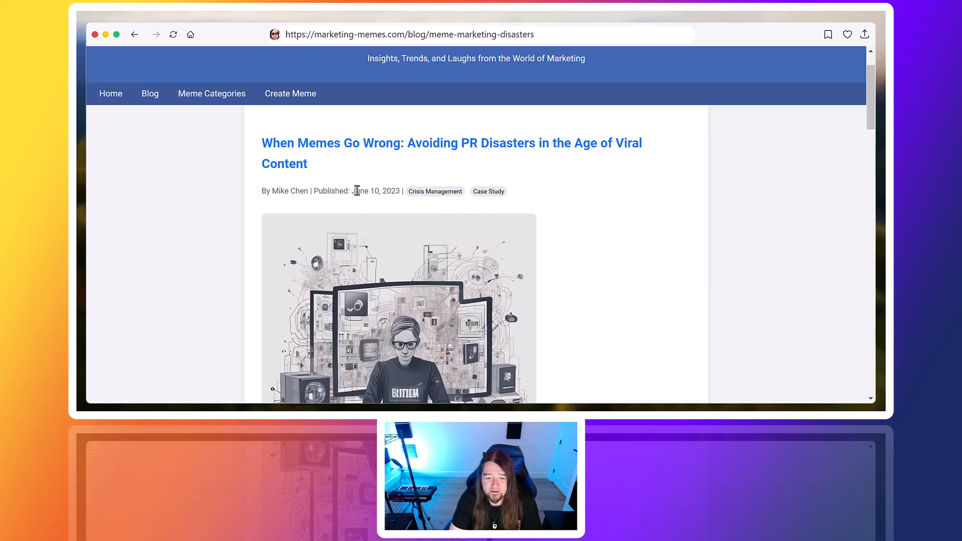
mouse_move(463, 218)
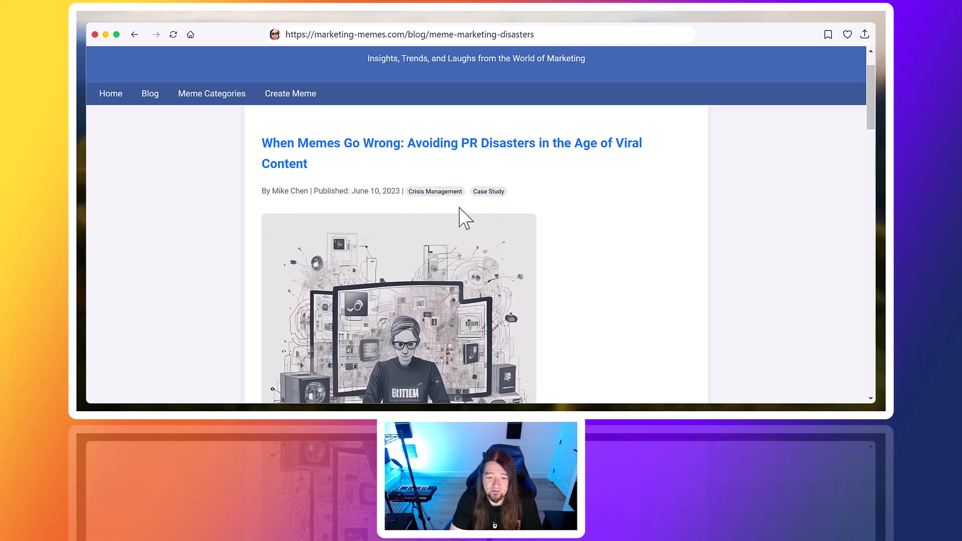
mouse_move(564, 219)
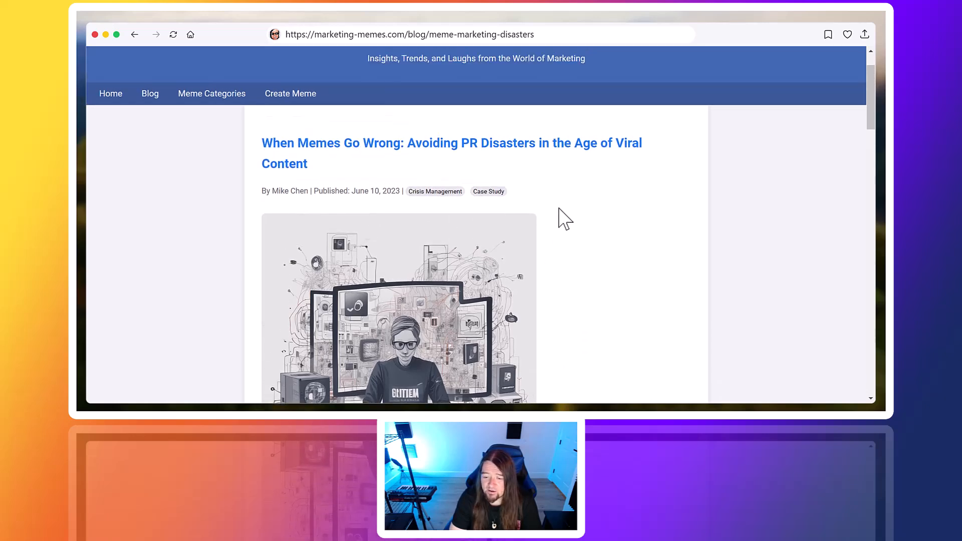
scroll("up", 3)
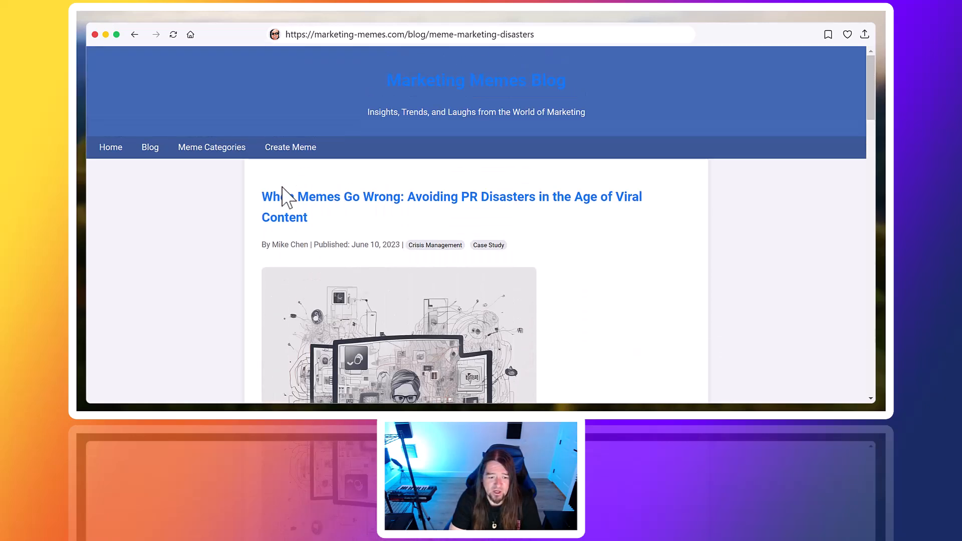
mouse_move(607, 233)
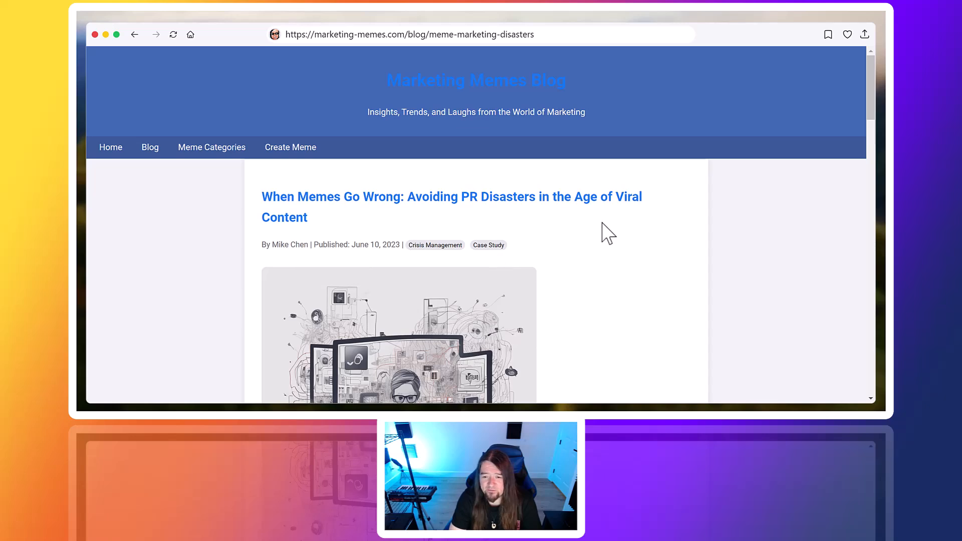
scroll("down", 3)
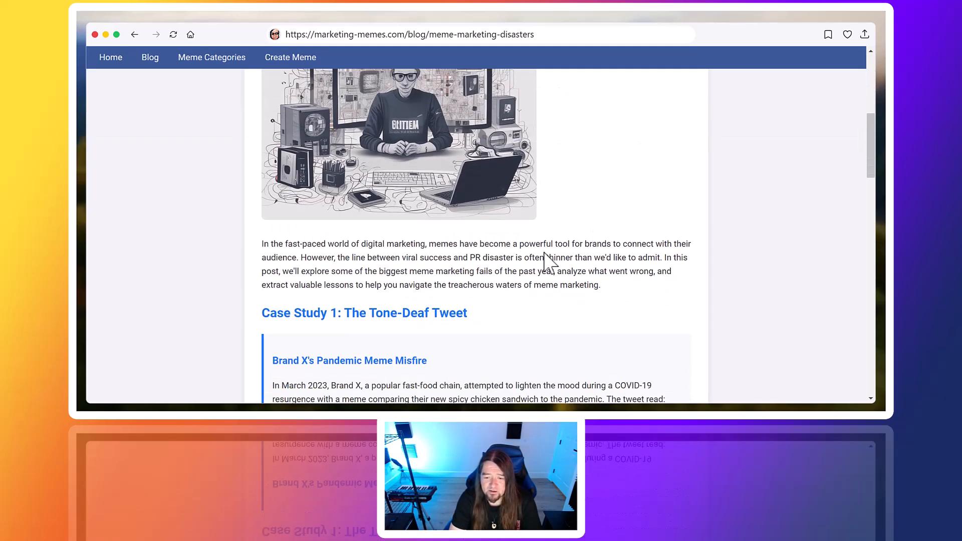
scroll("up", 3)
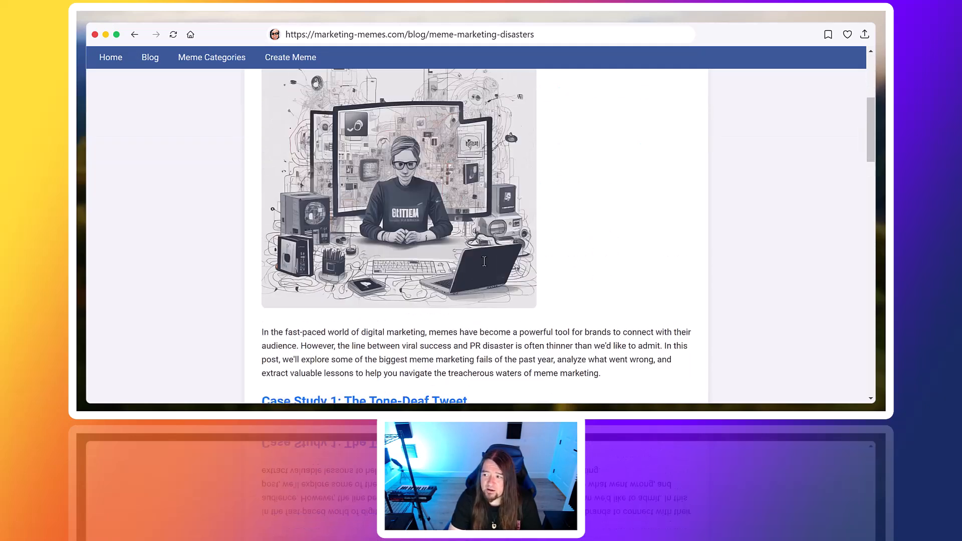
scroll("up", 3)
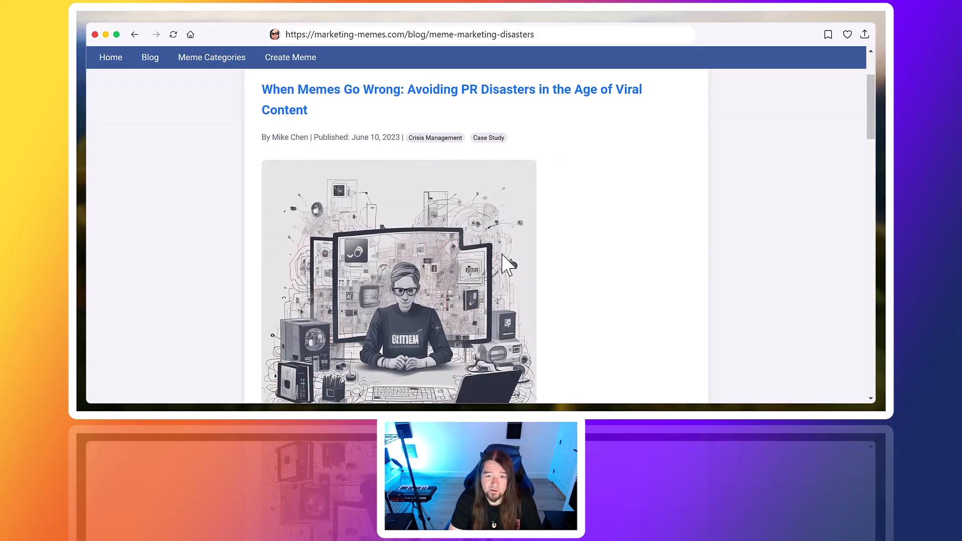
mouse_move(571, 232)
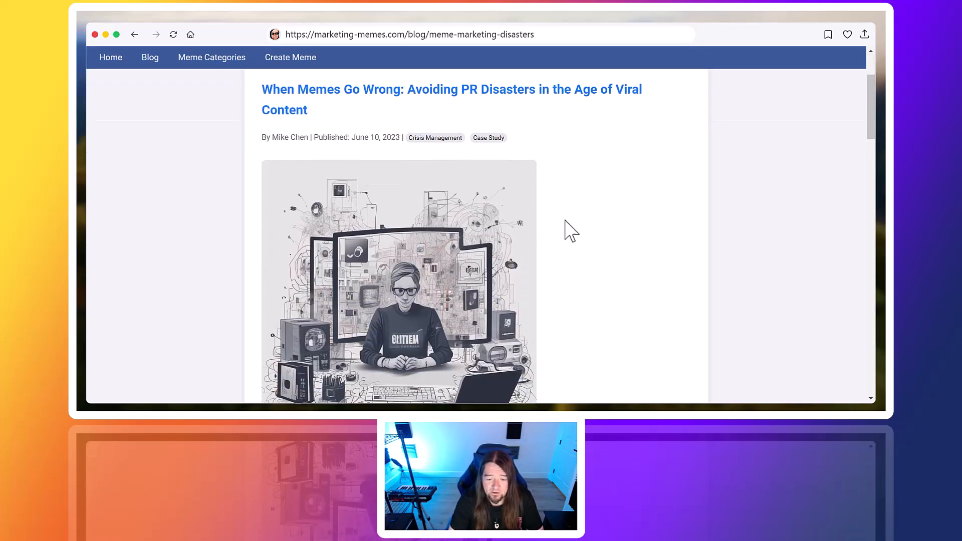
scroll("down", 3)
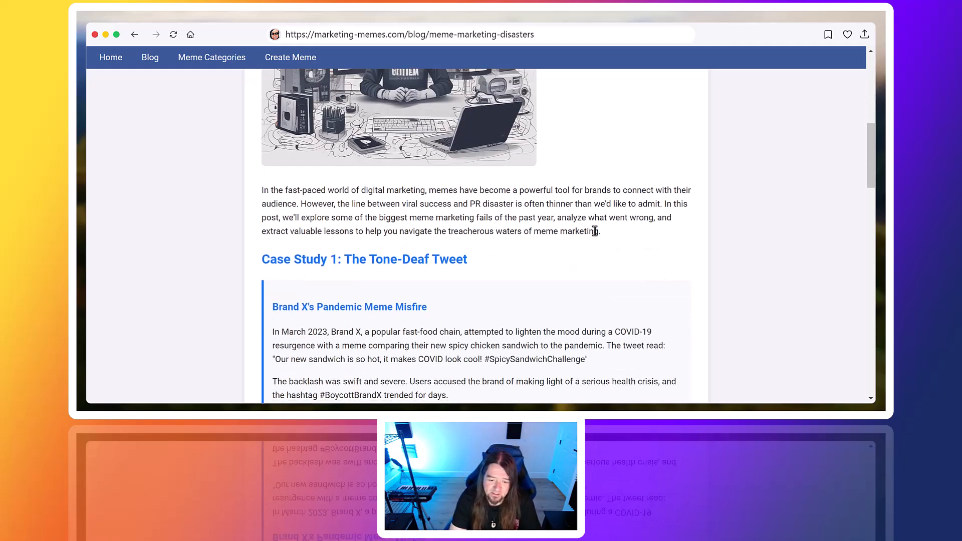
mouse_move(593, 238)
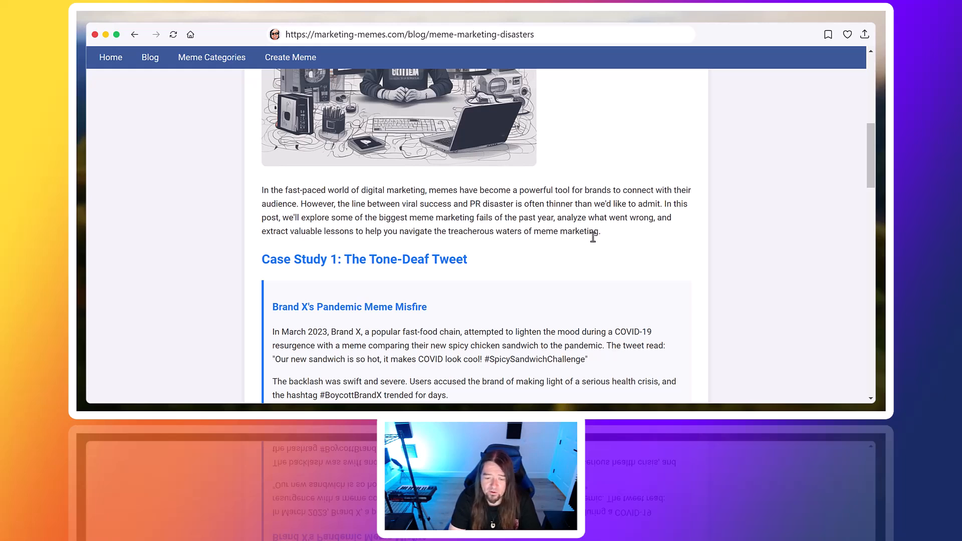
scroll("down", 3)
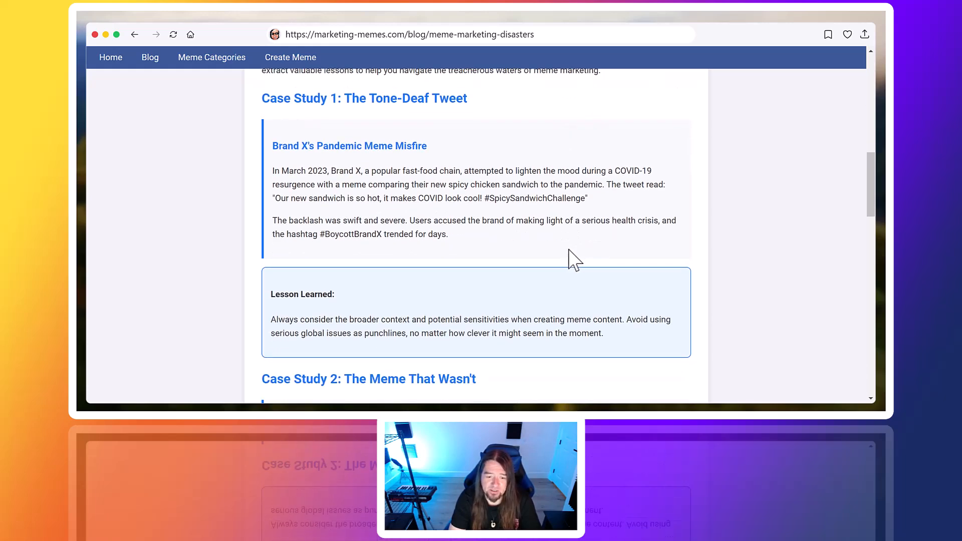
scroll("down", 3)
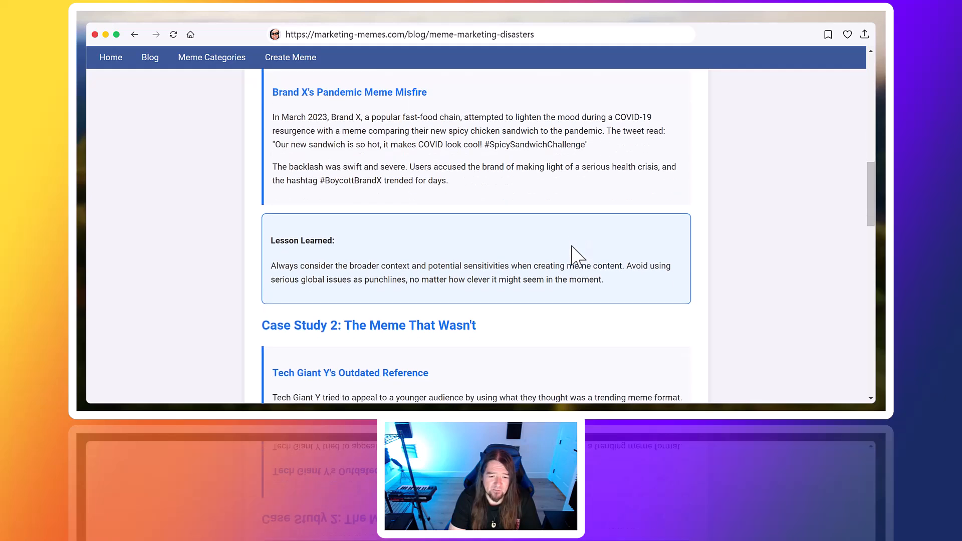
scroll("down", 3)
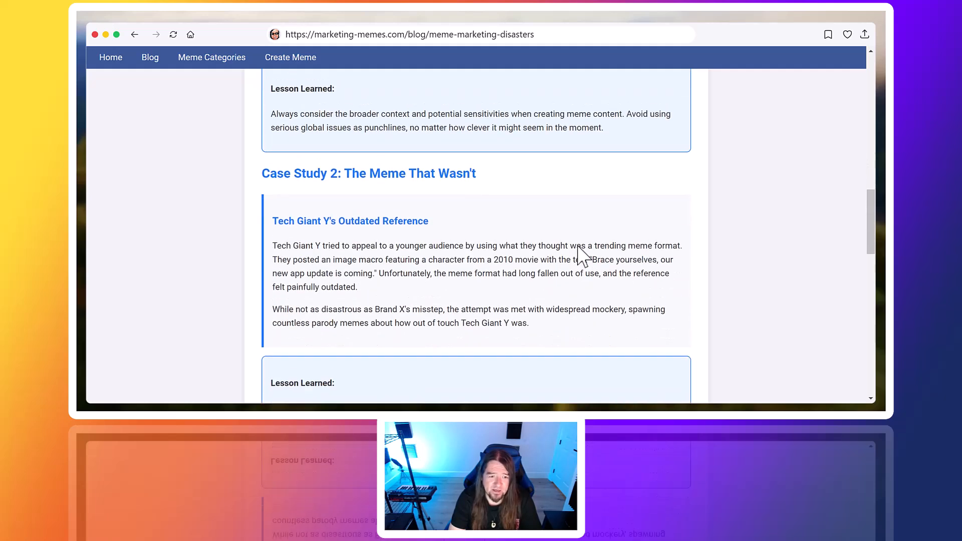
scroll("down", 3)
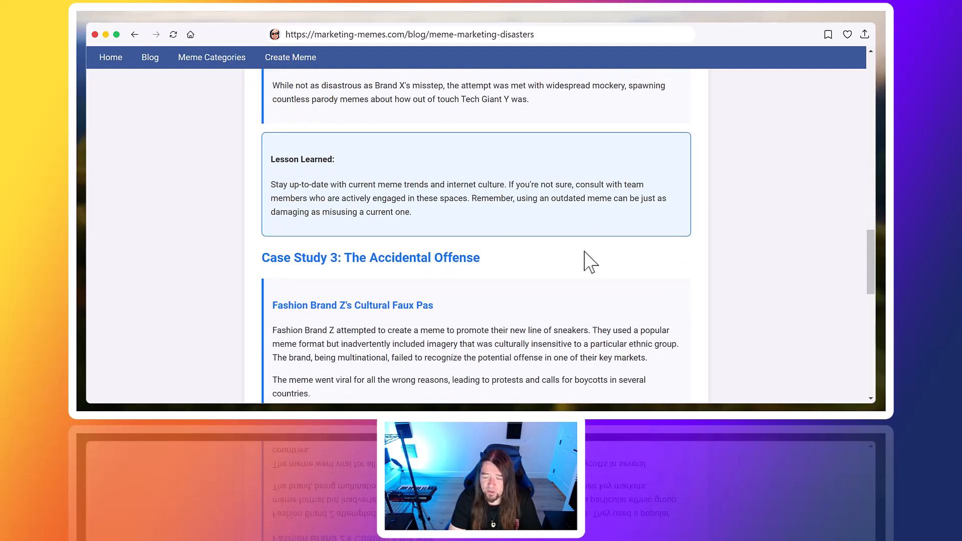
scroll("down", 3)
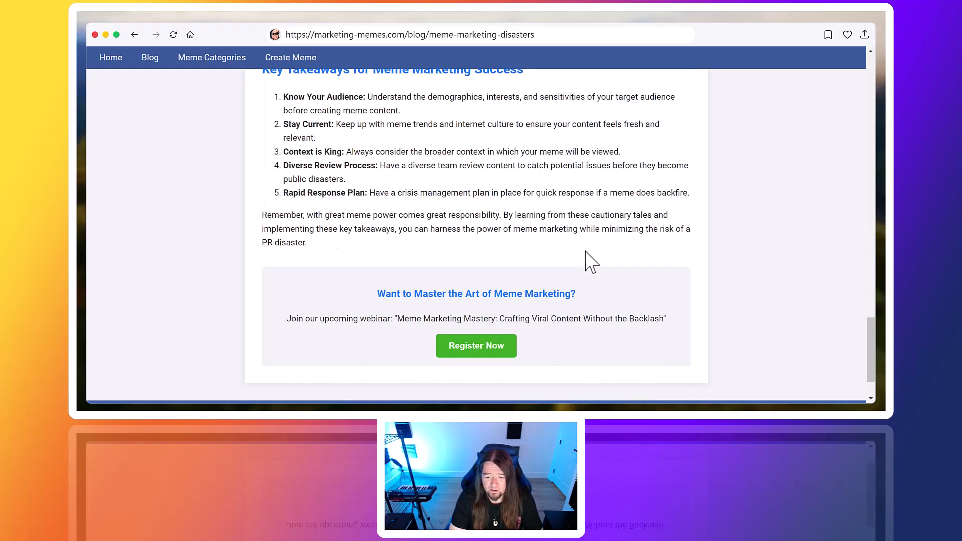
scroll("up", 3)
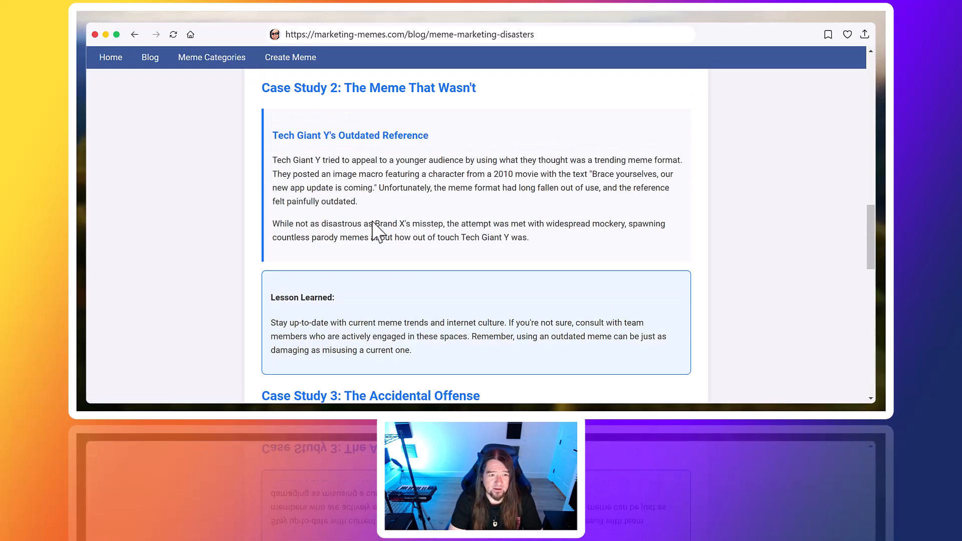
scroll("up", 3)
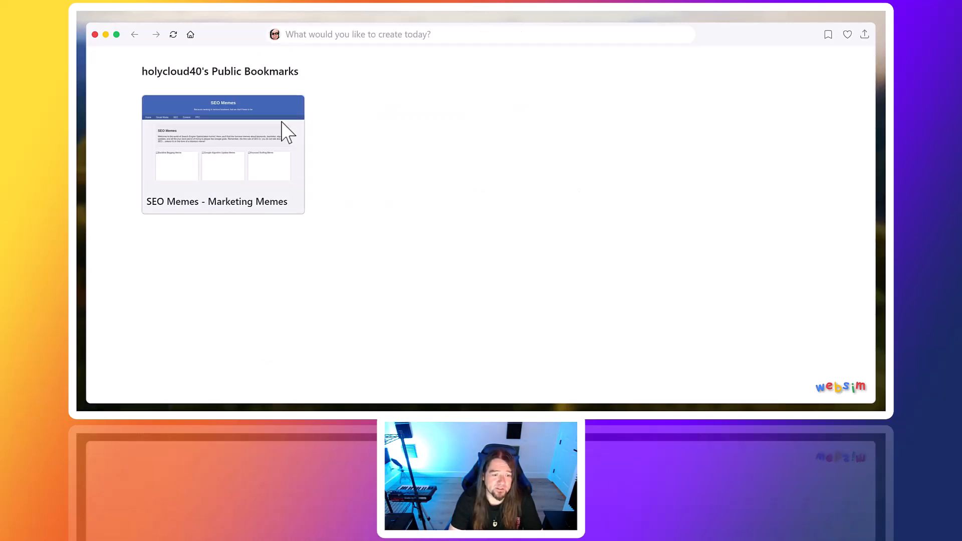
- Enter nft-pixel-games.com in the Websim address bar to generate the site
left_click(358, 34)
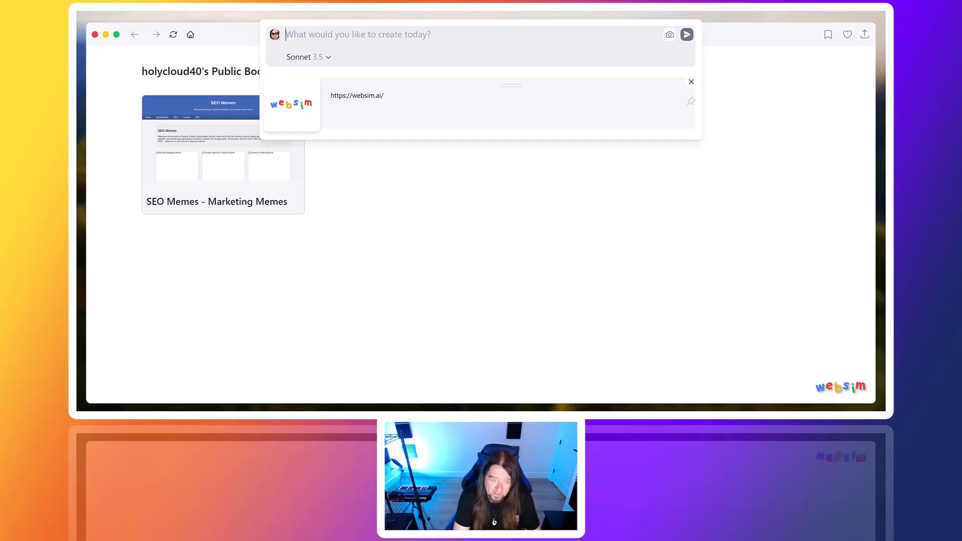
type("nft")
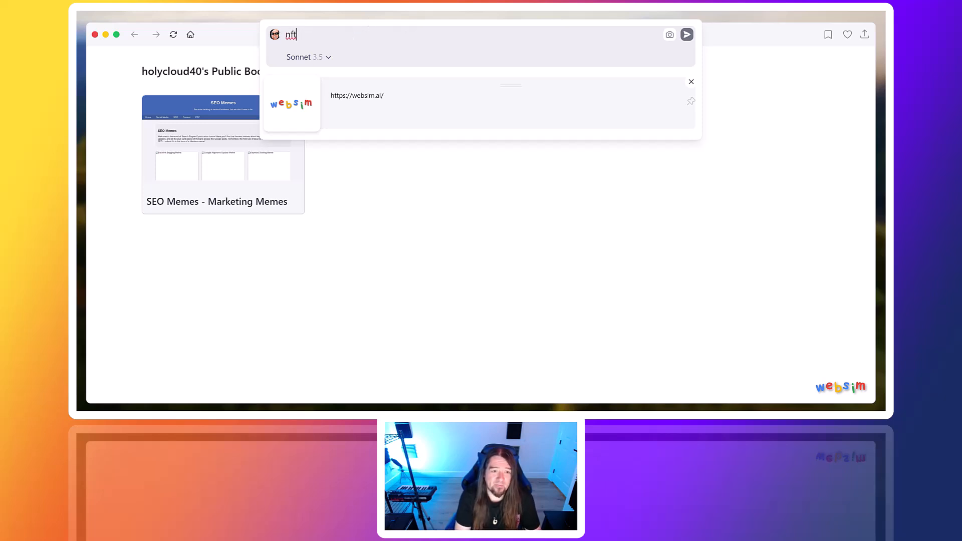
type("-pixel")
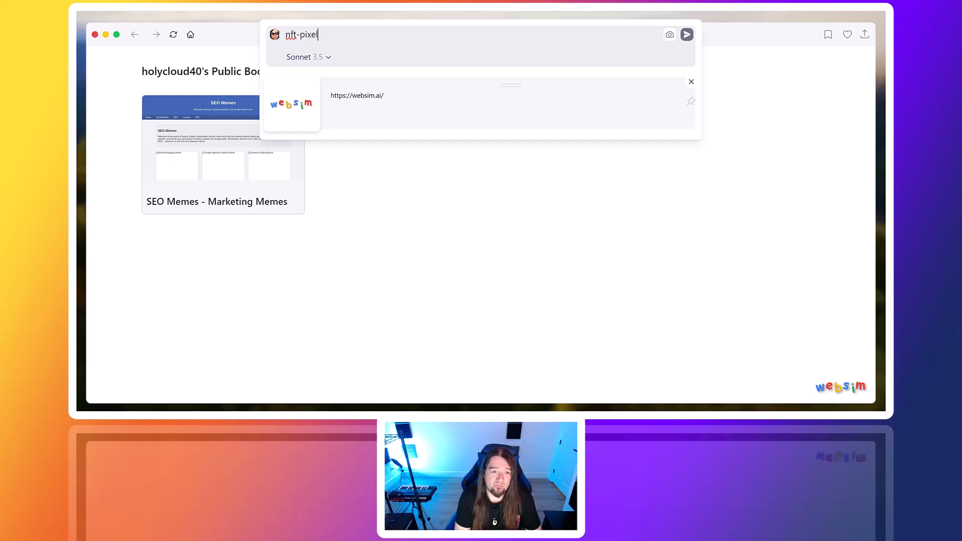
type("-games.com")
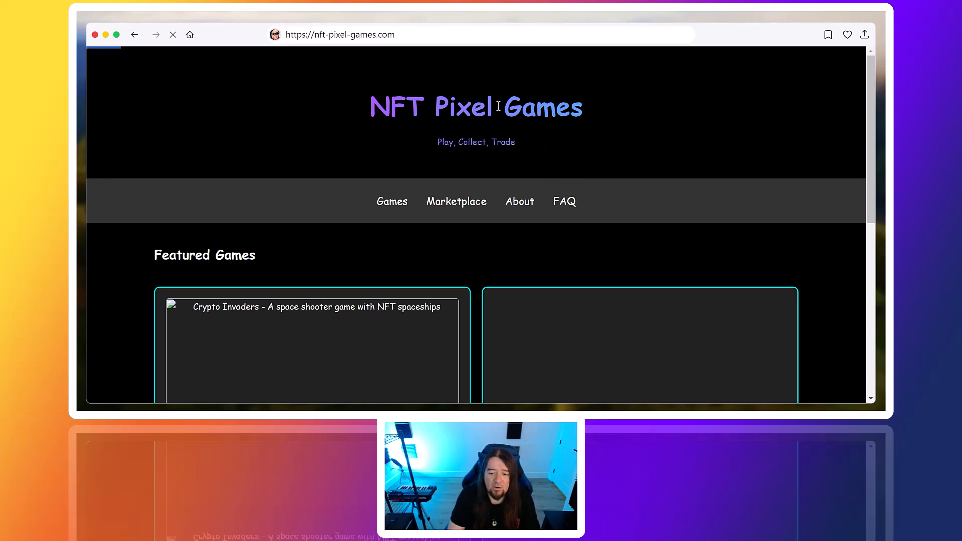
mouse_move(469, 110)
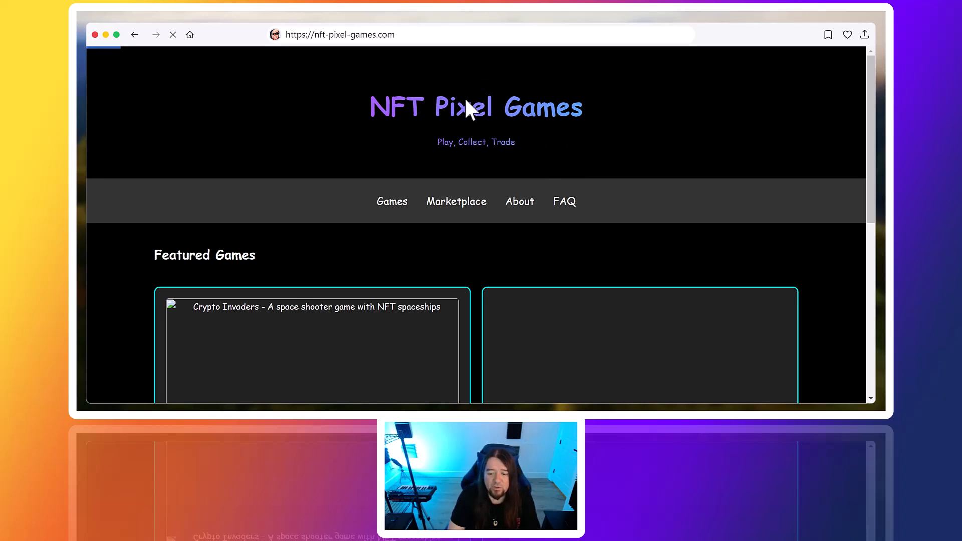
mouse_move(540, 106)
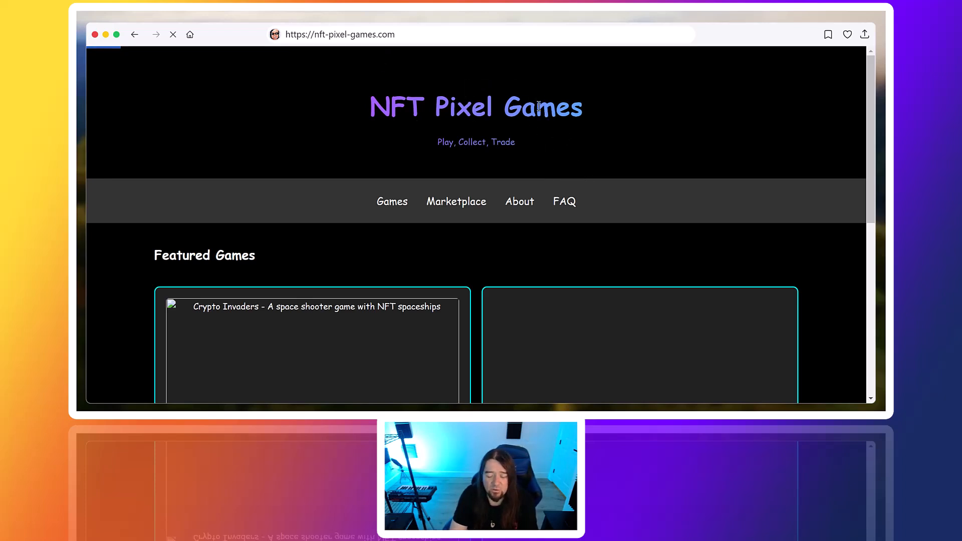
mouse_move(574, 137)
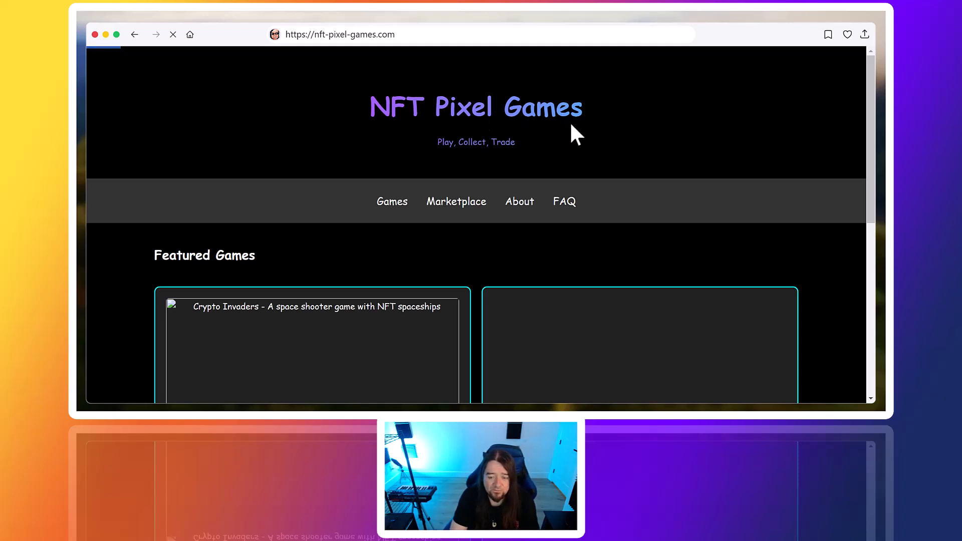
- Scroll over the featured games section until the Crypto Invaders artwork loads
scroll("down", 3)
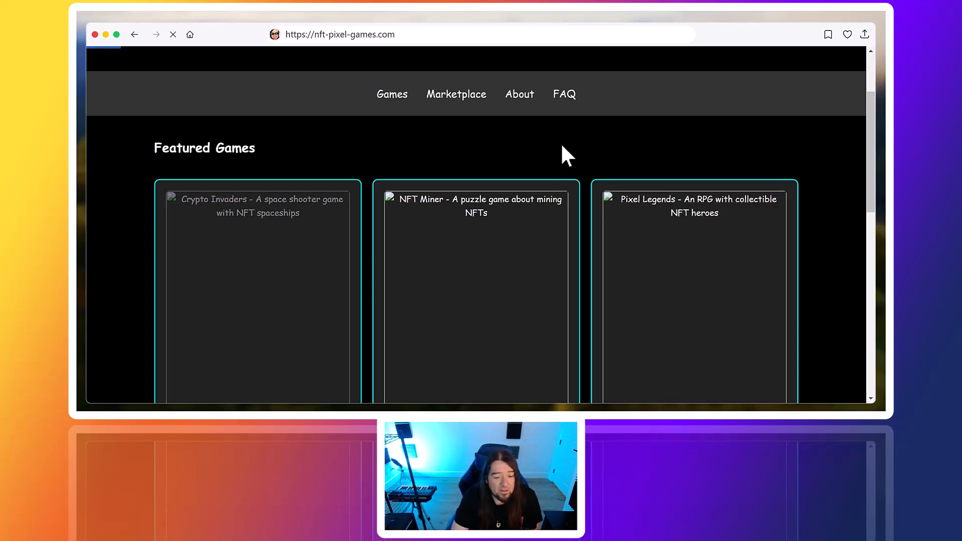
scroll("up", 3)
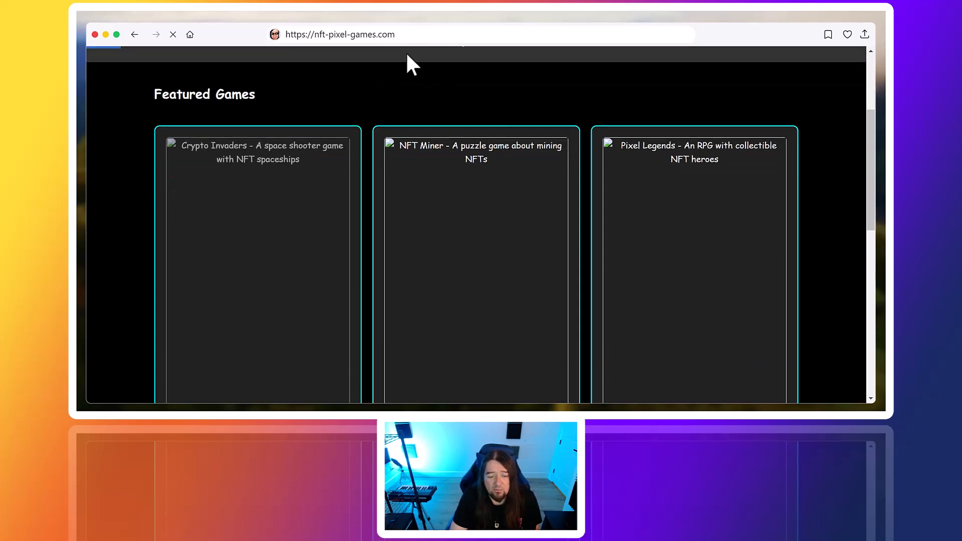
mouse_move(463, 92)
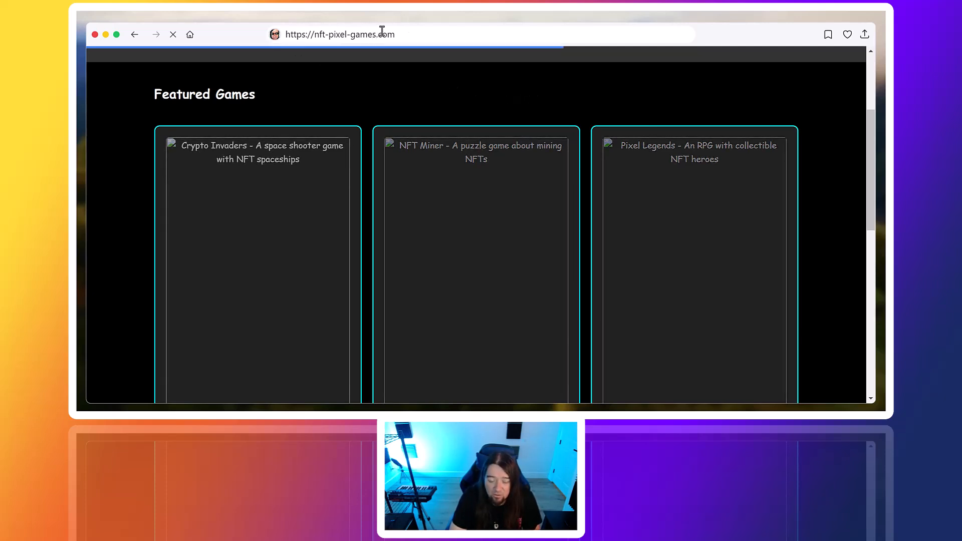
scroll("down", 3)
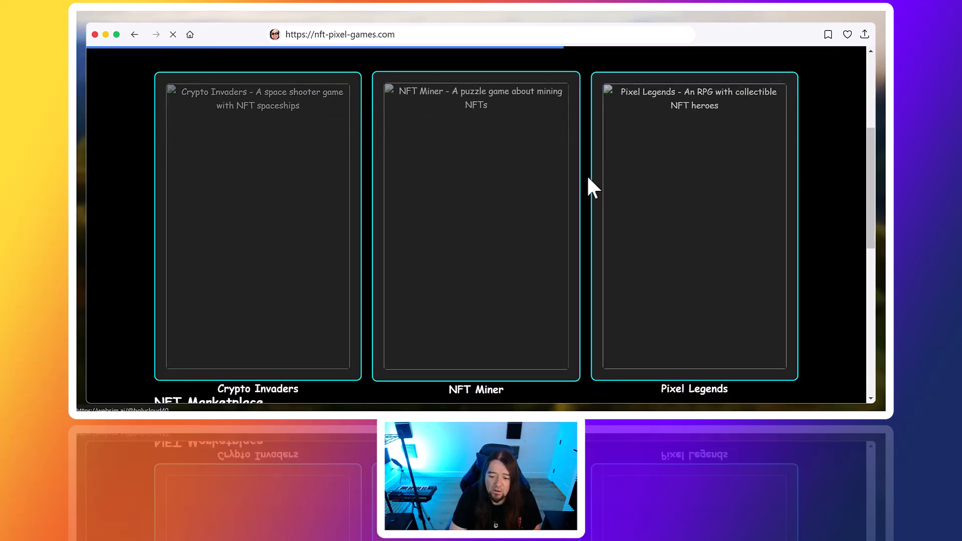
scroll("up", 3)
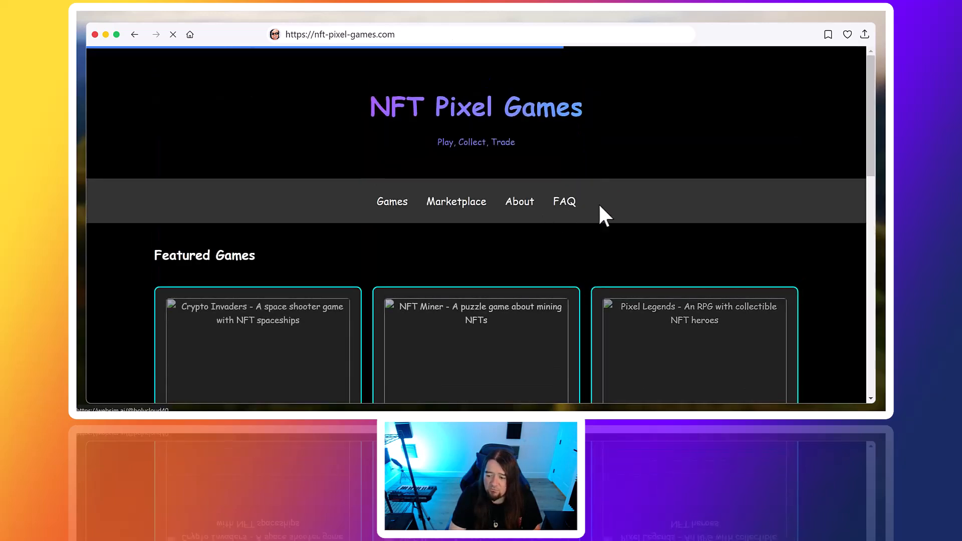
scroll("down", 3)
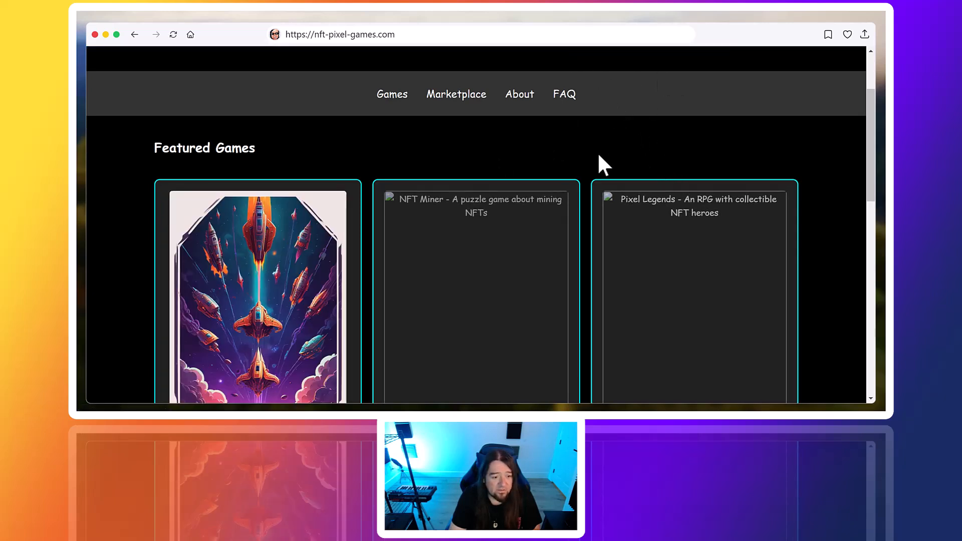
- Scroll down to the FAQ and footer, then back up to the Featured Games cards
scroll("down", 3)
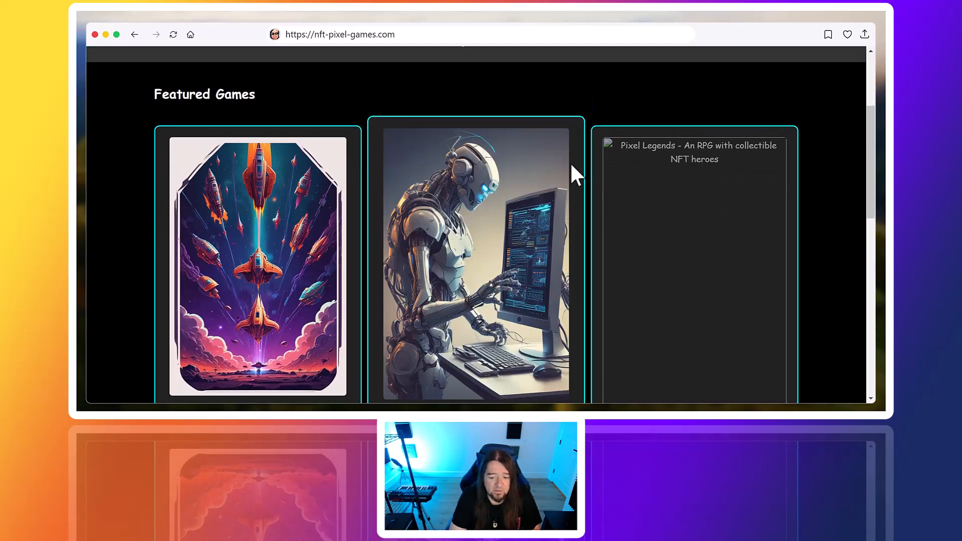
mouse_move(819, 181)
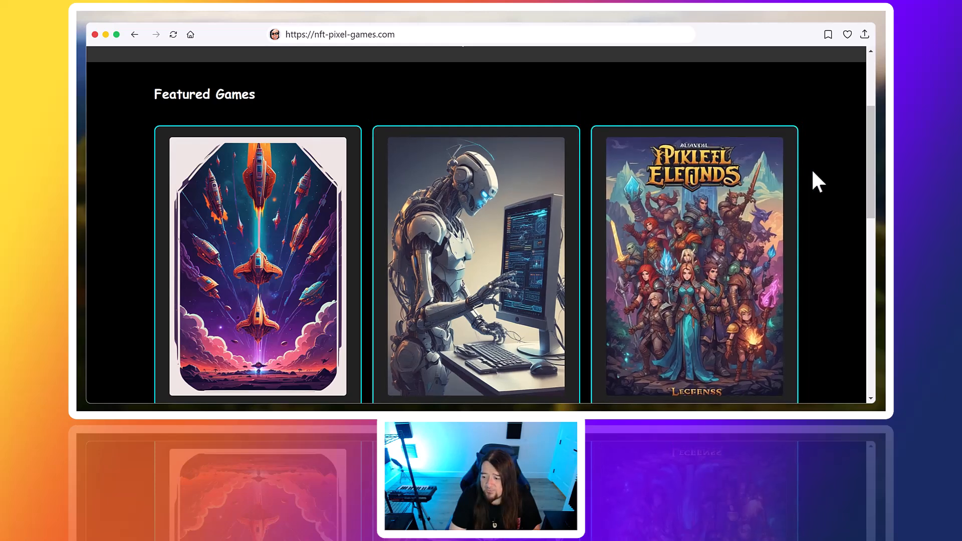
scroll("up", 3)
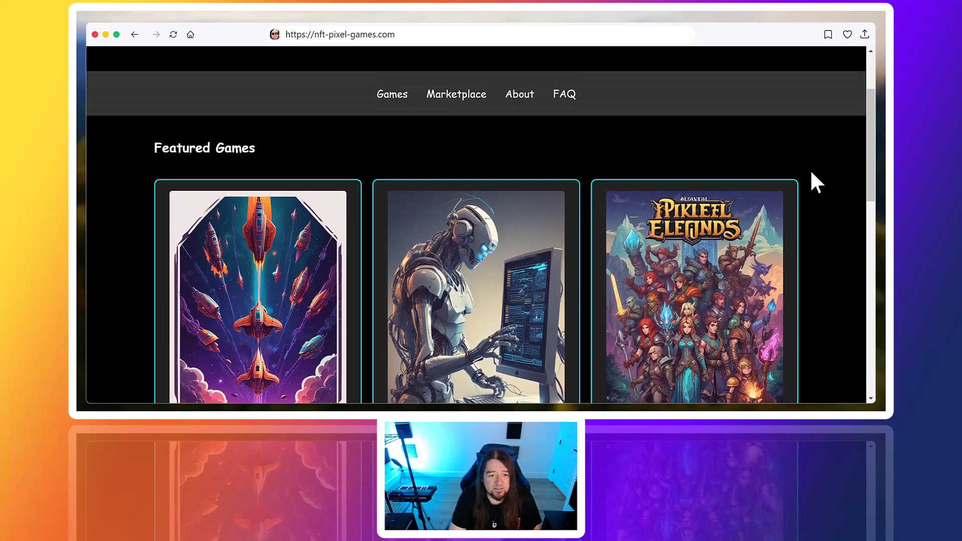
mouse_move(534, 146)
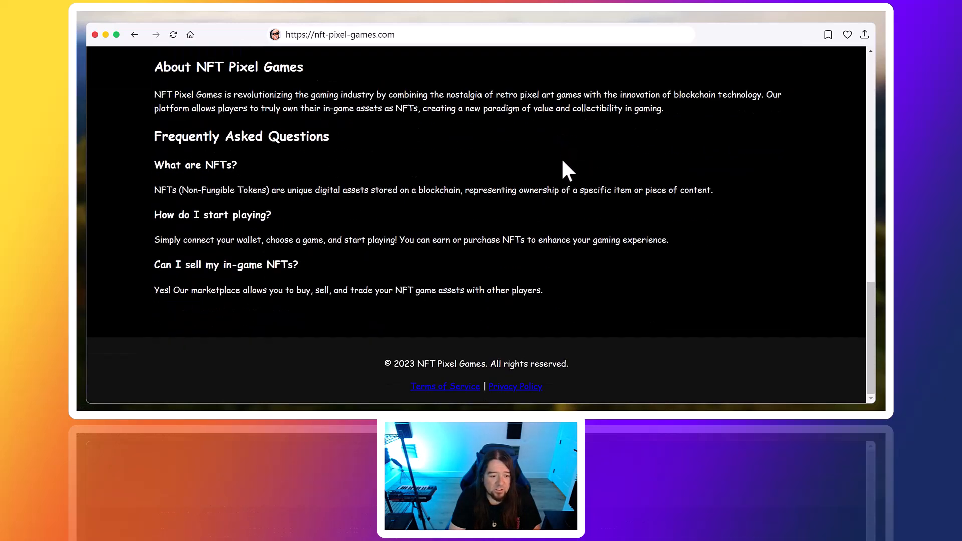
scroll("up", 3)
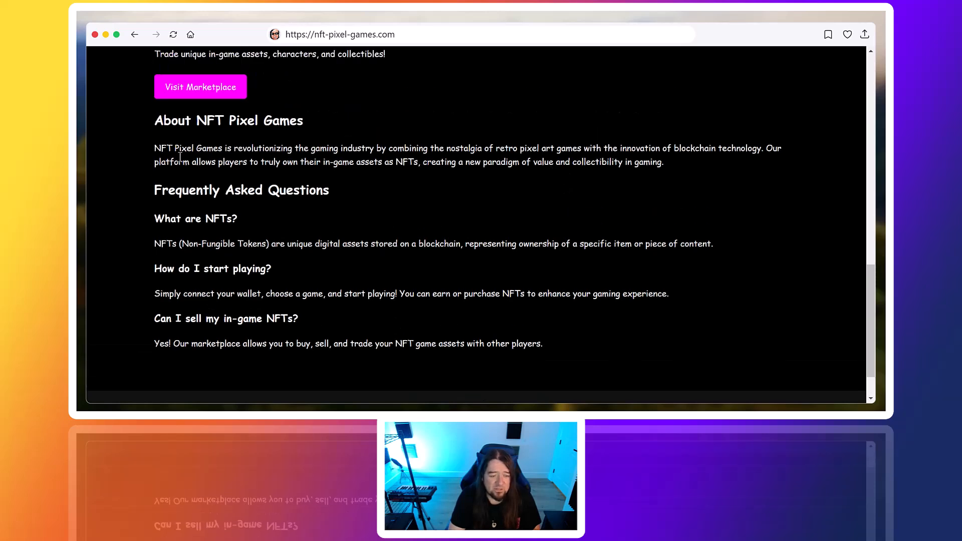
mouse_move(344, 183)
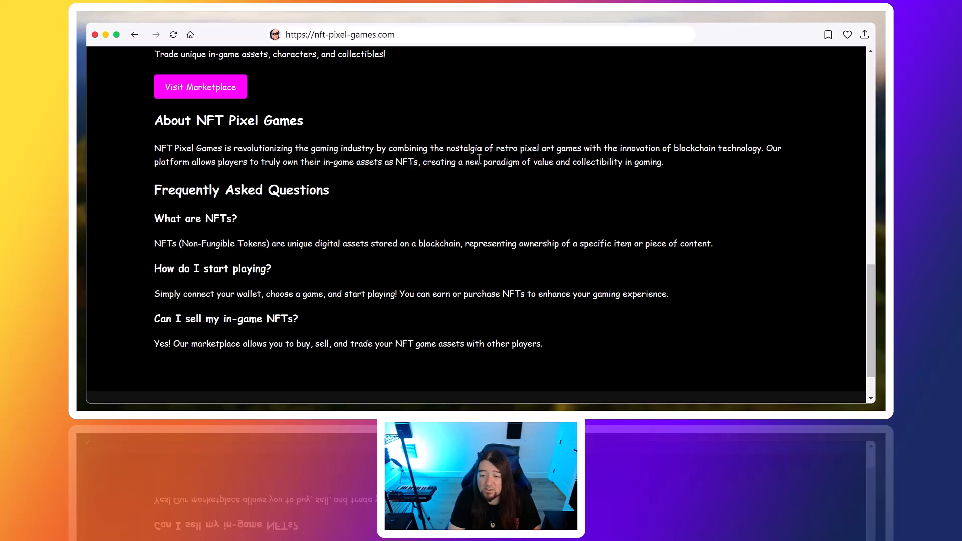
mouse_move(598, 169)
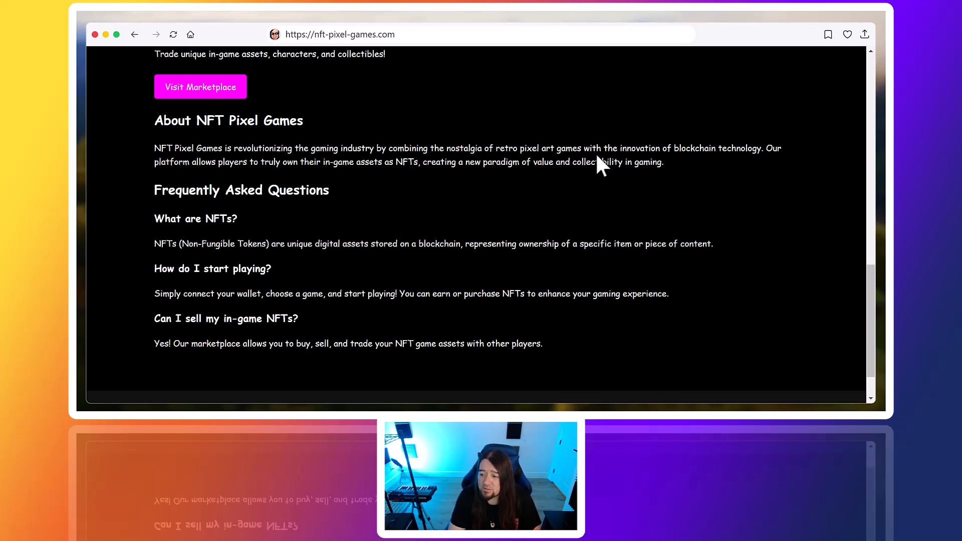
mouse_move(599, 163)
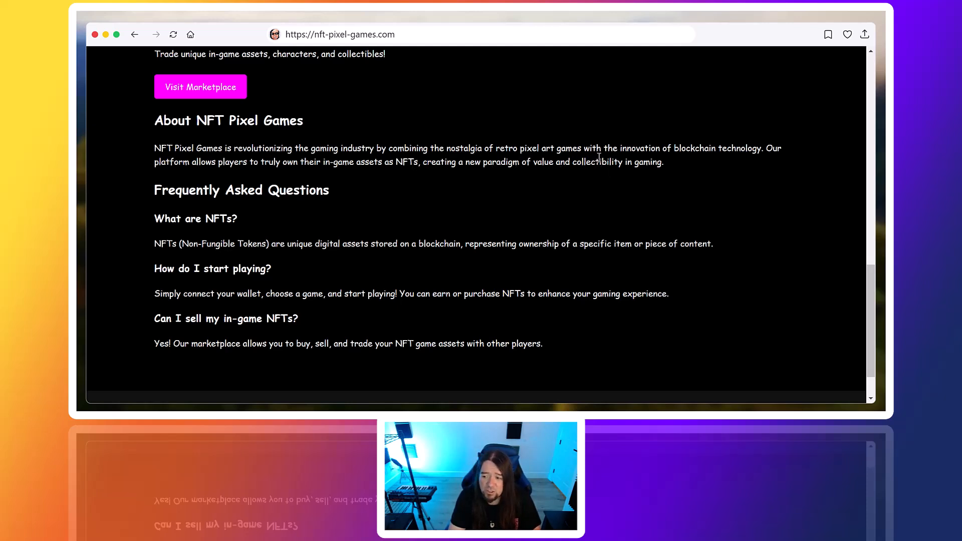
scroll("up", 3)
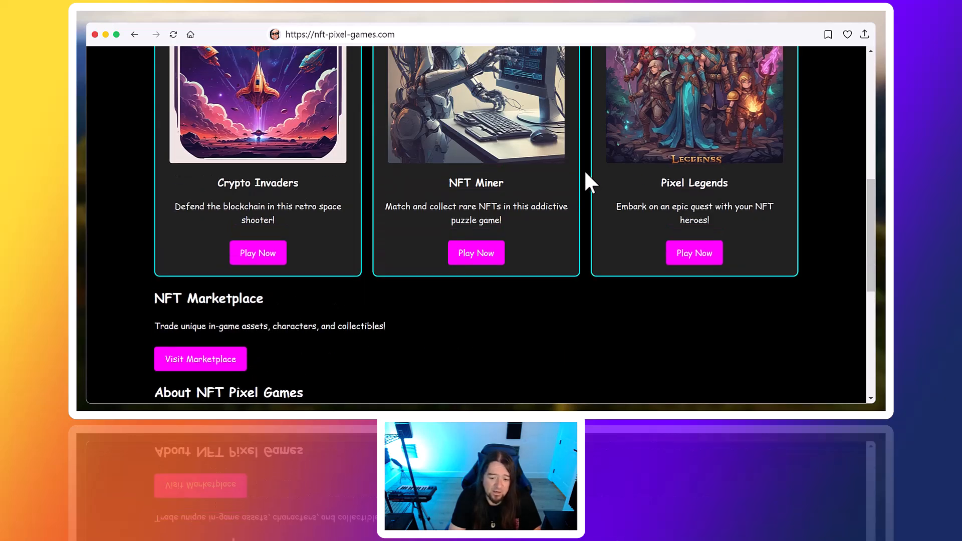
scroll("up", 3)
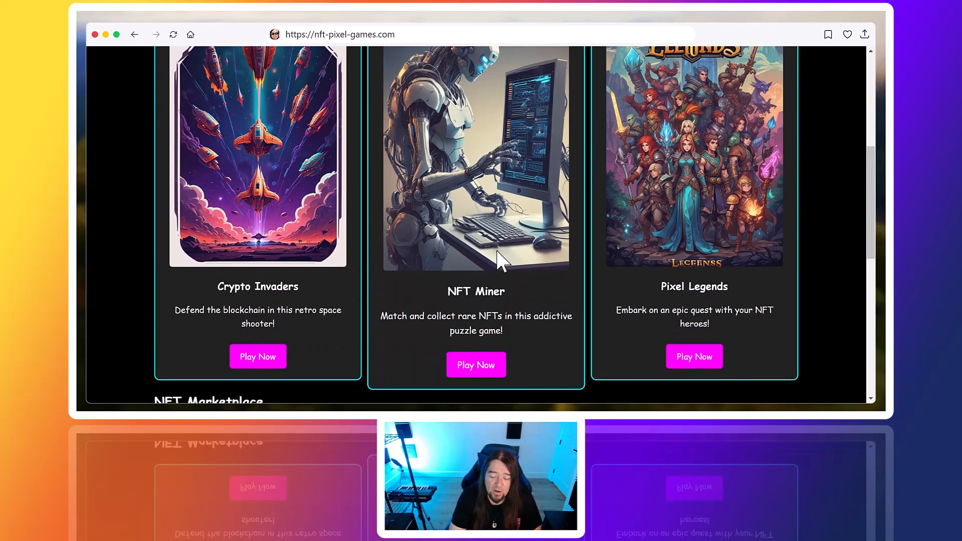
scroll("up", 3)
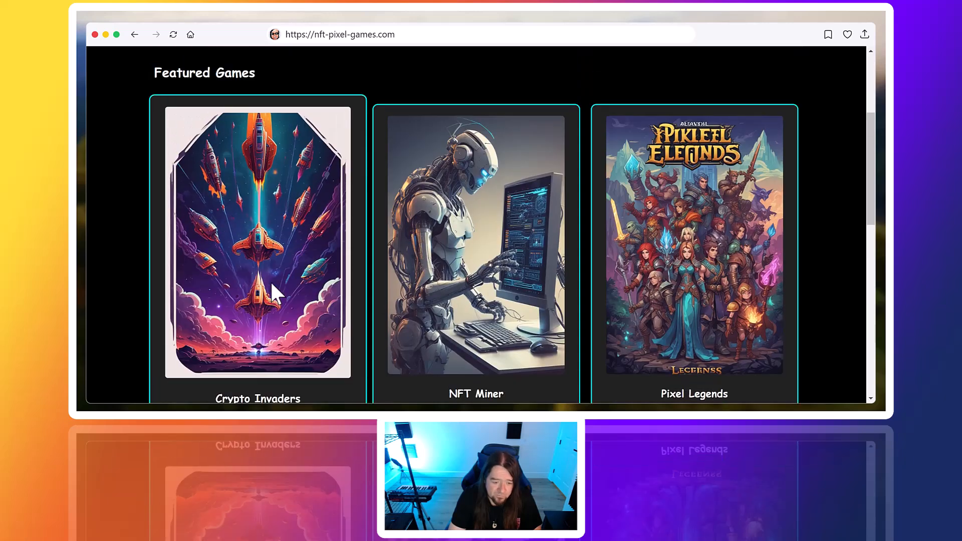
scroll("down", 3)
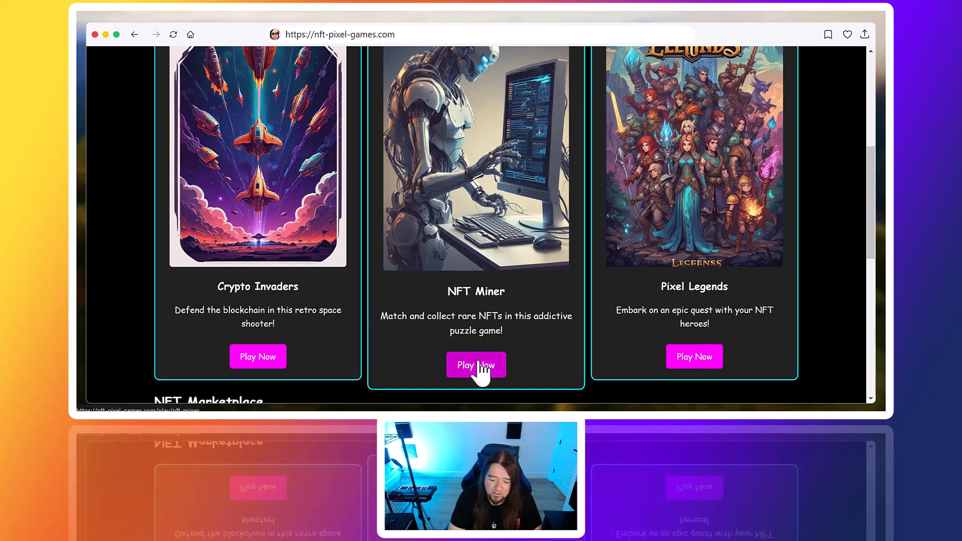
- Go to the NFT Miner play page at nft-pixel-games.com/play/nft-miner
left_click(476, 365)
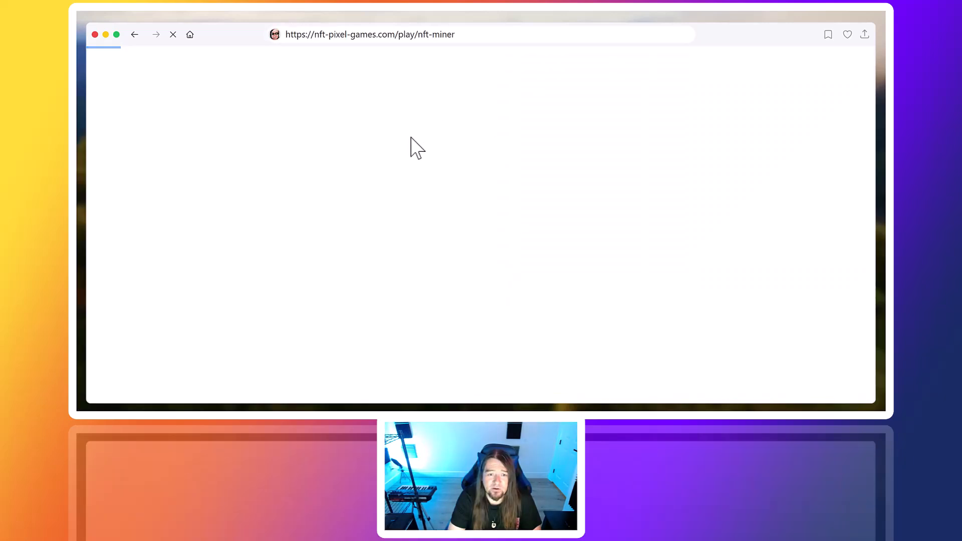
left_click(370, 35)
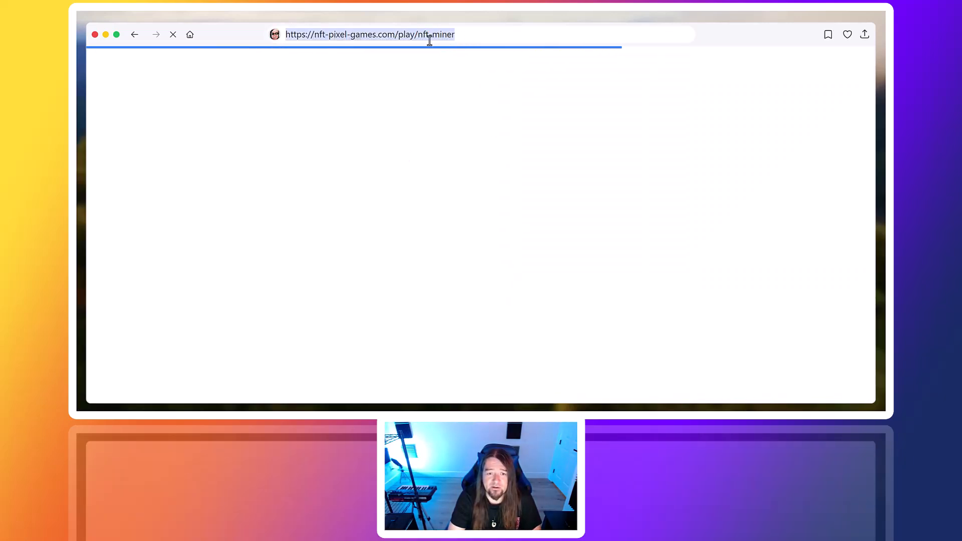
left_click(368, 35)
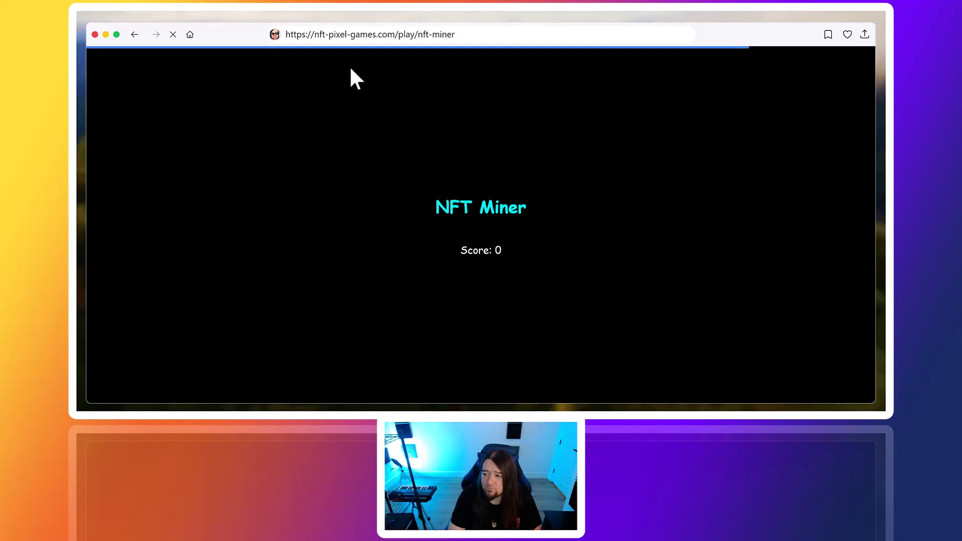
mouse_move(203, 92)
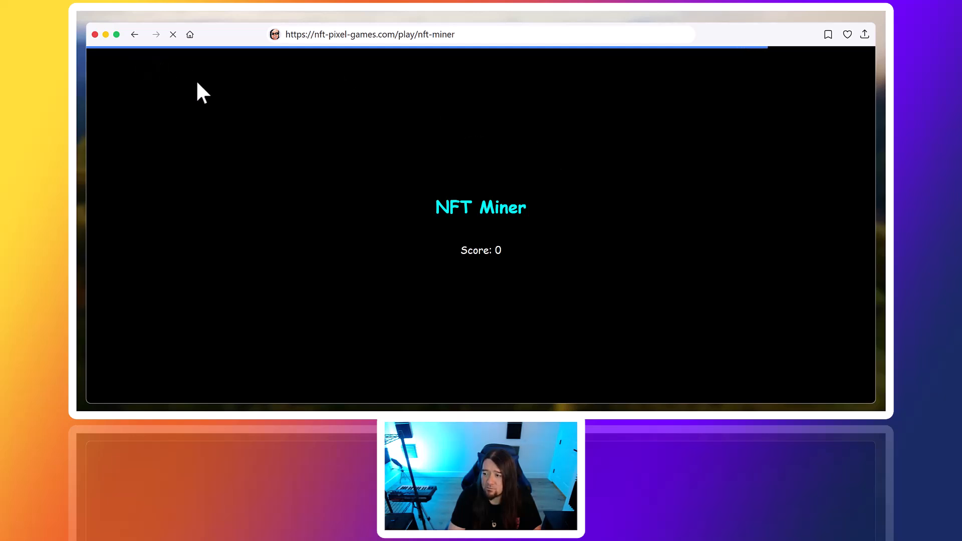
mouse_move(492, 146)
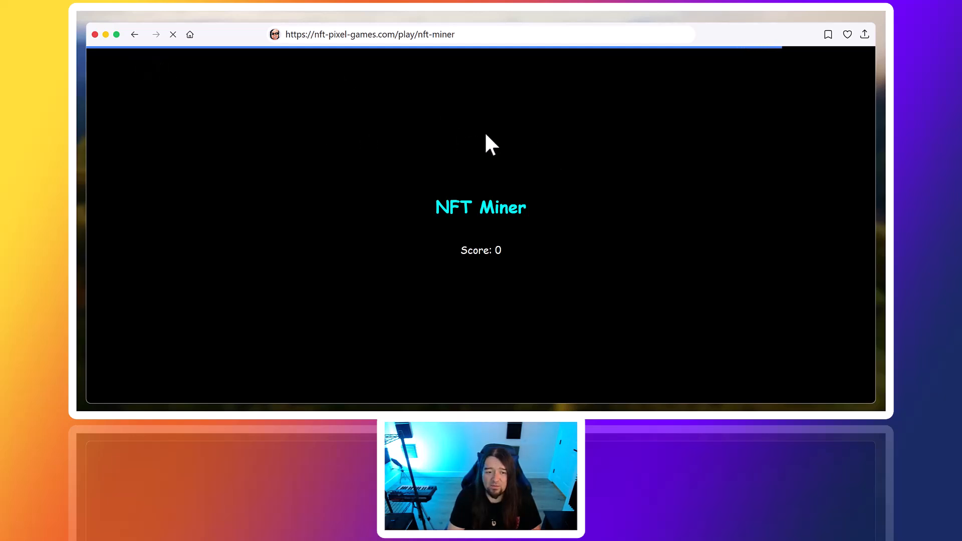
mouse_move(453, 104)
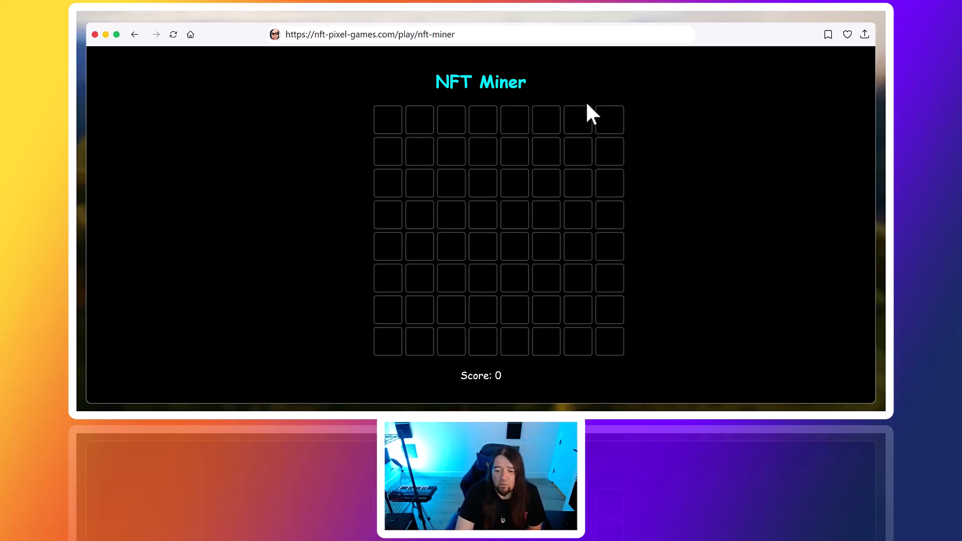
mouse_move(577, 118)
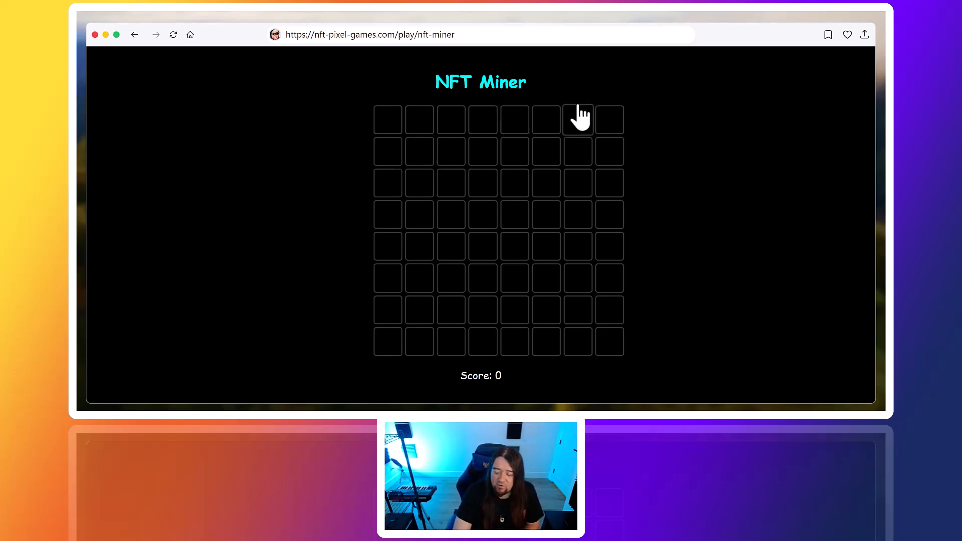
mouse_move(586, 98)
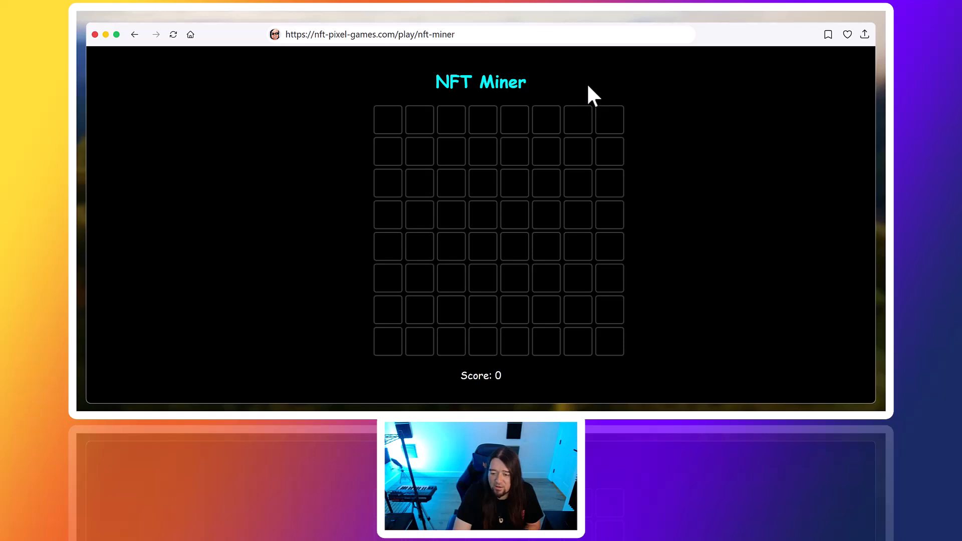
mouse_move(609, 110)
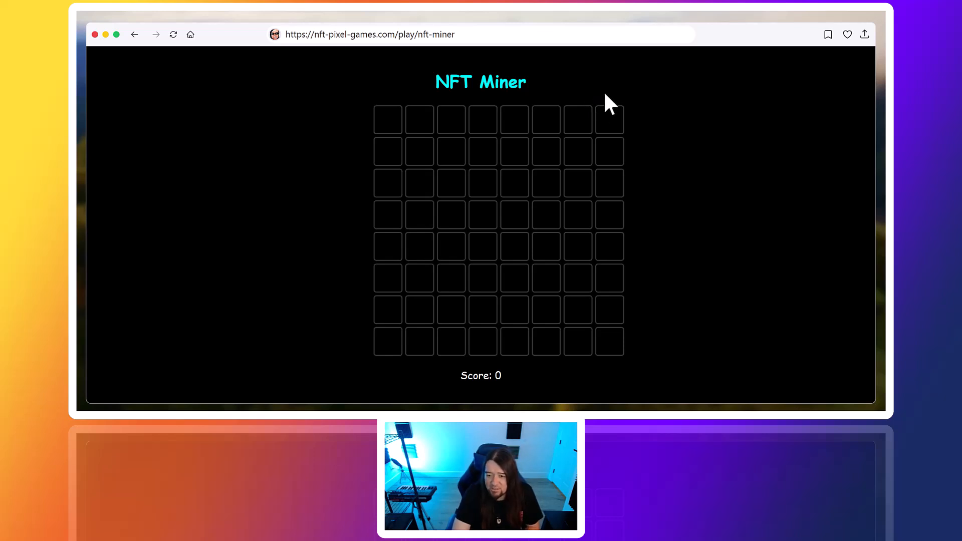
mouse_move(579, 79)
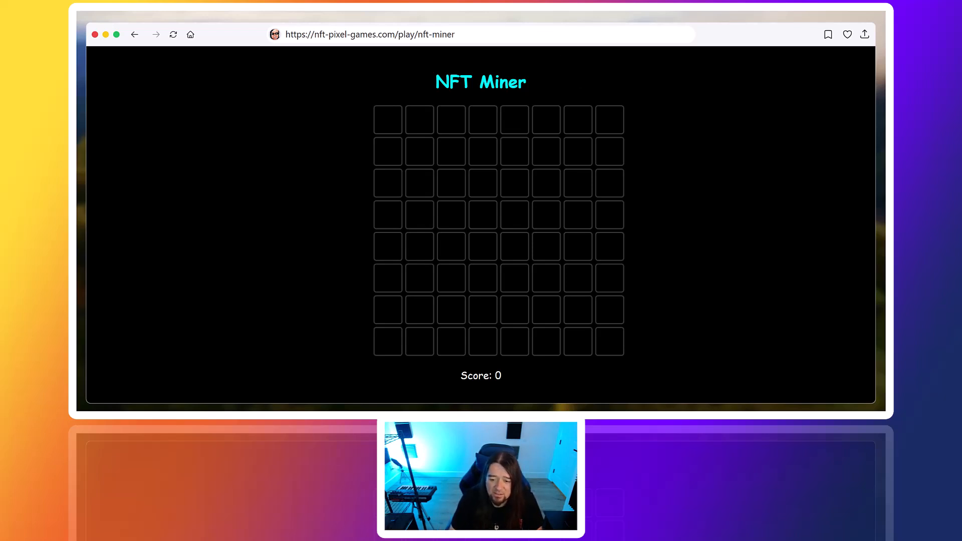
mouse_move(552, 19)
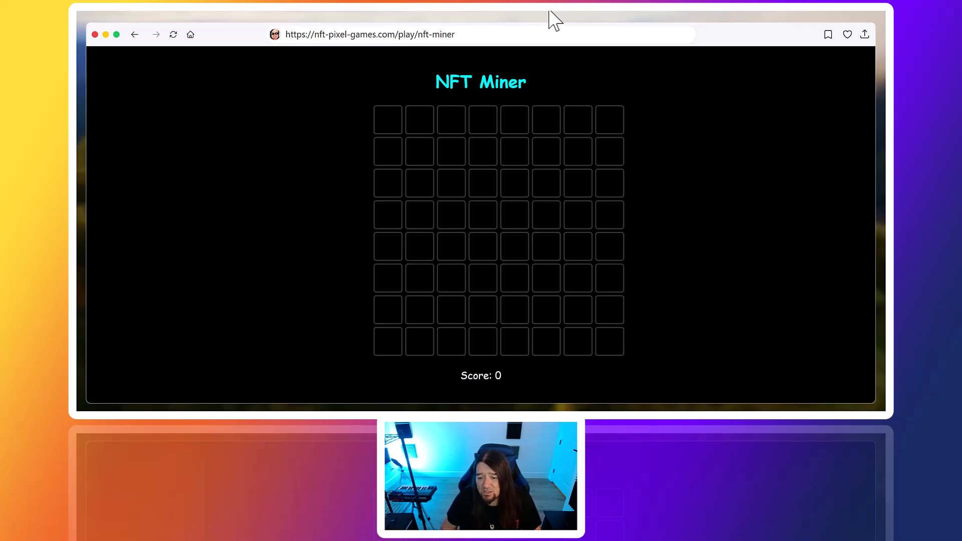
mouse_move(345, 118)
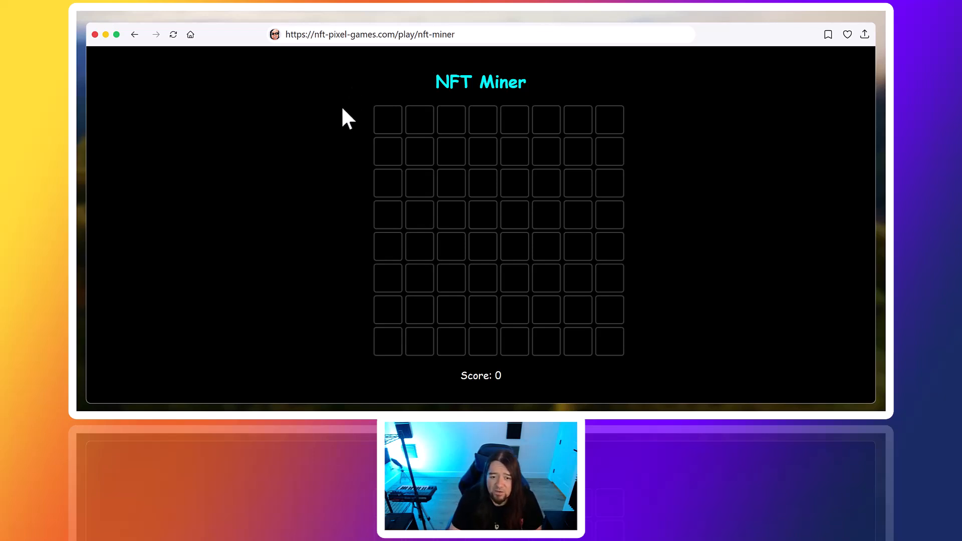
mouse_move(420, 254)
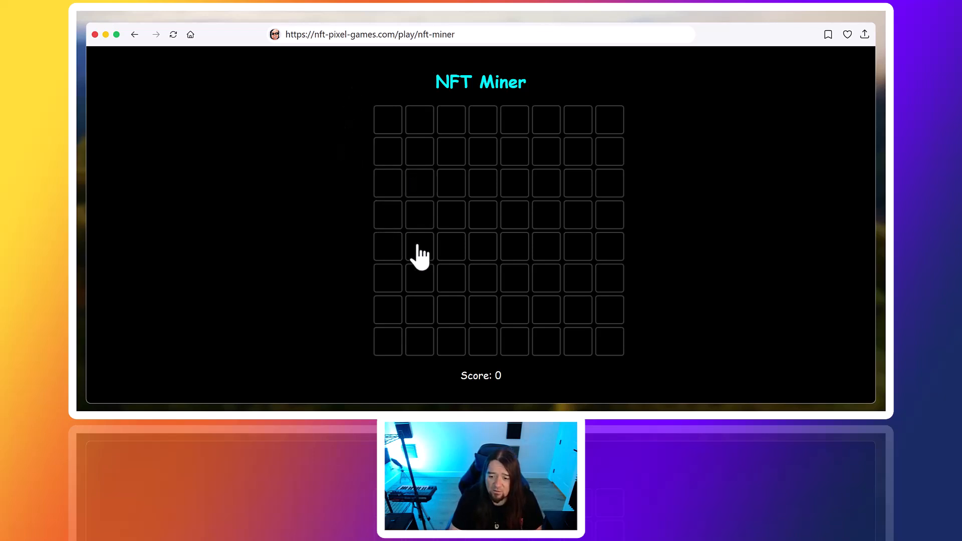
mouse_move(527, 203)
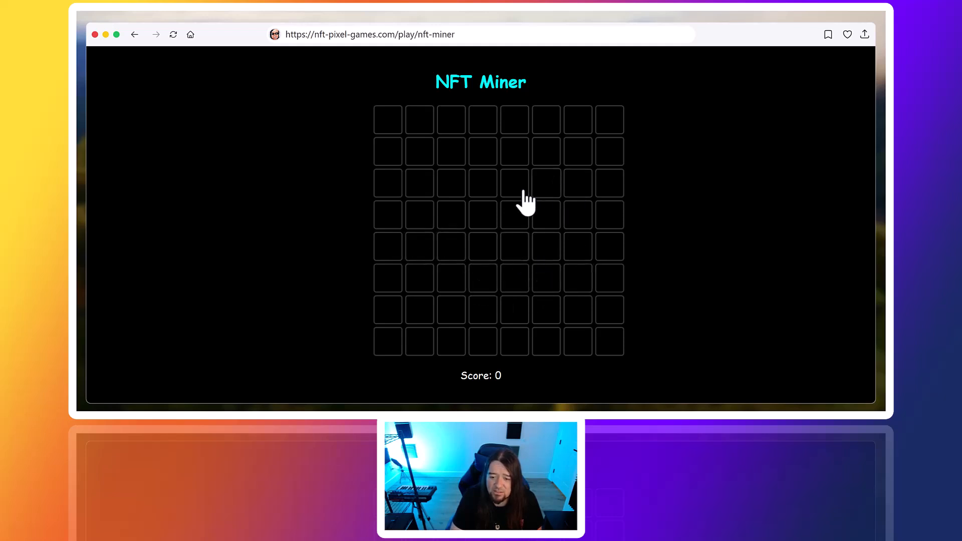
mouse_move(545, 218)
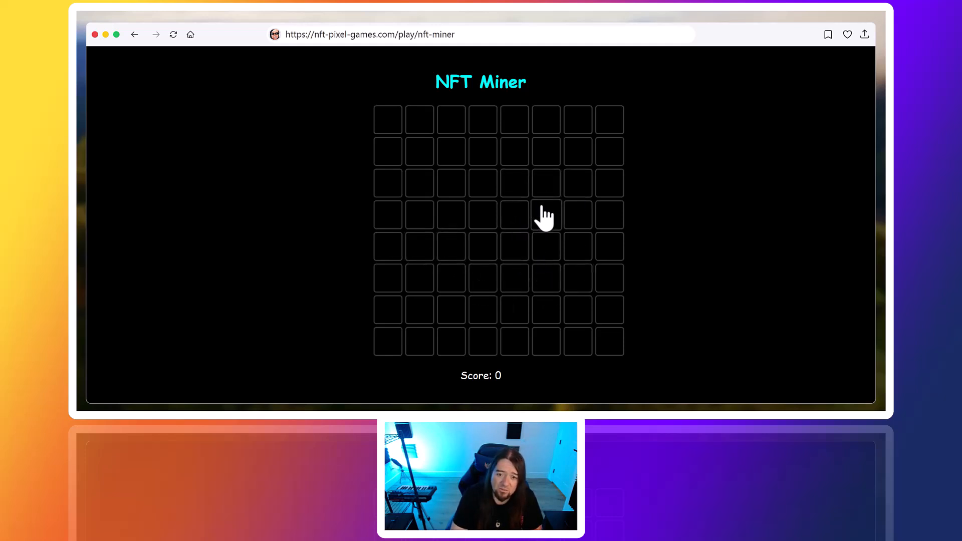
mouse_move(484, 185)
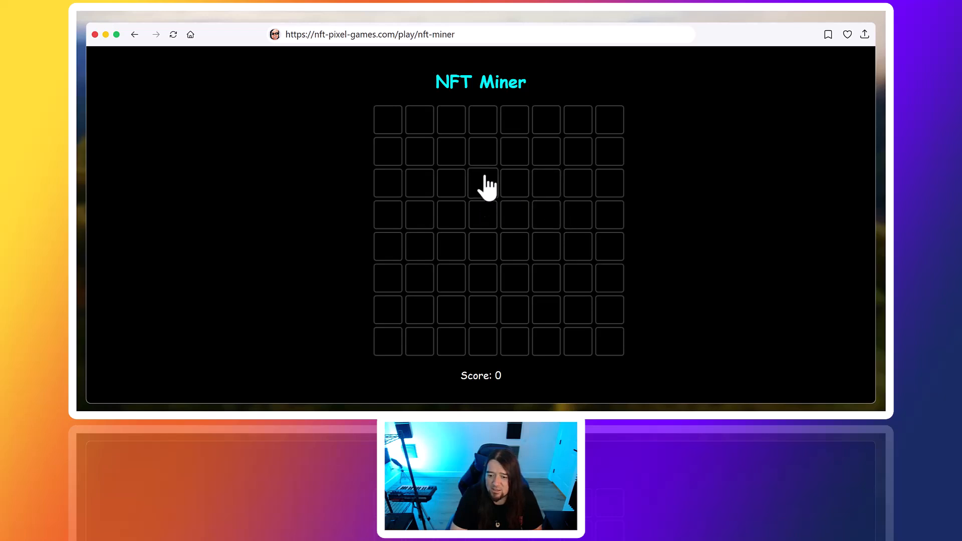
mouse_move(388, 126)
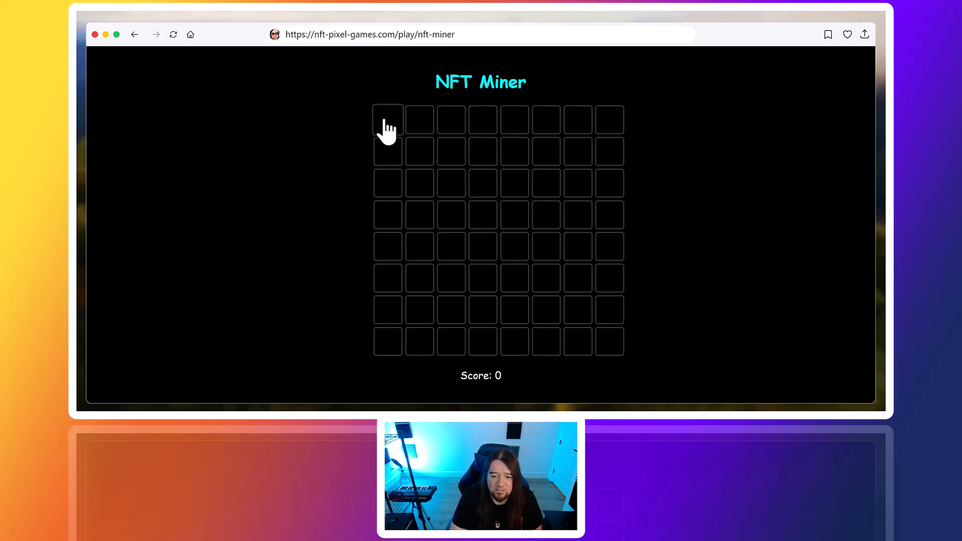
- Select tiles in the NFT Miner grid until a matching pair clears, scoring 10
left_click(388, 119)
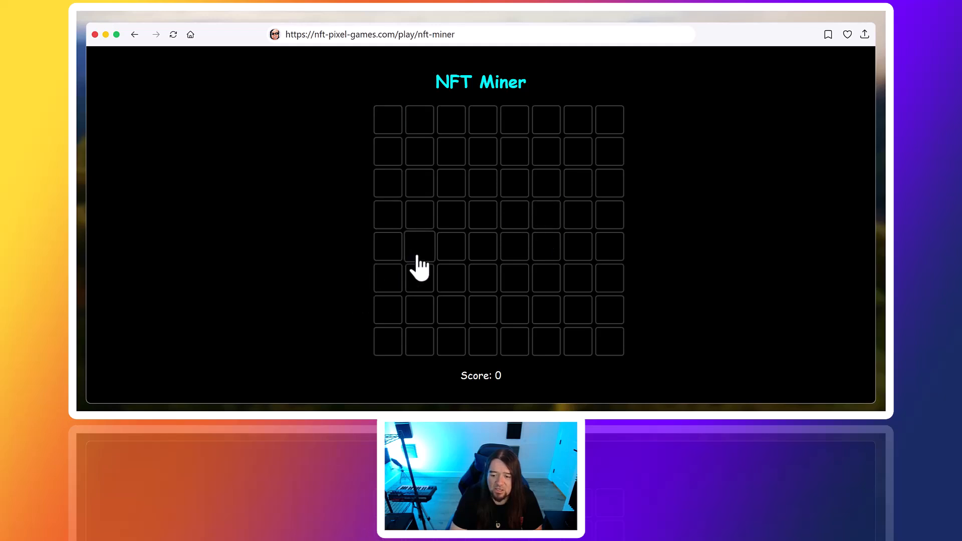
left_click(387, 246)
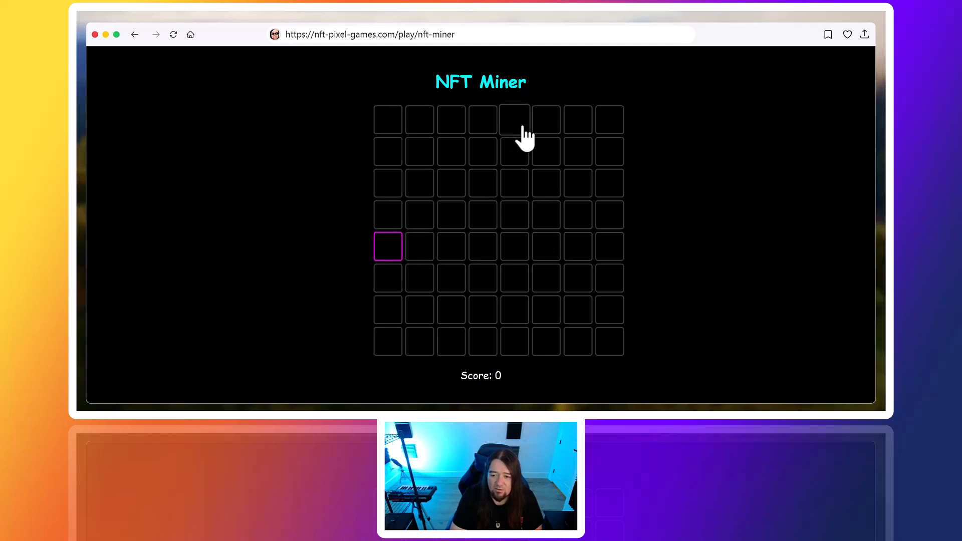
mouse_move(514, 221)
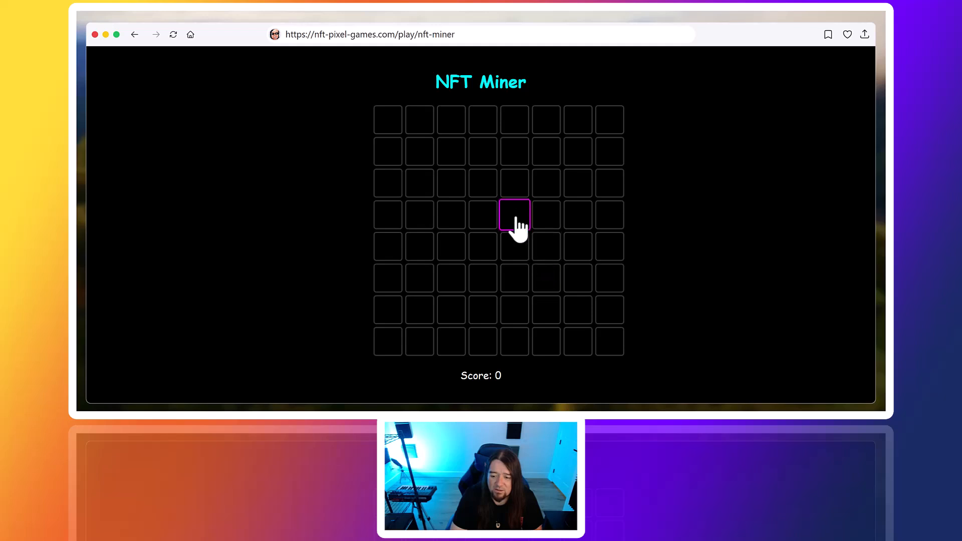
mouse_move(421, 194)
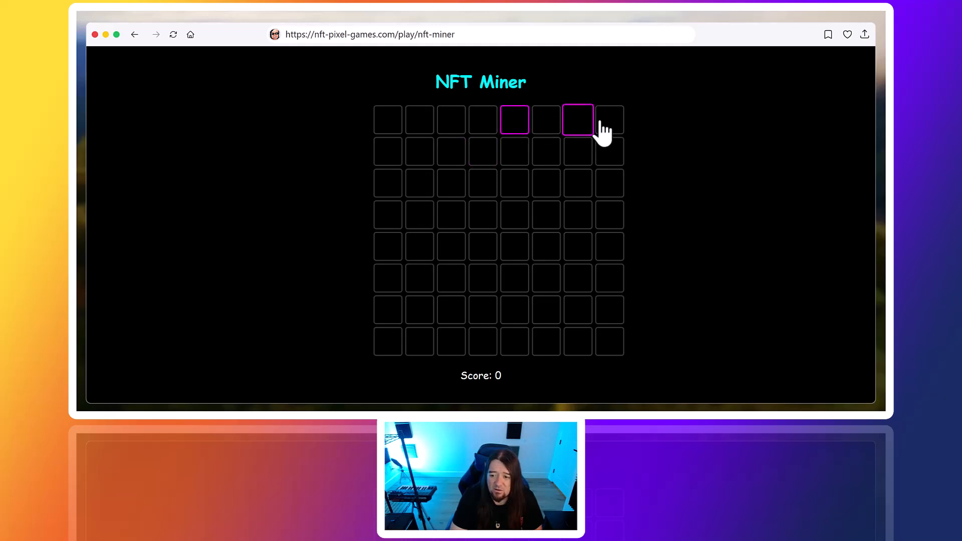
left_click(577, 120)
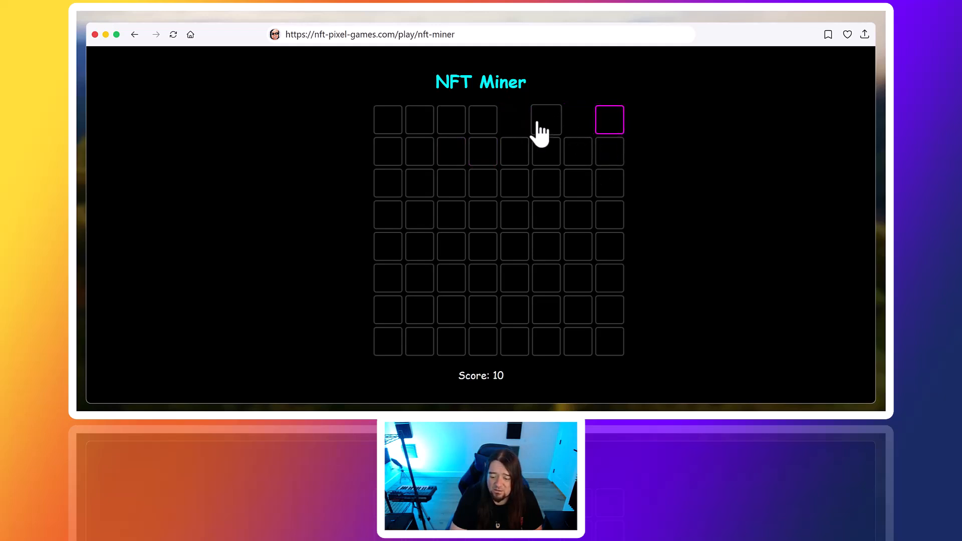
mouse_move(386, 126)
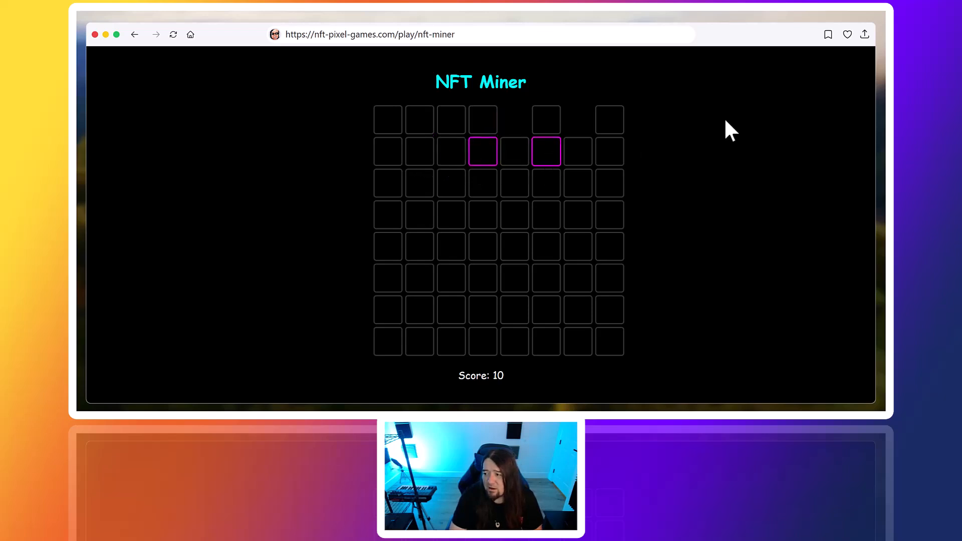
- Open the share menu and clear more matching tiles, raising the score to 30
left_click(864, 34)
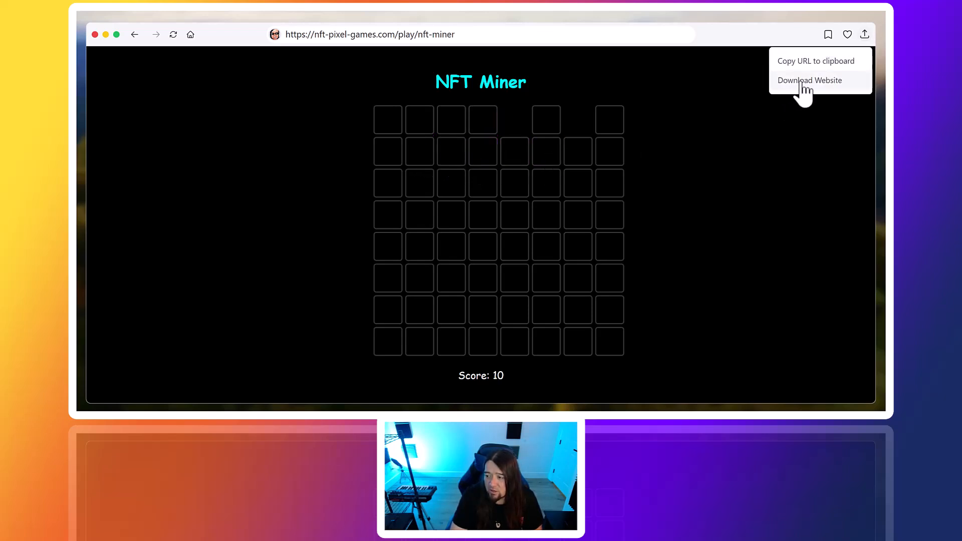
left_click(547, 247)
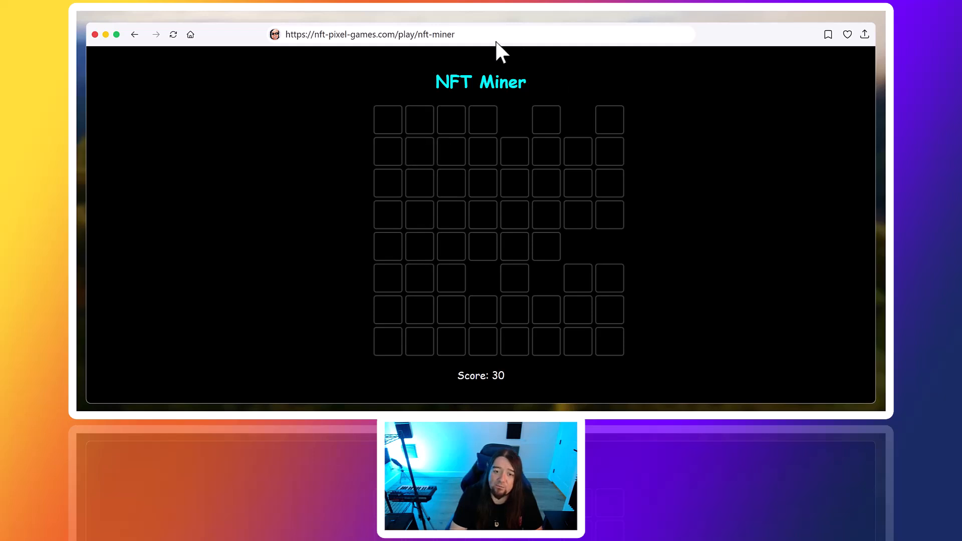
mouse_move(512, 113)
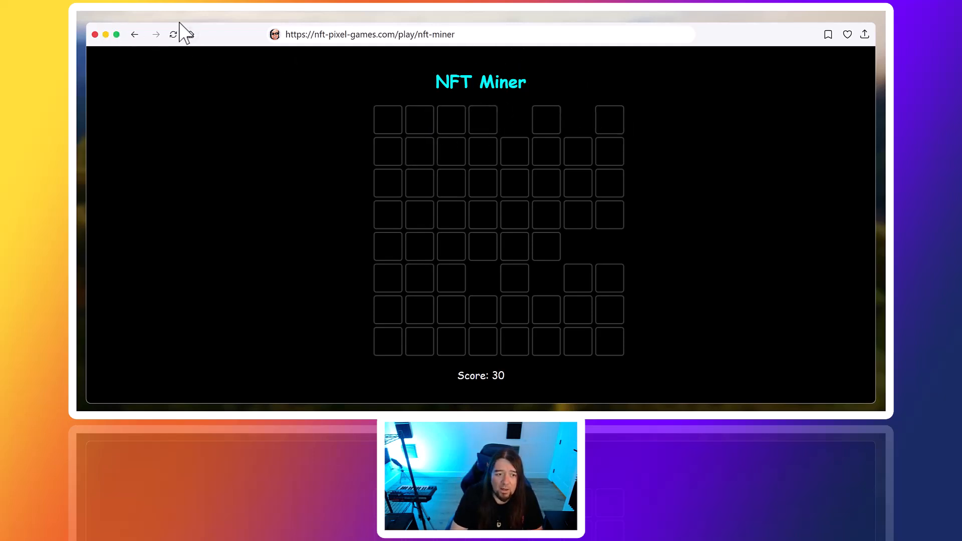
mouse_move(477, 170)
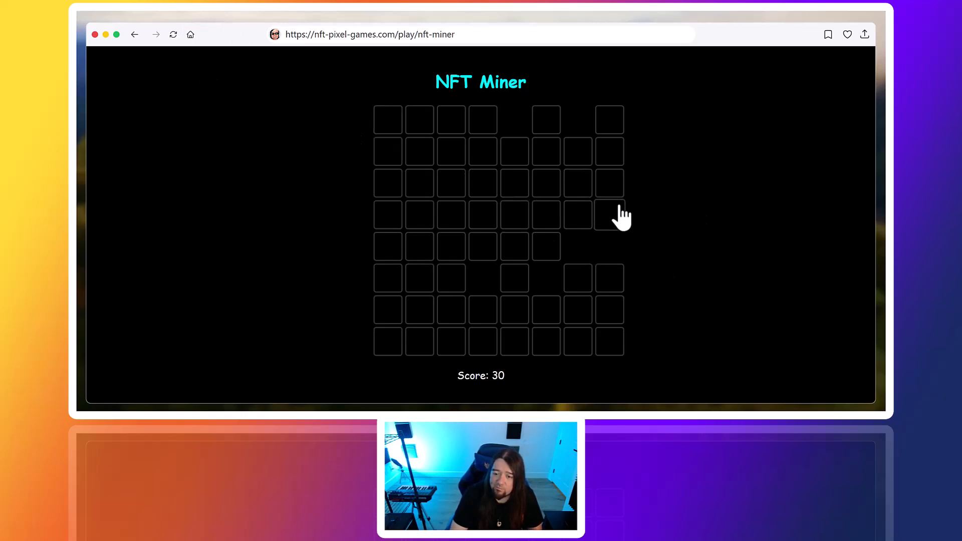
mouse_move(577, 150)
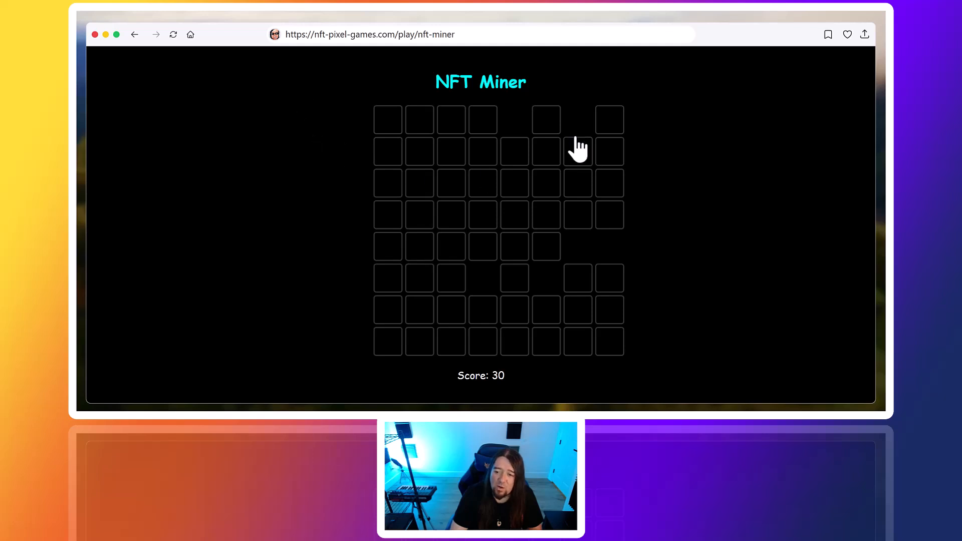
mouse_move(377, 68)
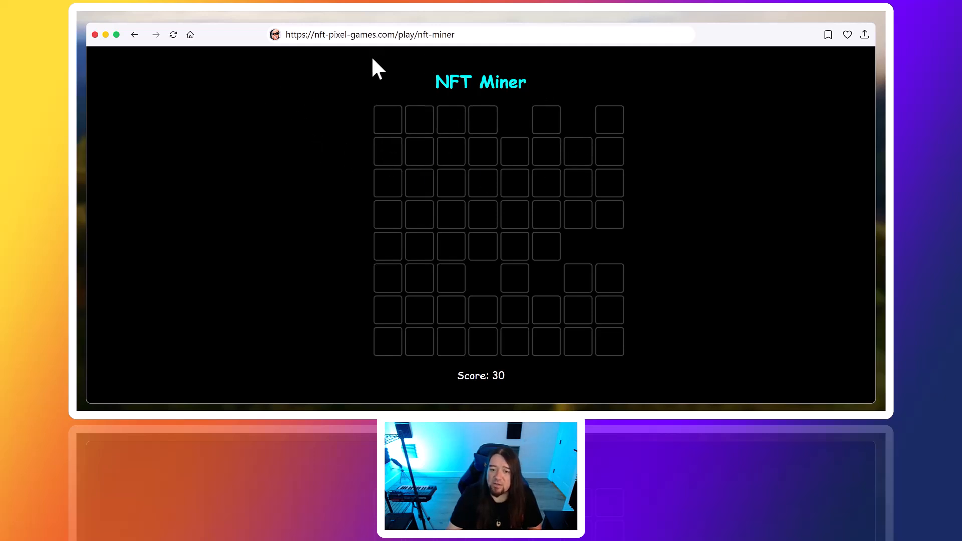